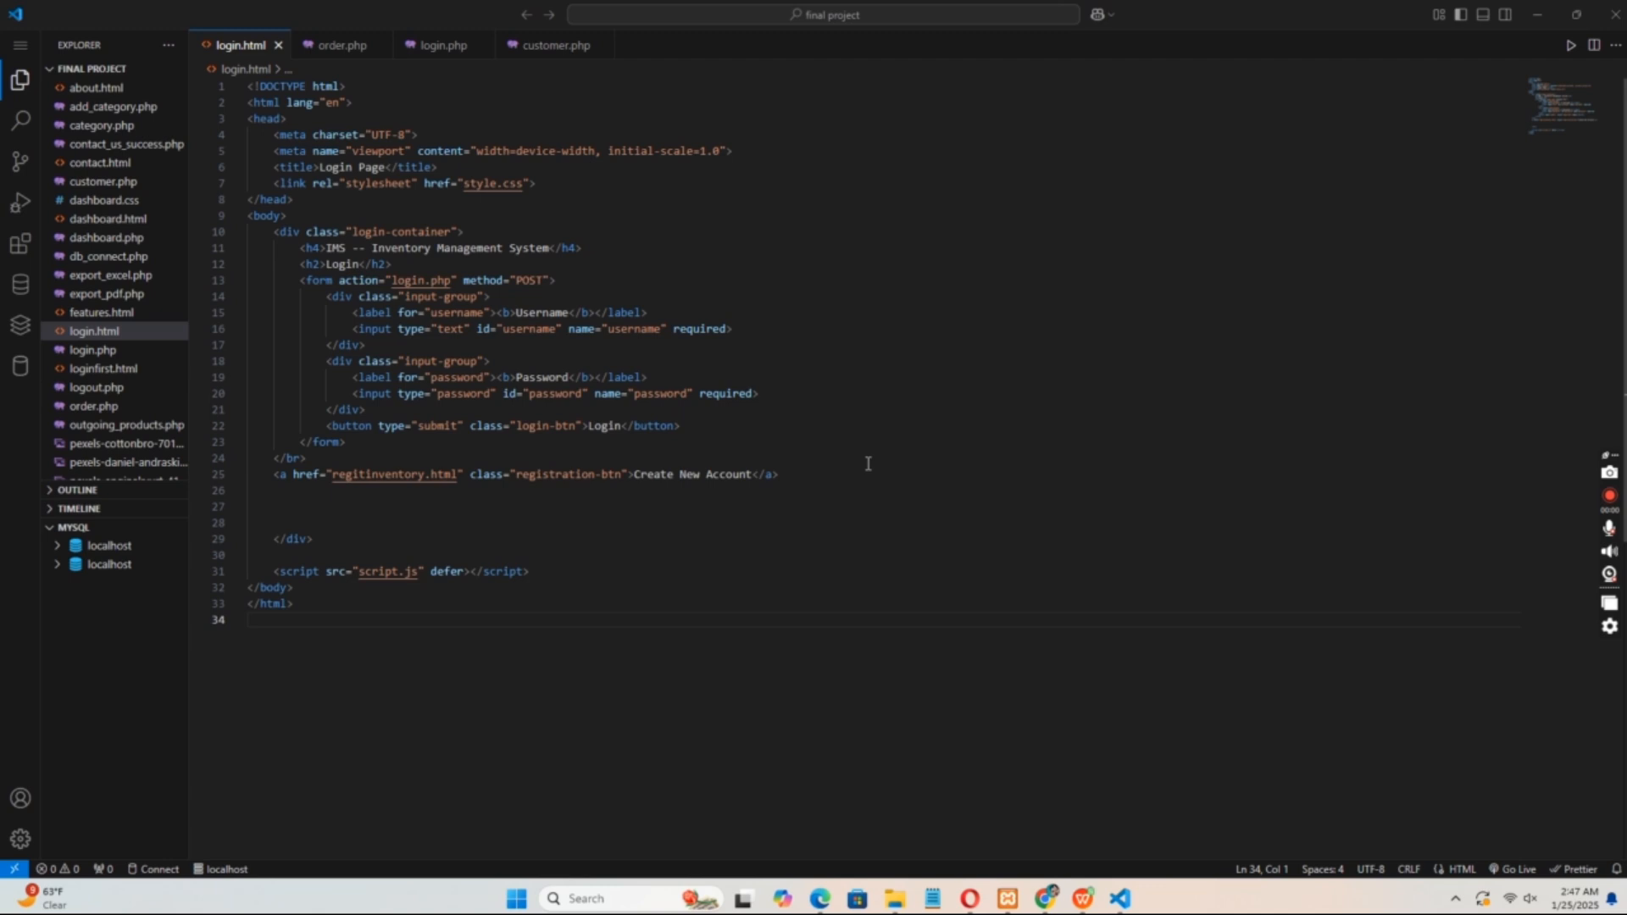
pyautogui.moveTo(1045, 535)
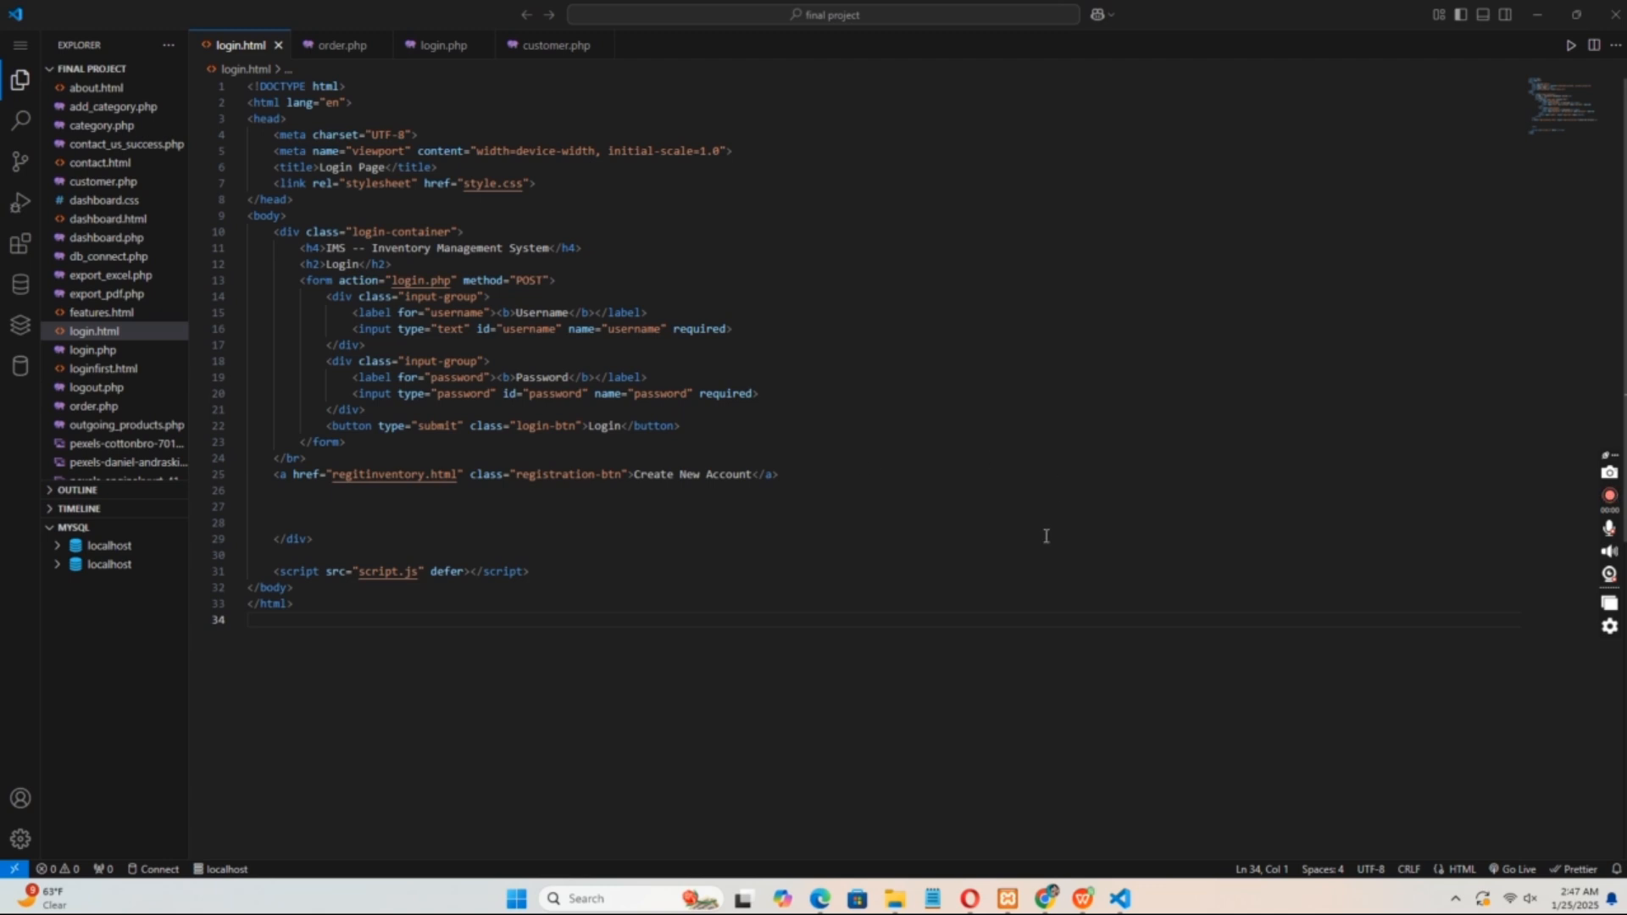
pyautogui.moveTo(480, 193)
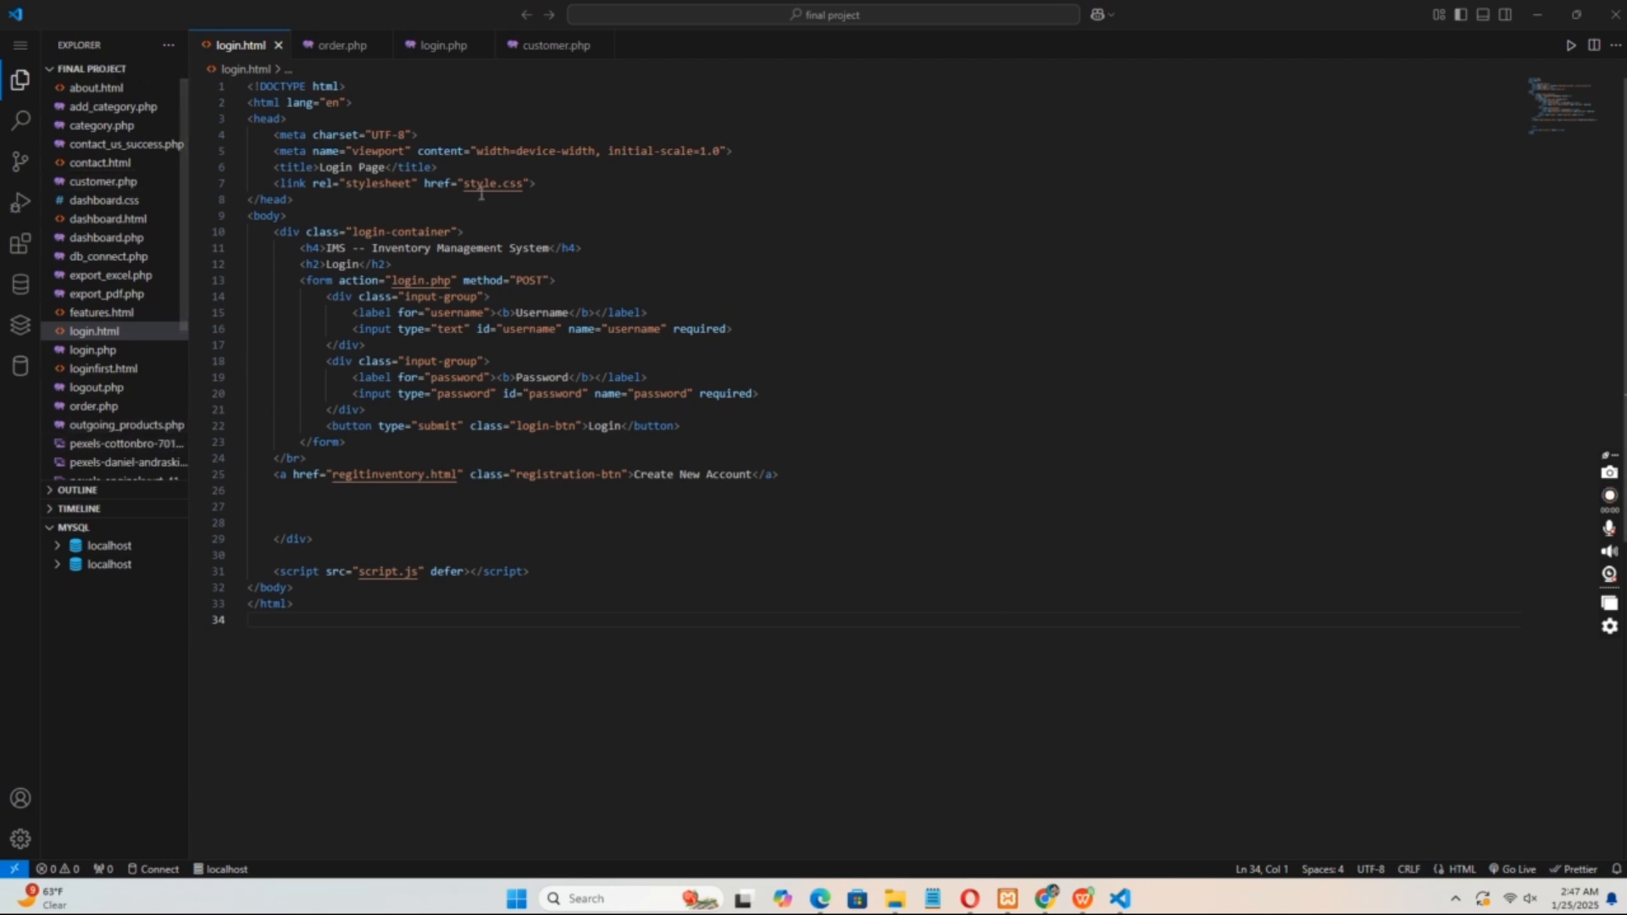
pyautogui.moveTo(98, 163)
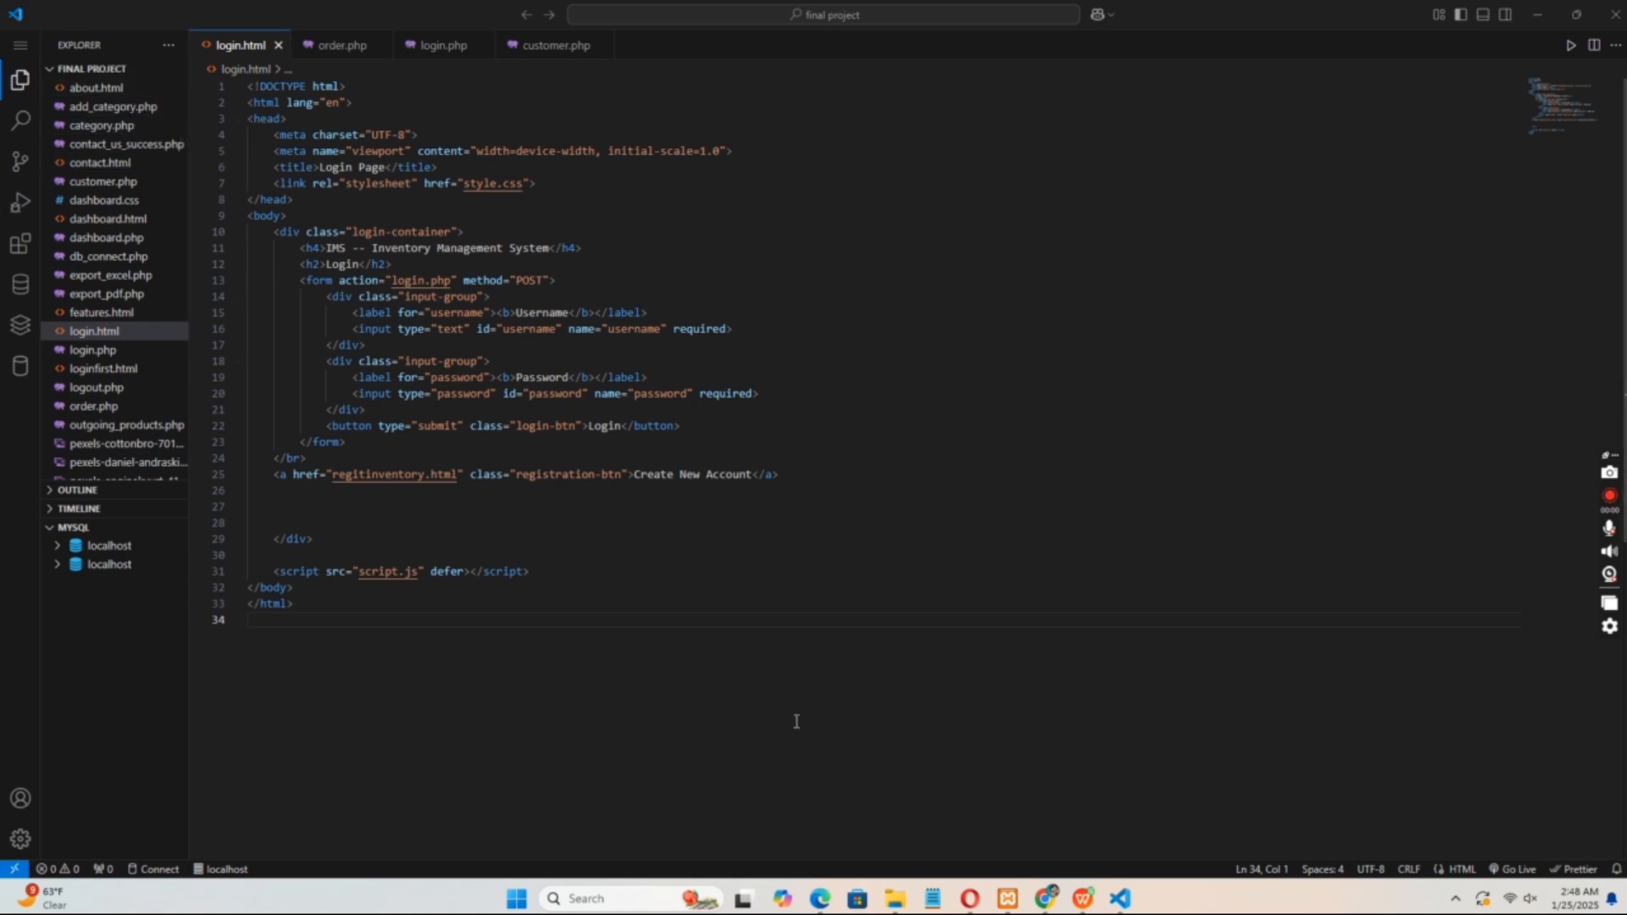
pyautogui.moveTo(1017, 817)
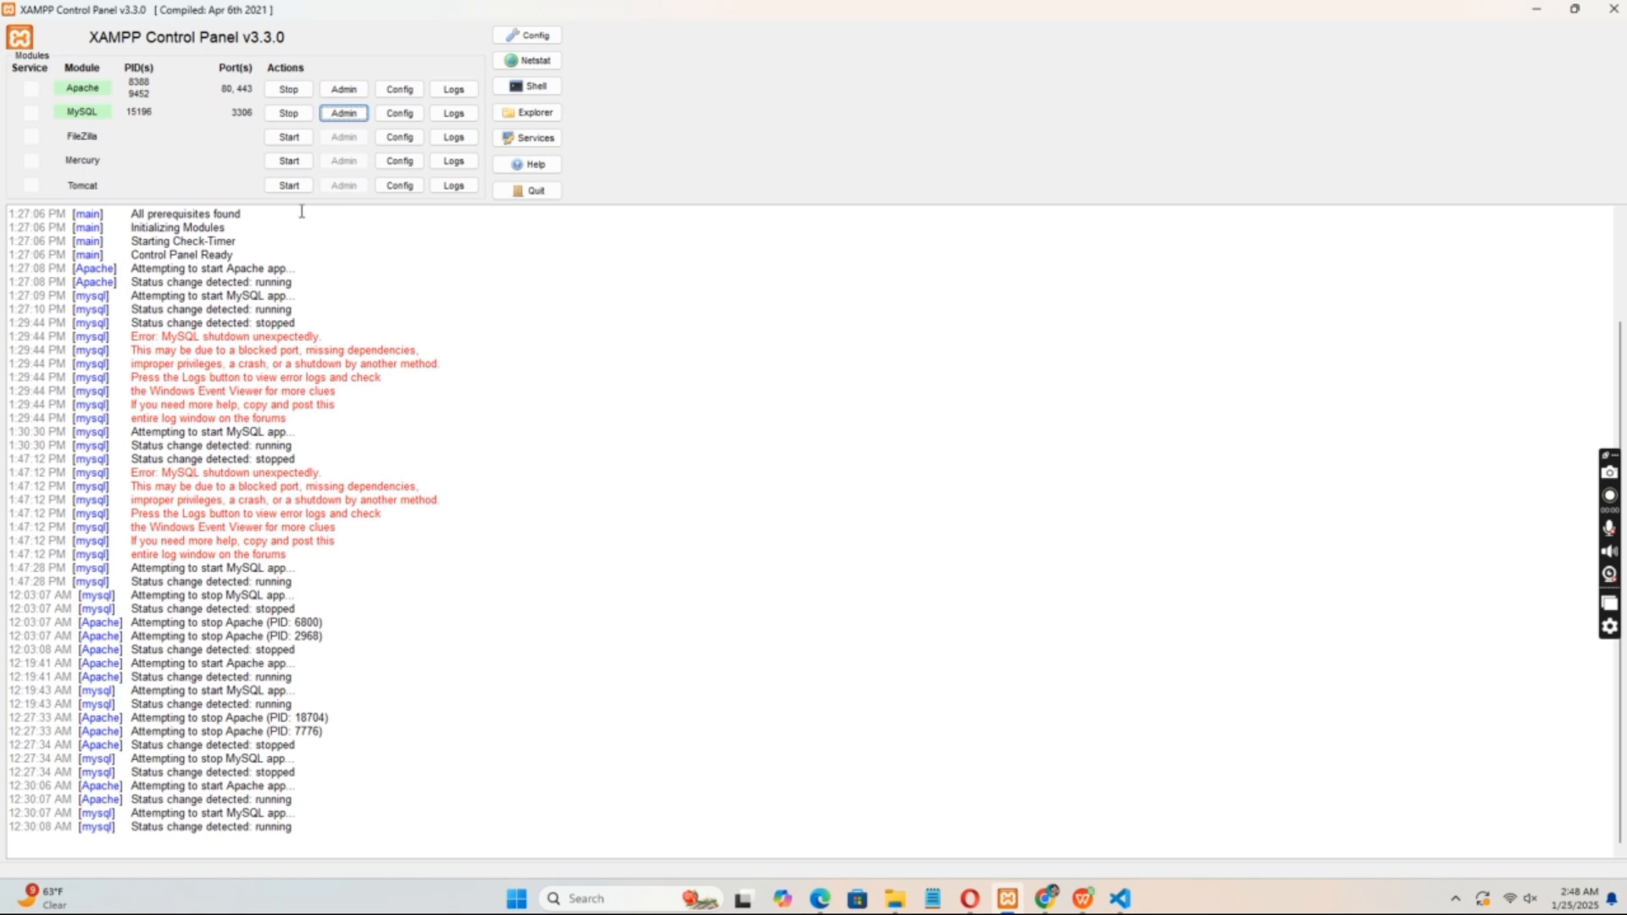
# Stop and restart the Apache and MySQL servers, then head to phpMyAdmin via MySQL's Admin button
pyautogui.click(288, 88)
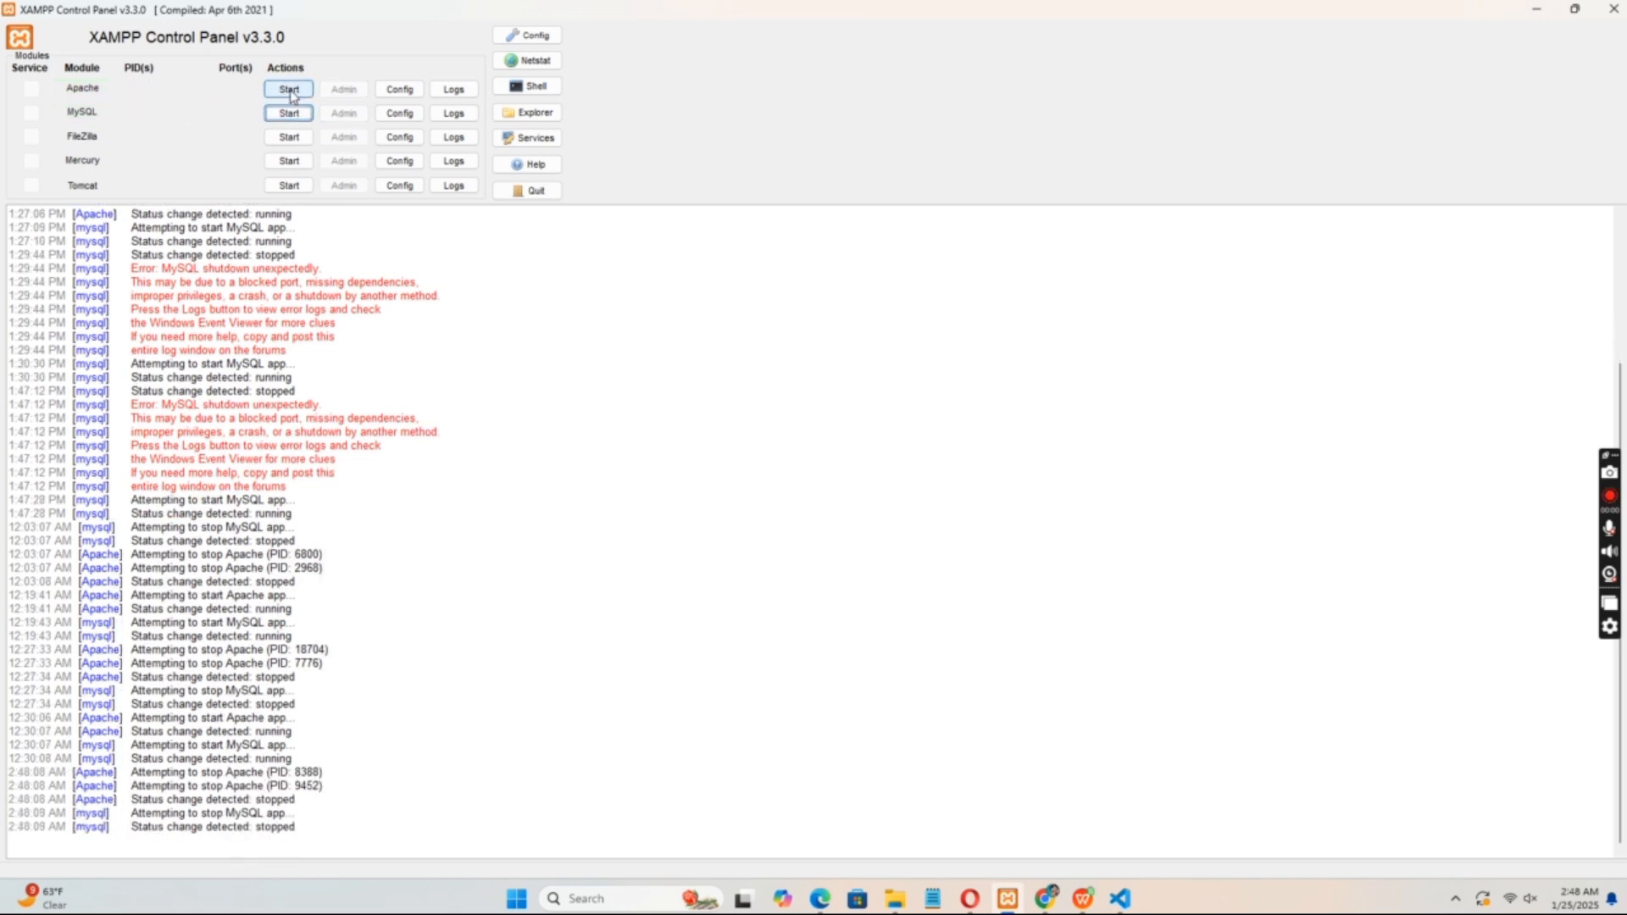
pyautogui.click(288, 112)
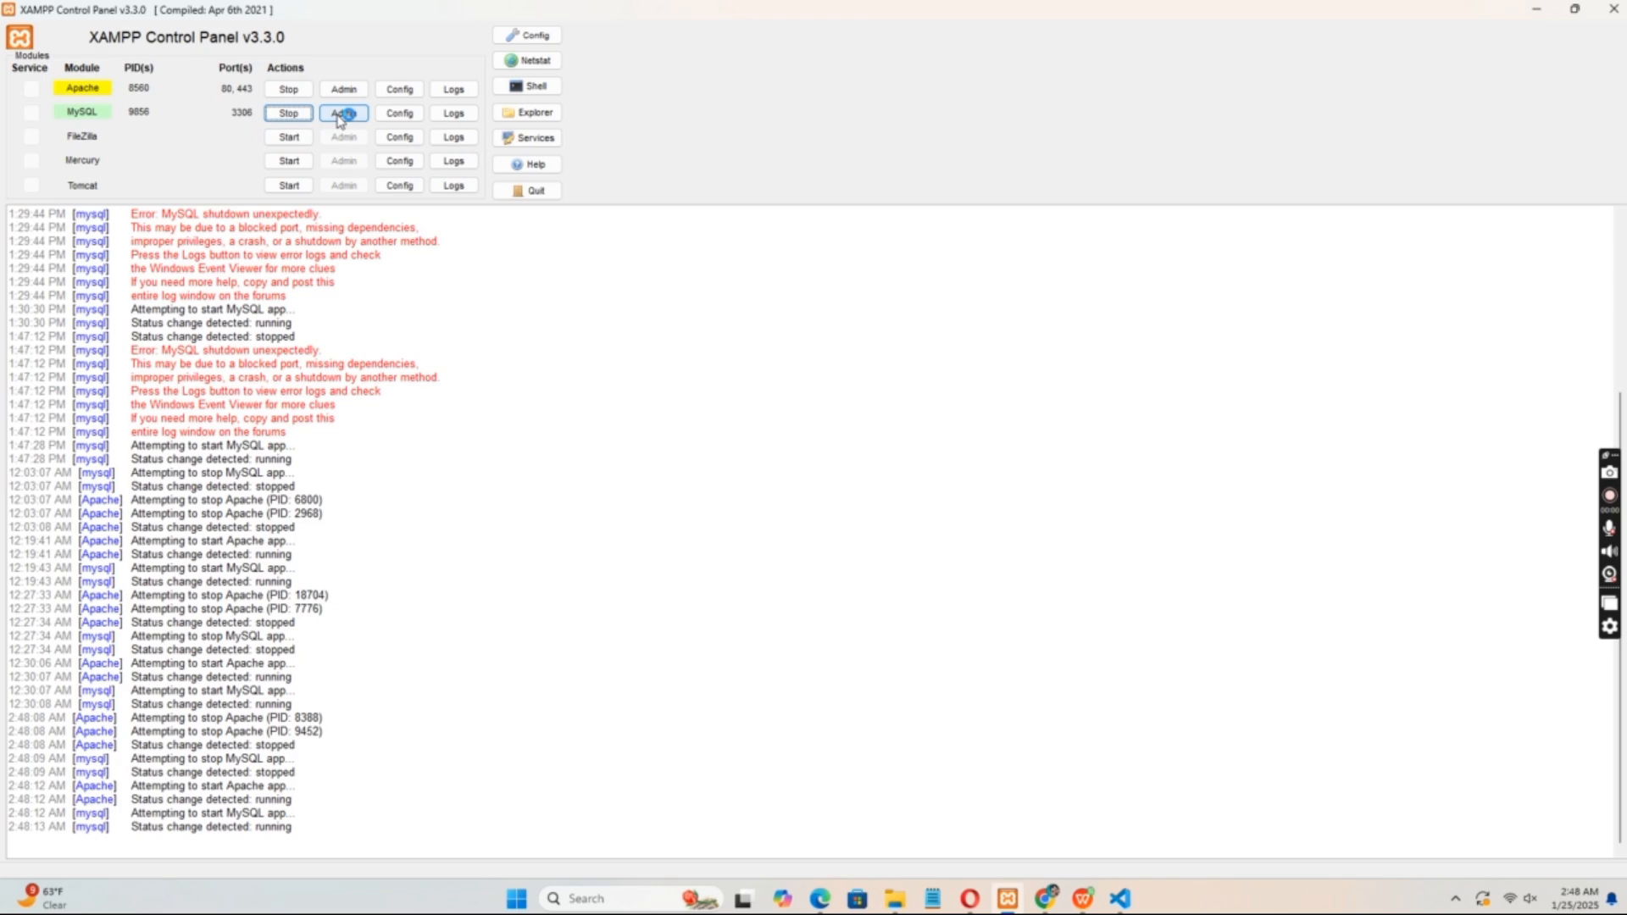
pyautogui.click(344, 112)
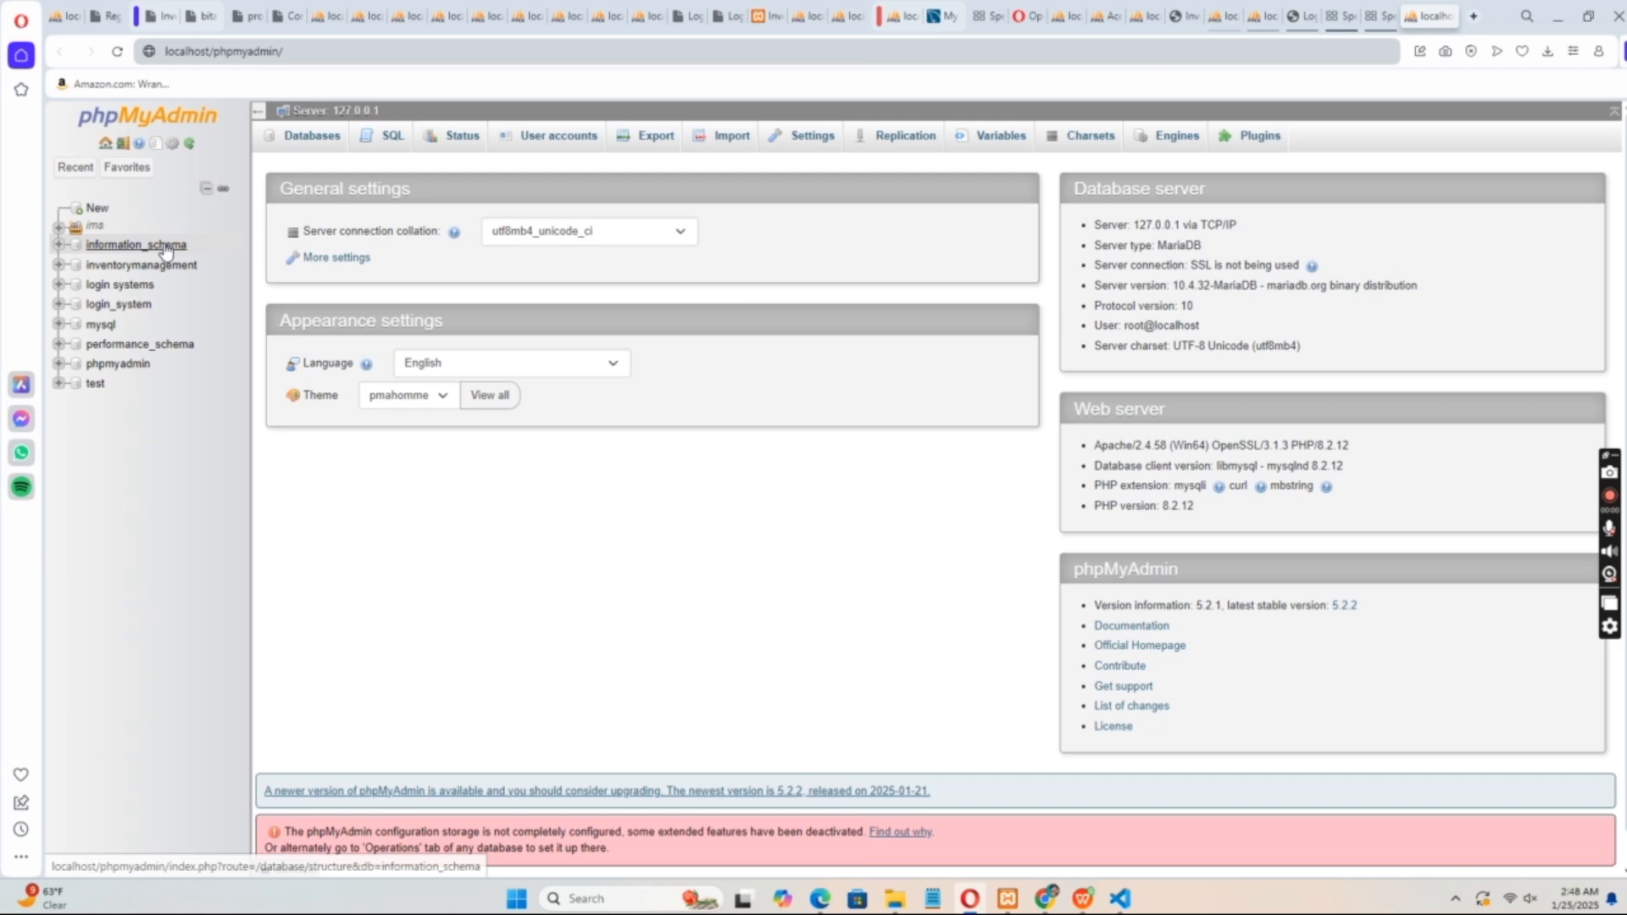
# Select the information_schema database in phpMyAdmin's left database tree
pyautogui.click(141, 265)
pyautogui.write('localhost/final pro')
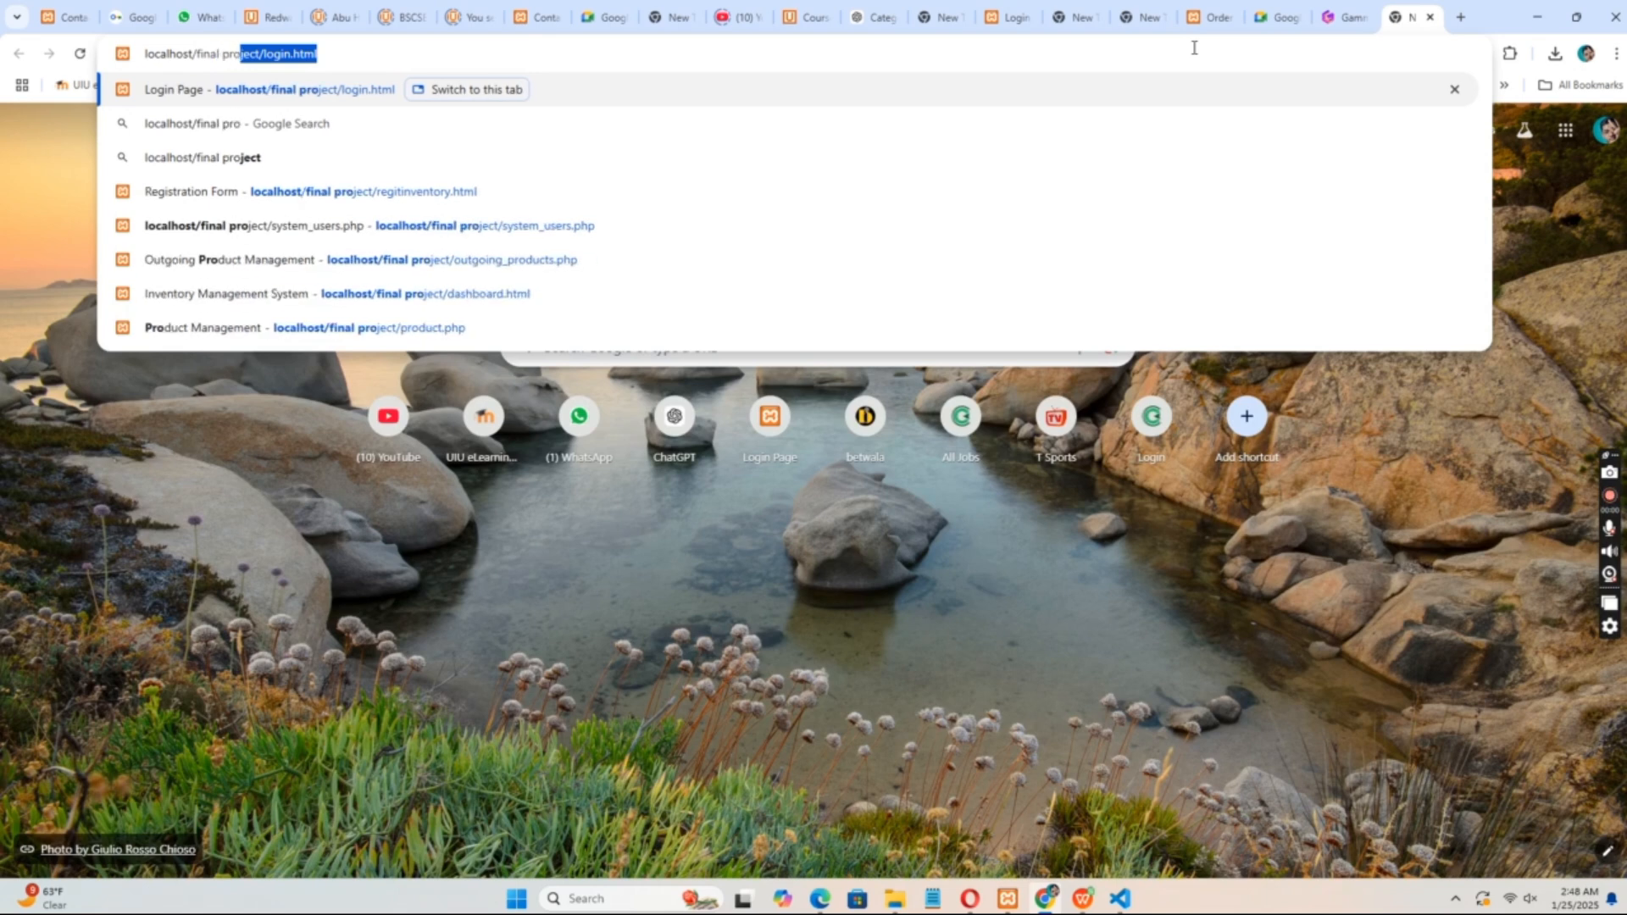
# Load localhost/final project/login.html, review the Create New Account form and its role choices, and return to login
pyautogui.write('ject/login.html')
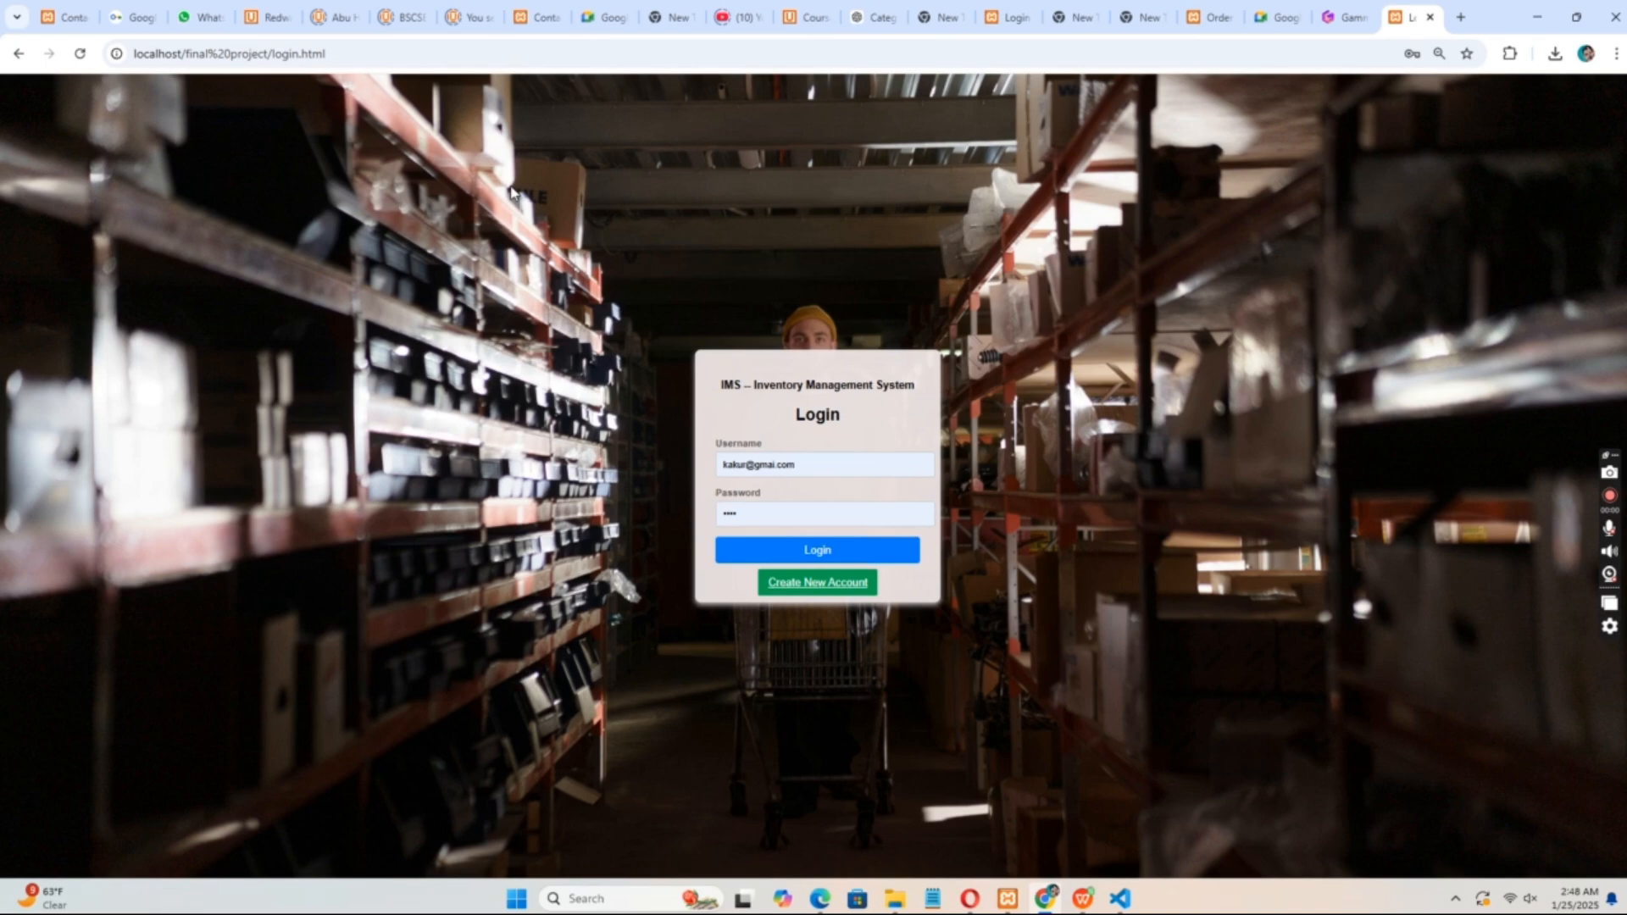
pyautogui.moveTo(874, 497)
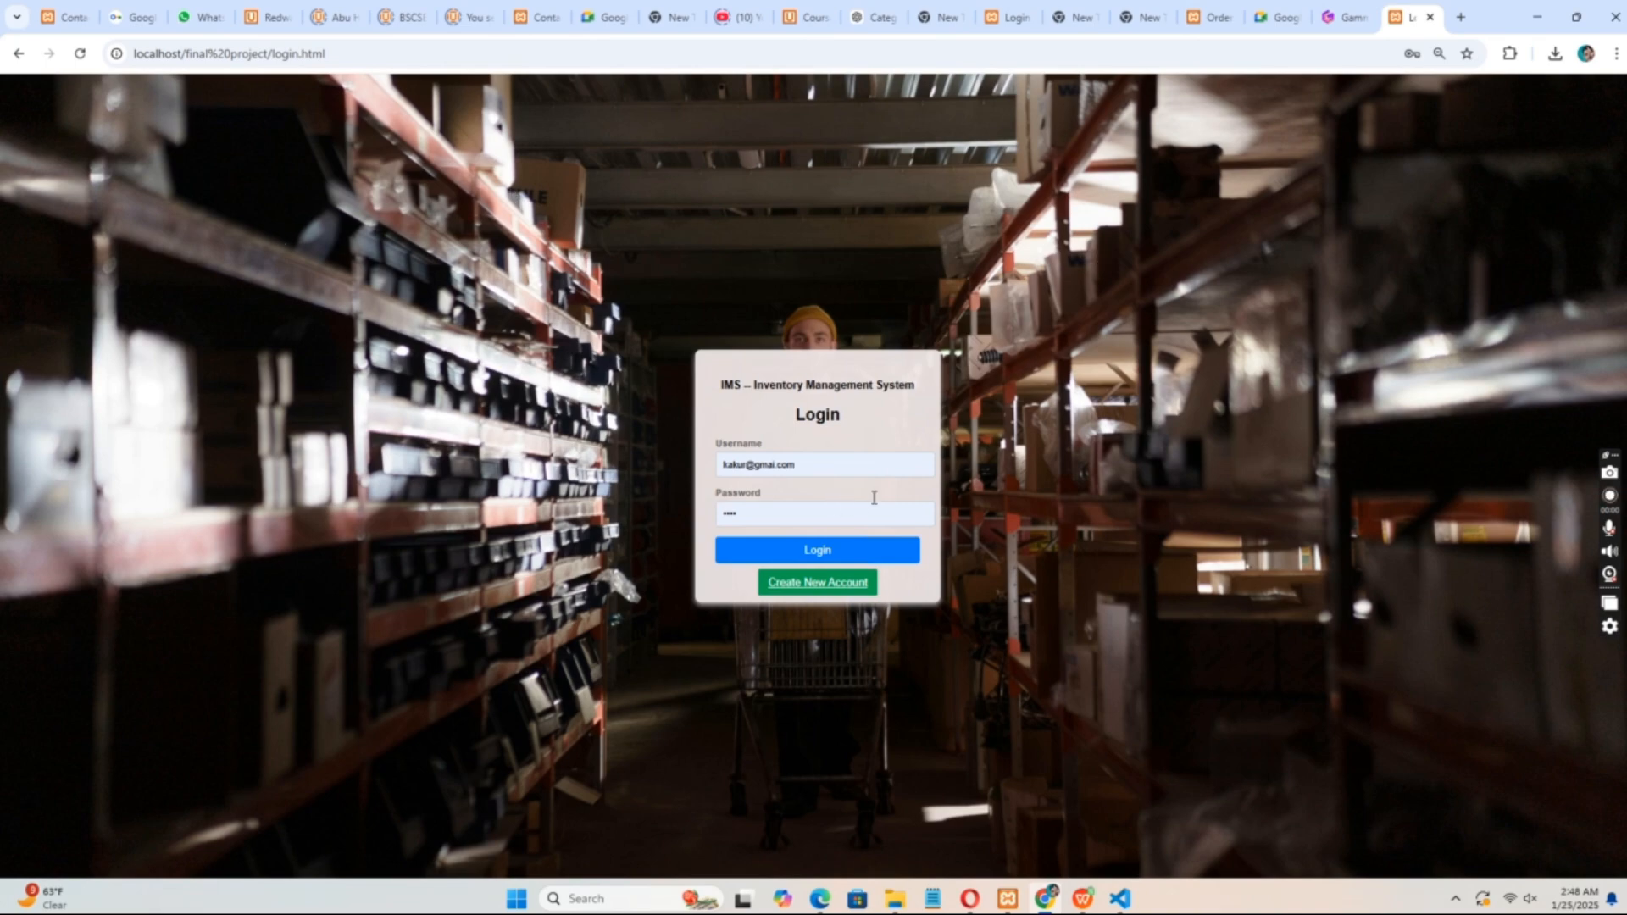
pyautogui.click(817, 581)
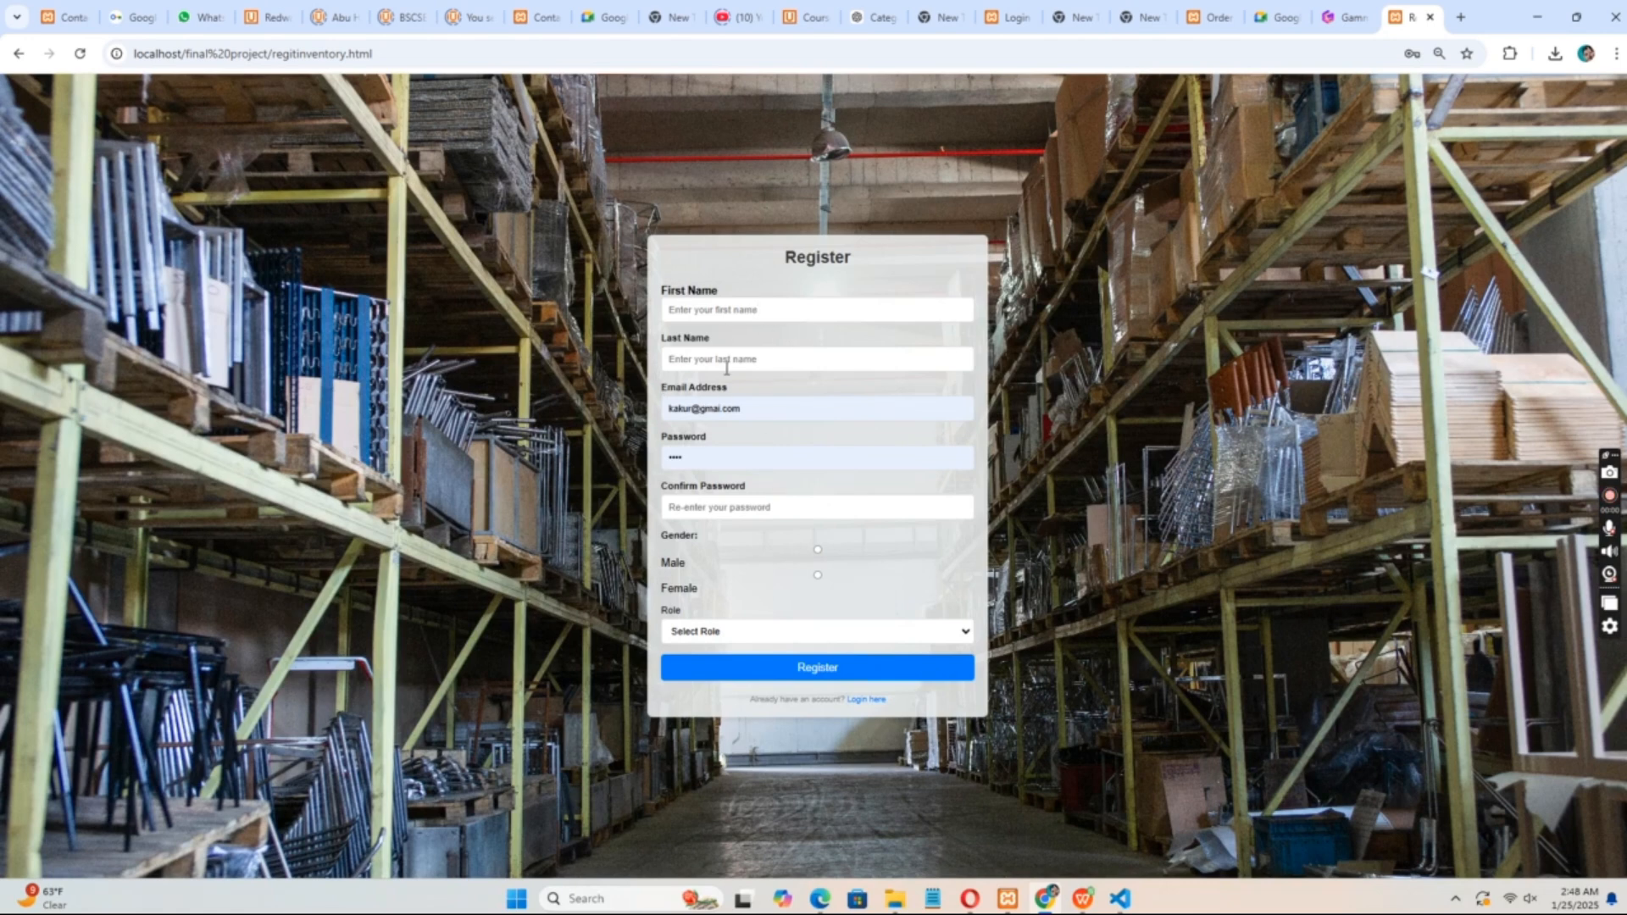
pyautogui.moveTo(750, 552)
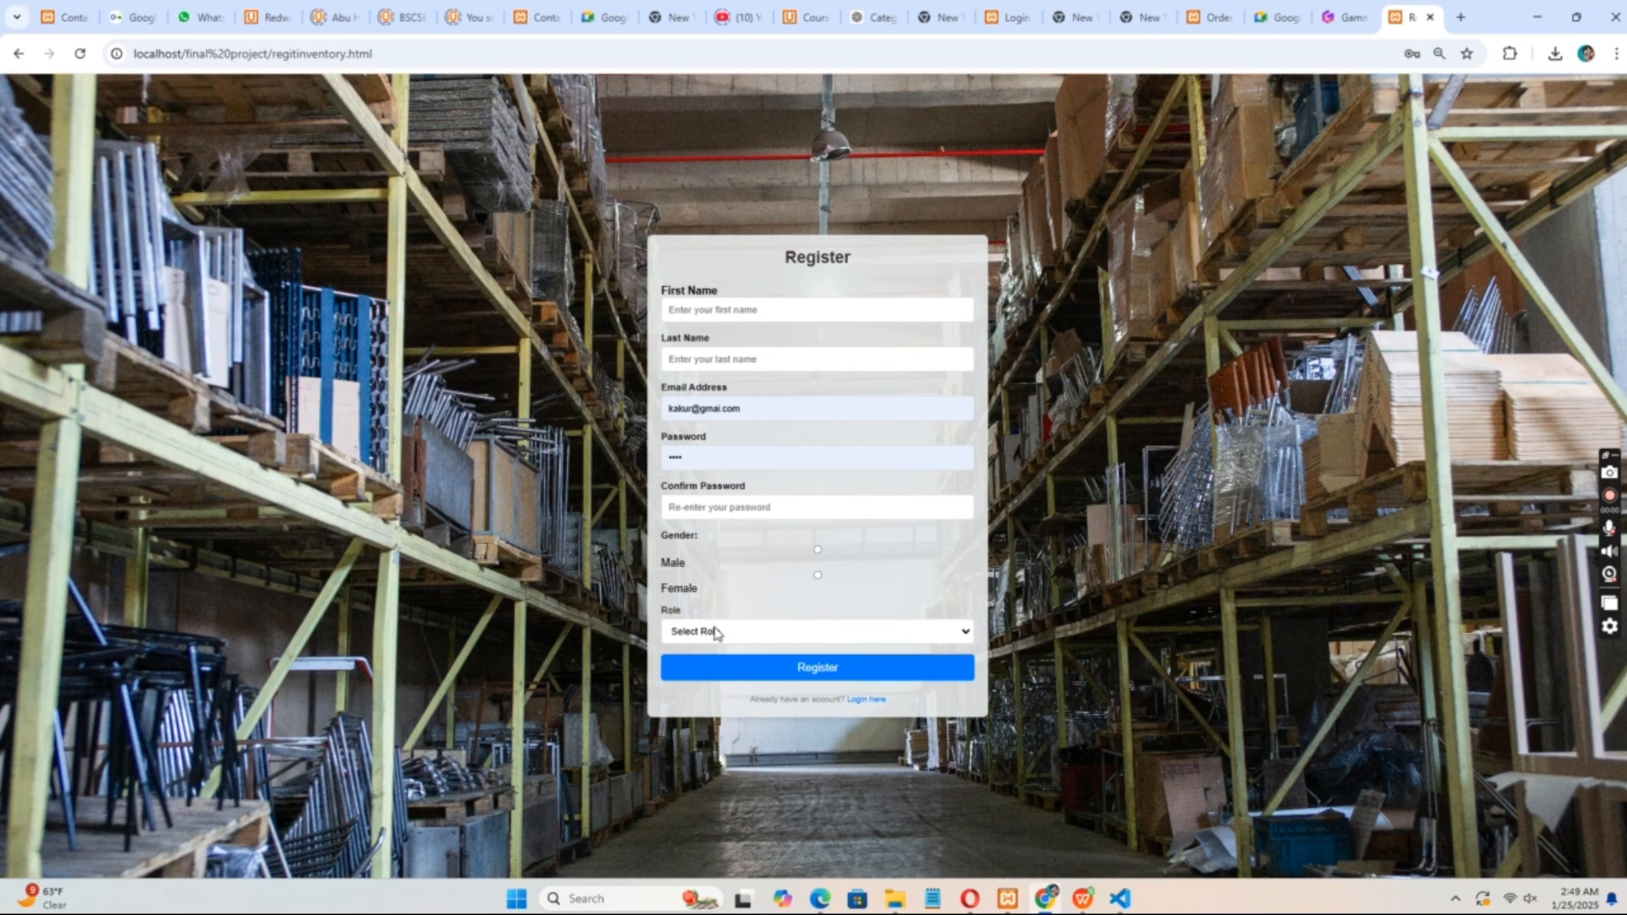
pyautogui.click(817, 631)
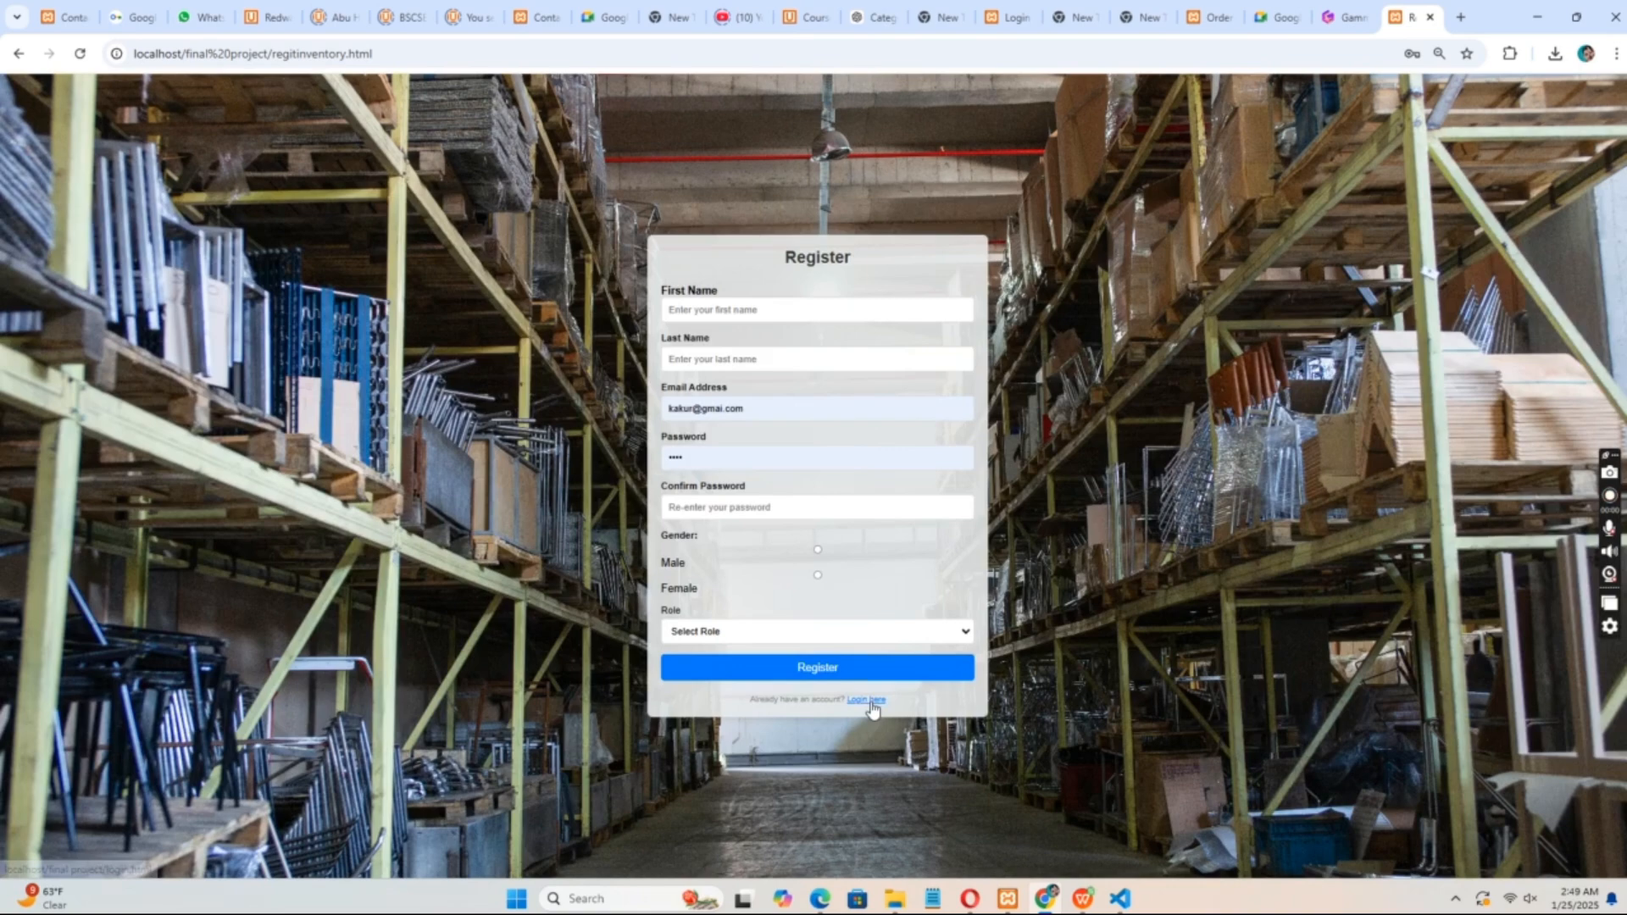
pyautogui.click(862, 700)
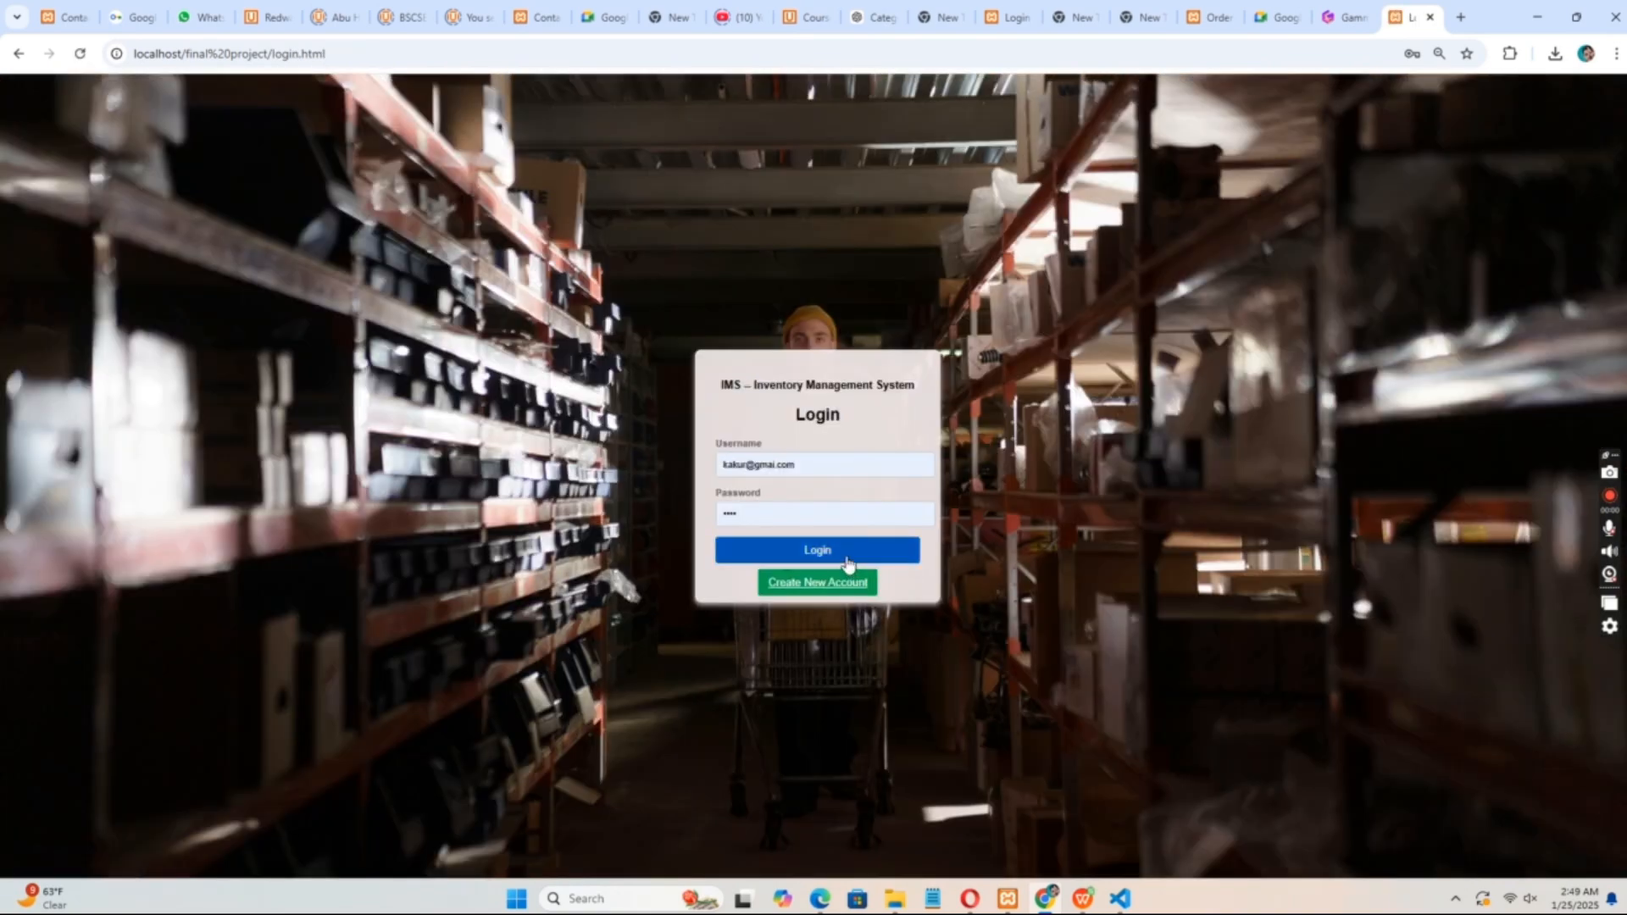
# Log in and visit the Contact Us, Key Features and About pages from the navigation bar
pyautogui.click(817, 549)
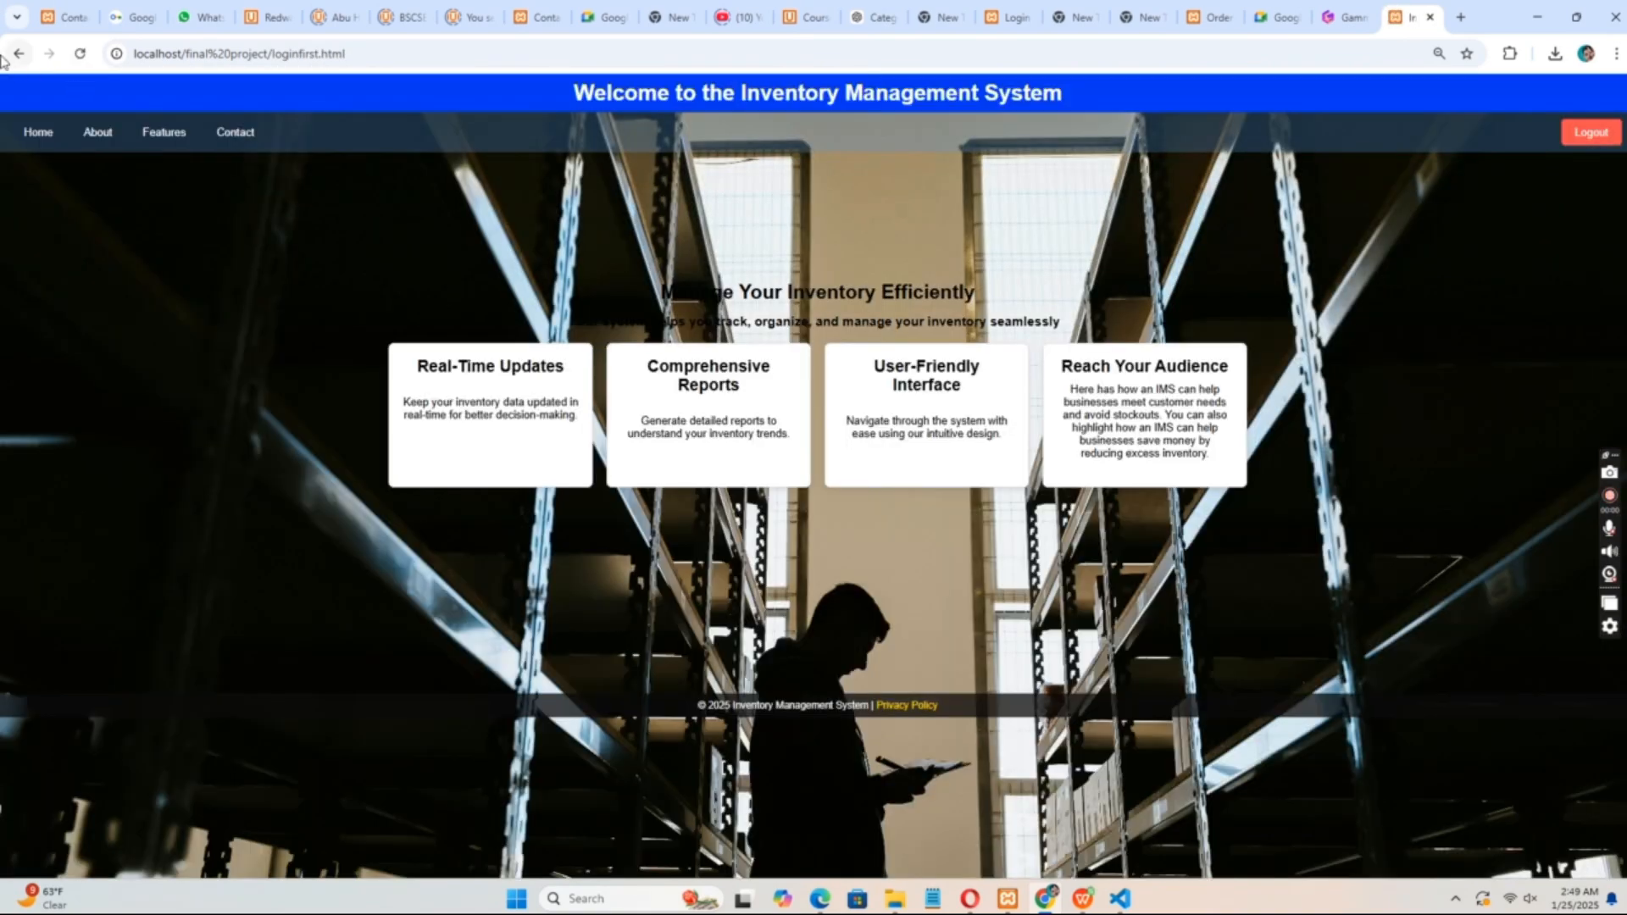
pyautogui.moveTo(42, 156)
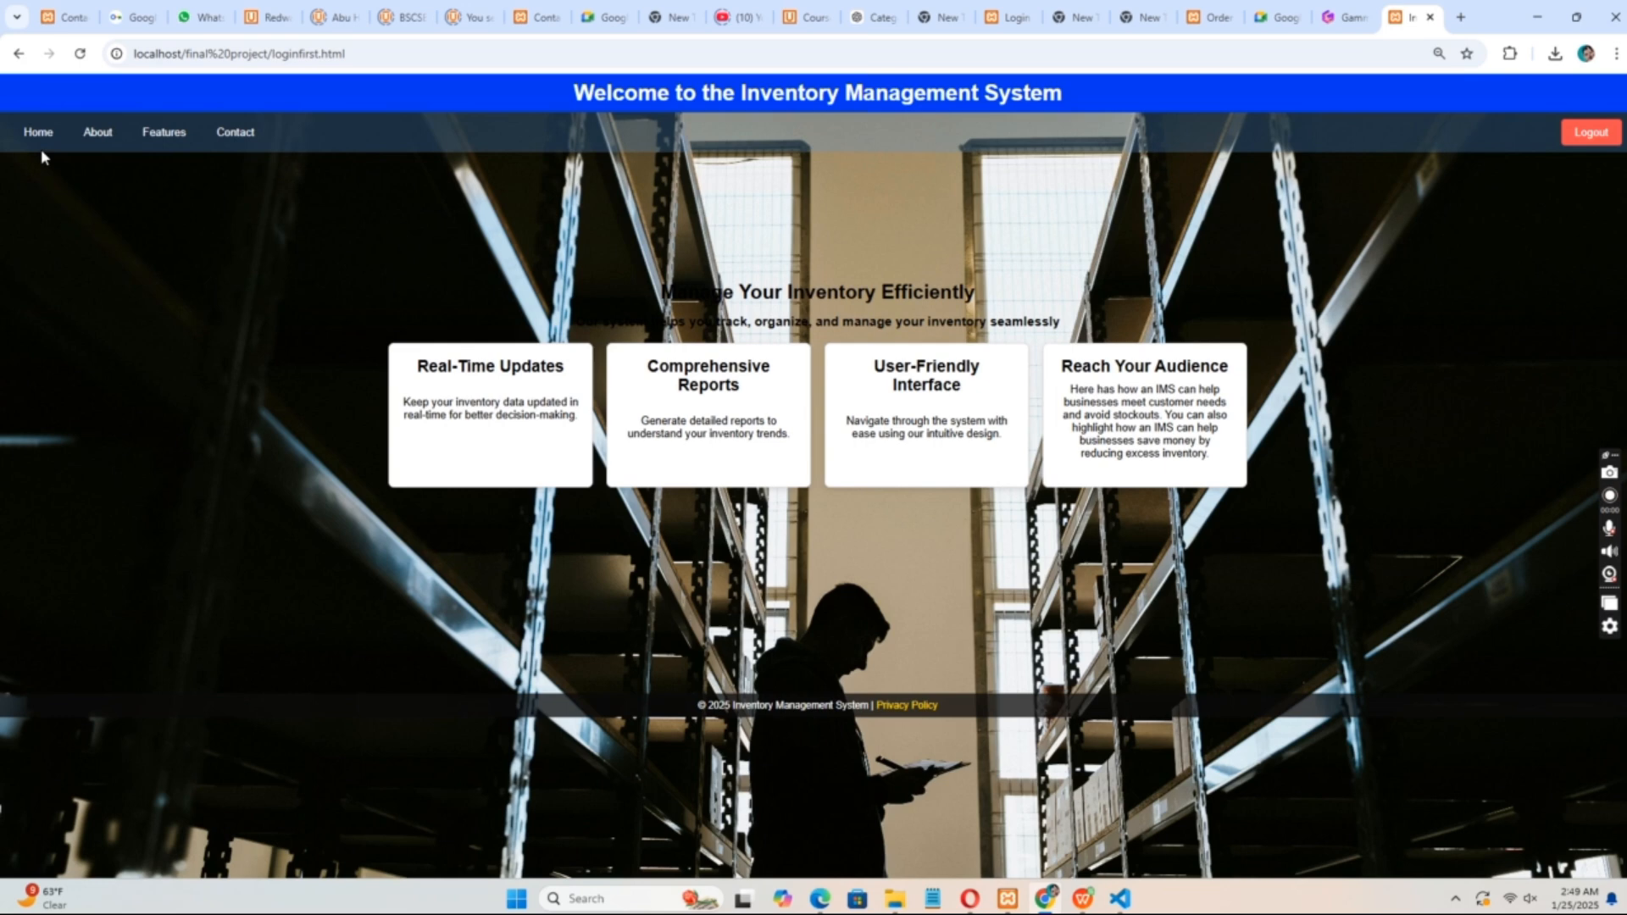
pyautogui.moveTo(234, 132)
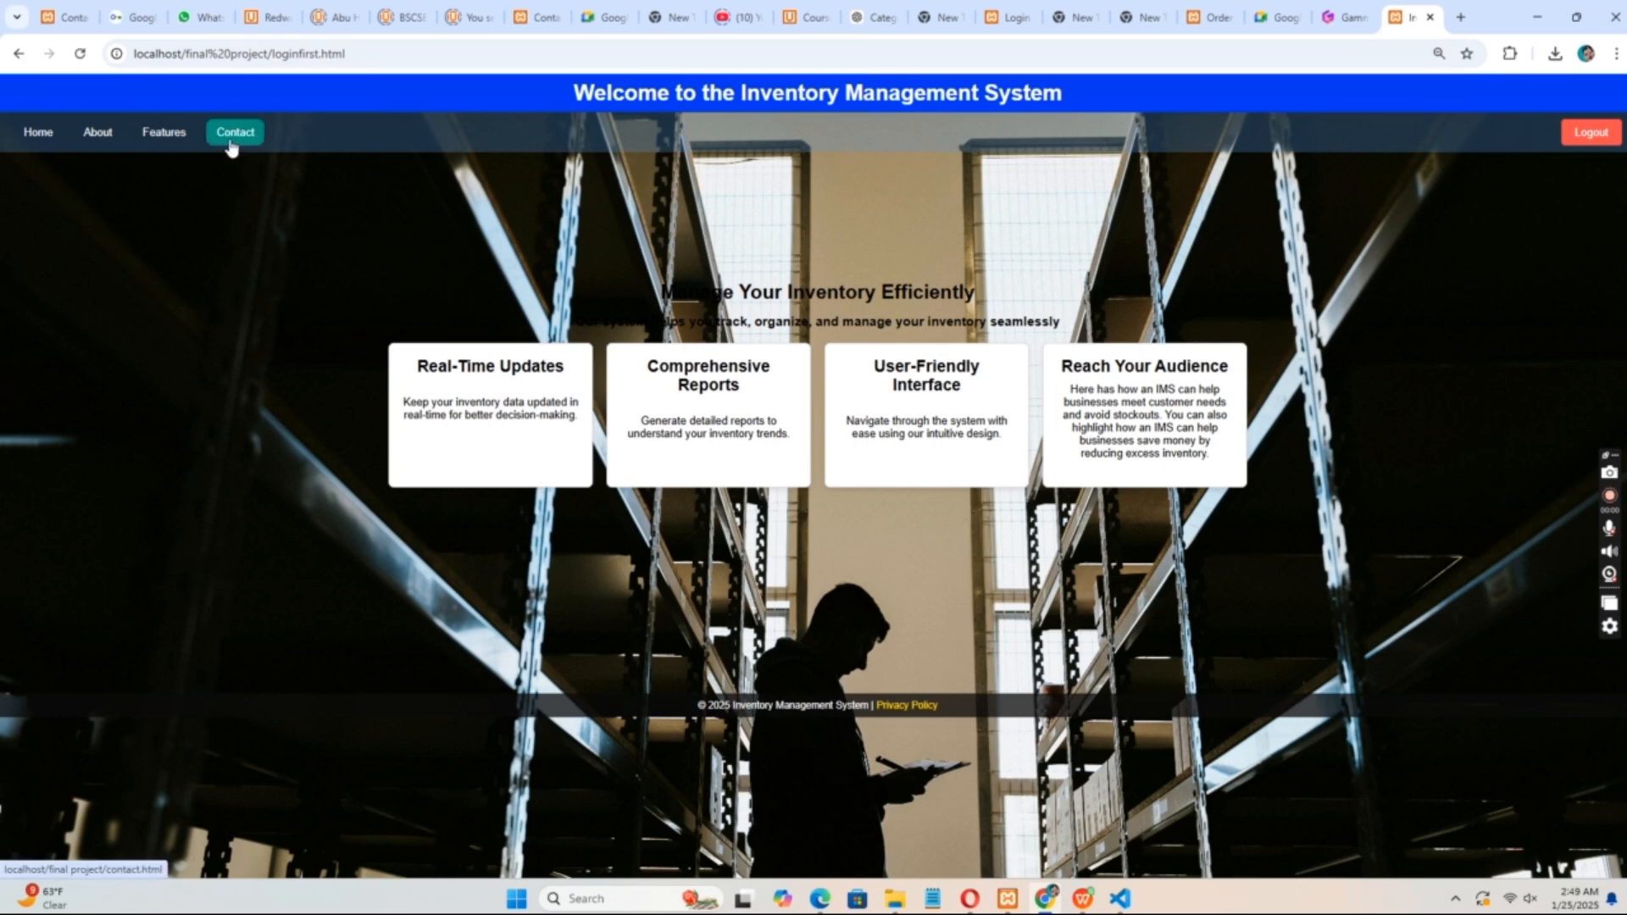
pyautogui.moveTo(1459, 122)
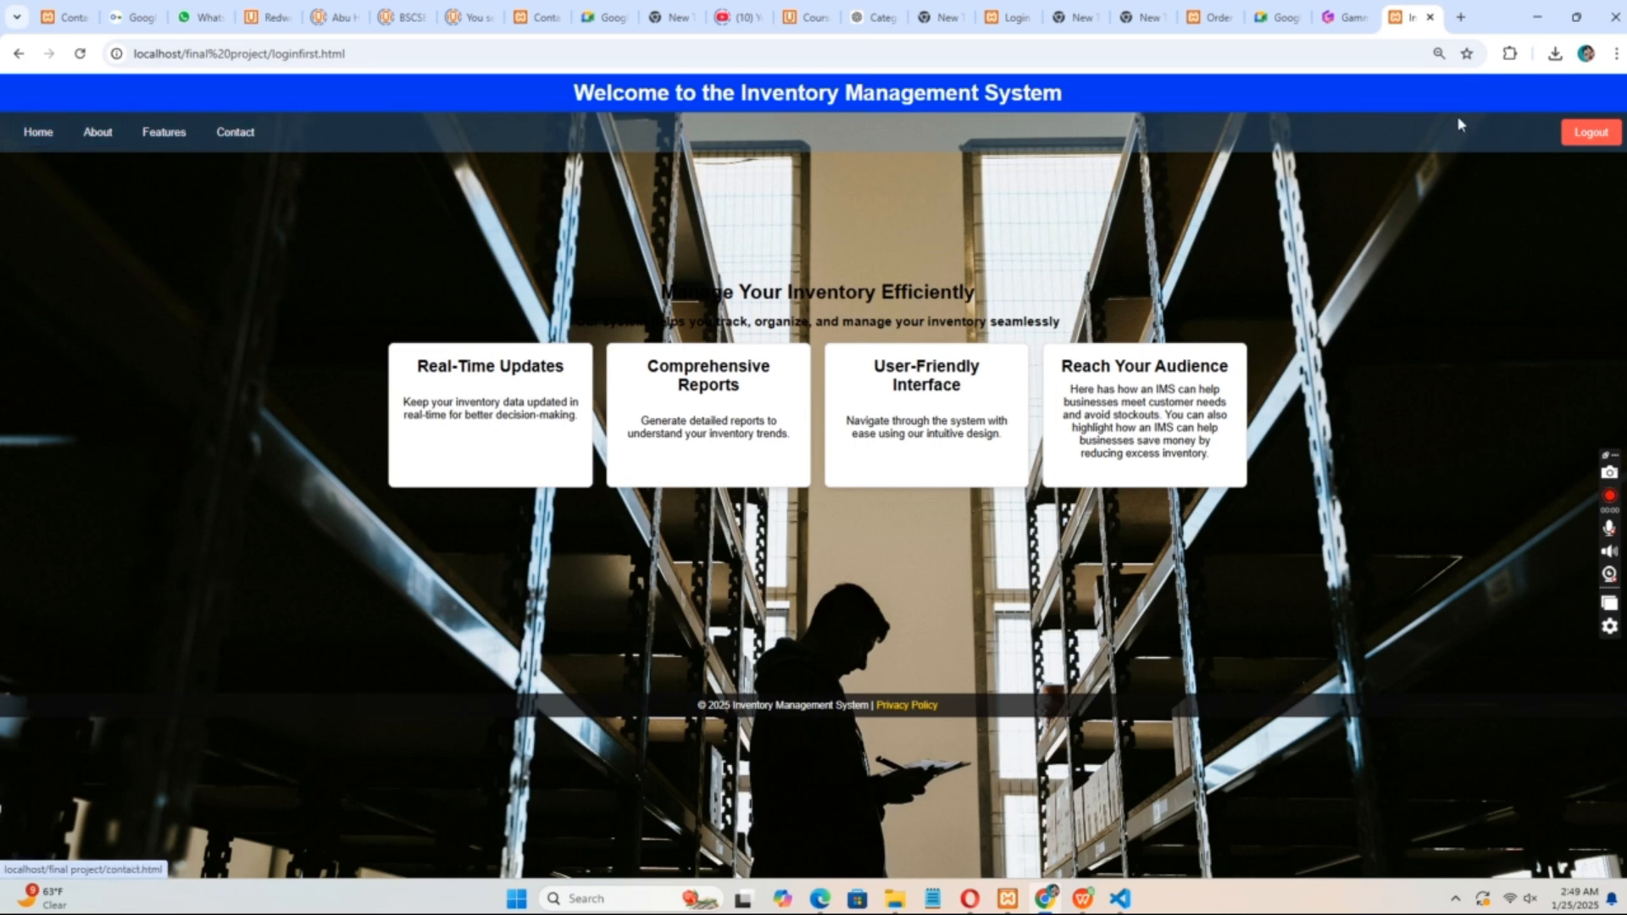
pyautogui.click(234, 132)
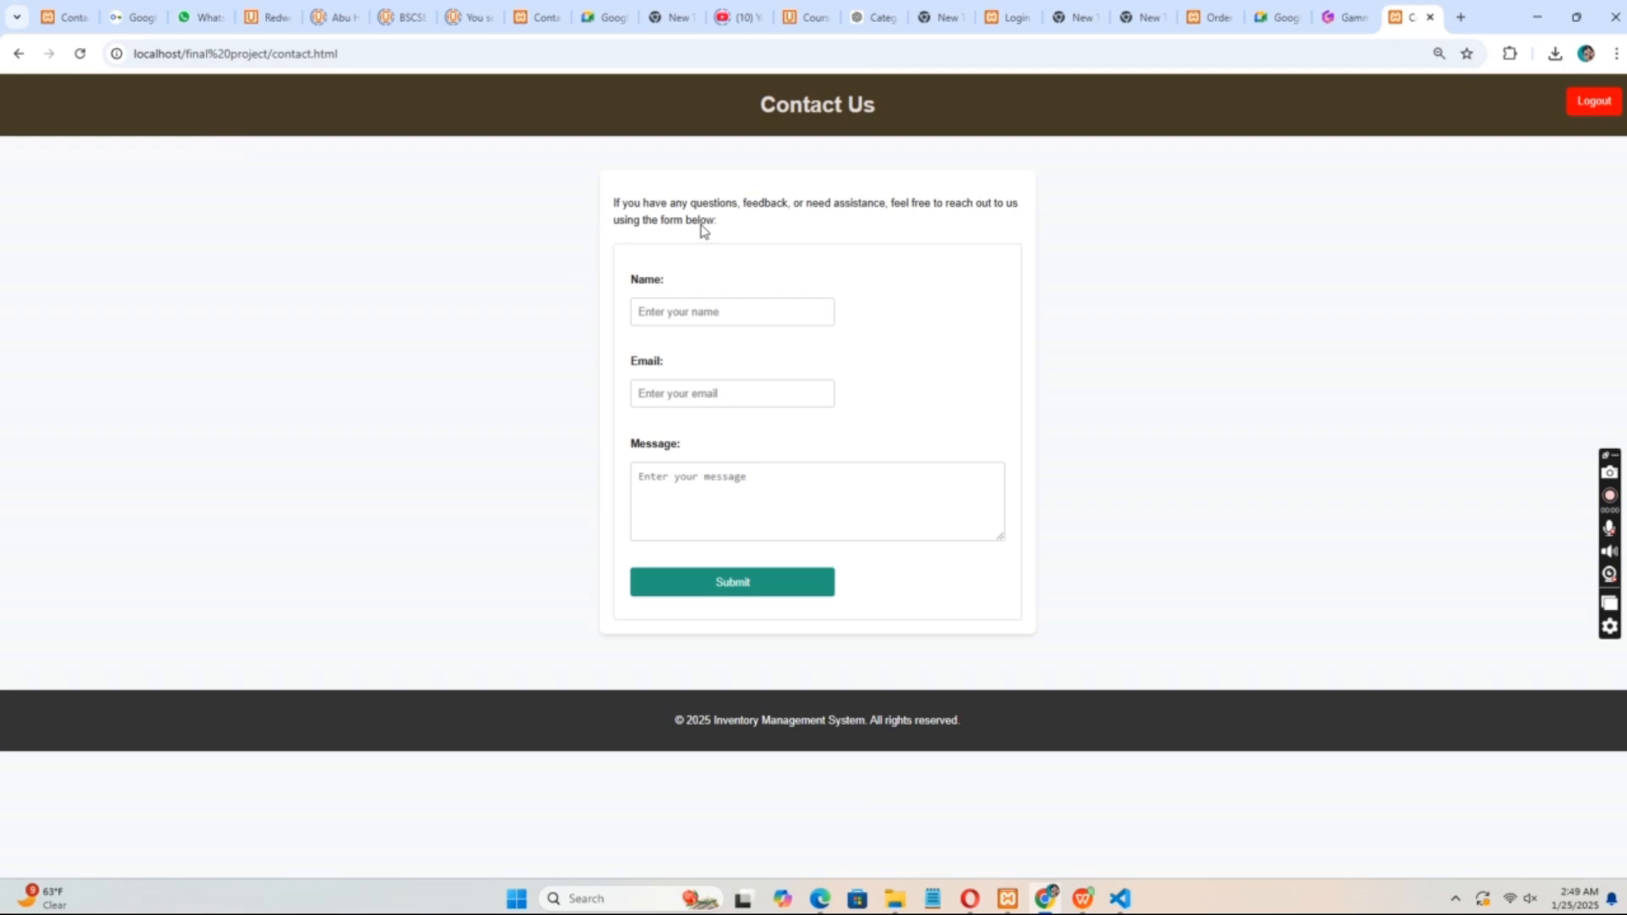
pyautogui.moveTo(762, 356)
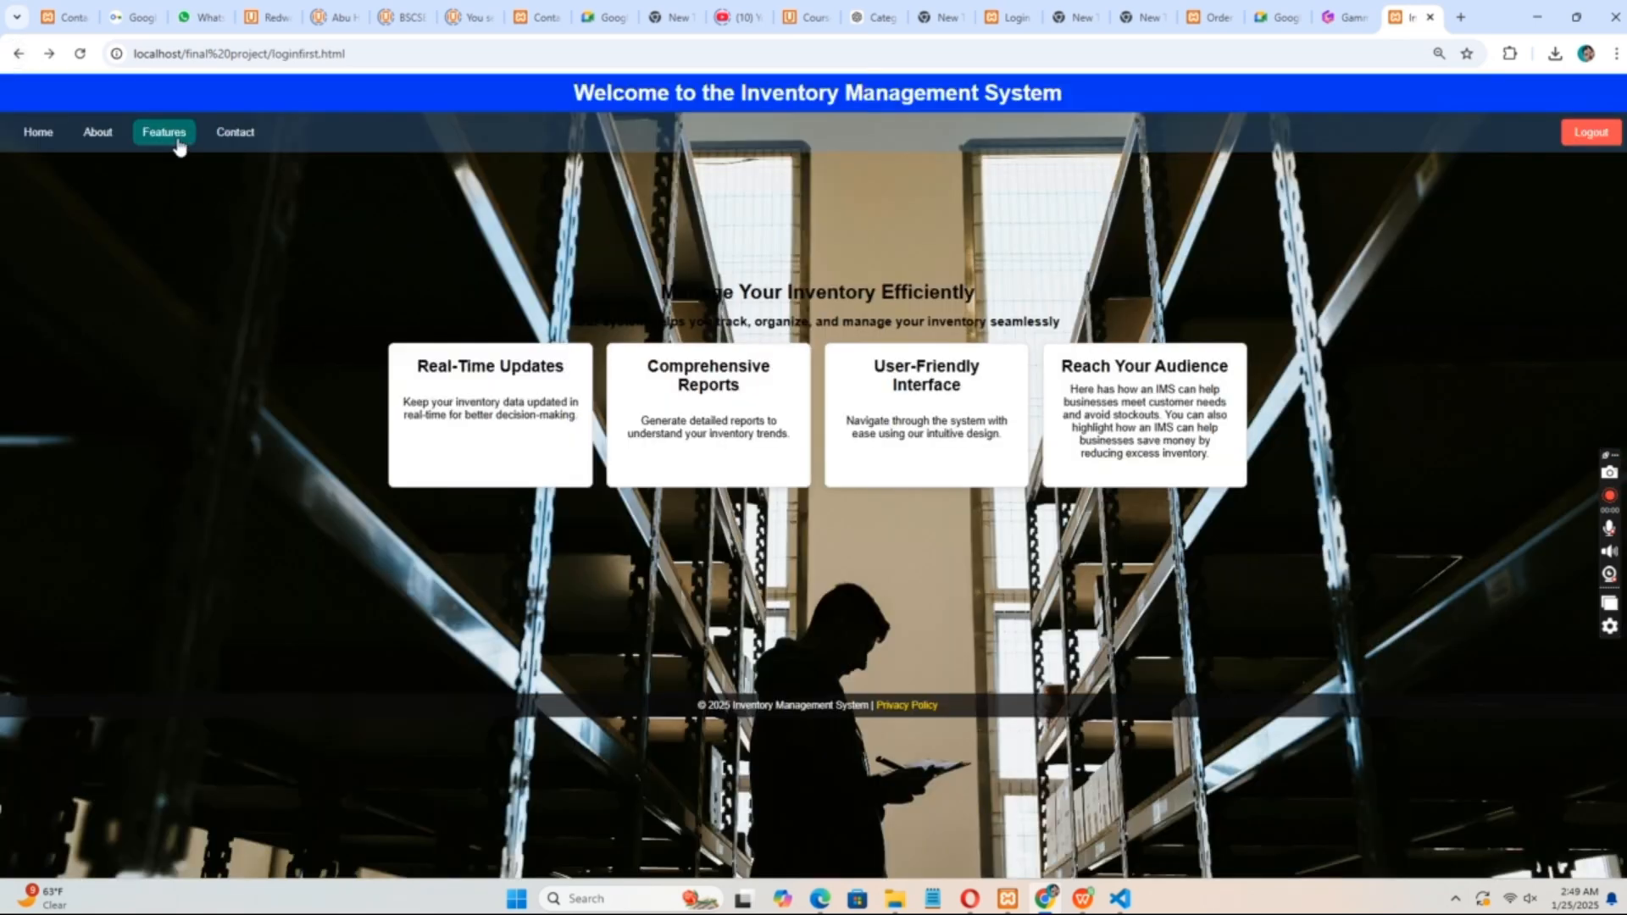
pyautogui.click(162, 132)
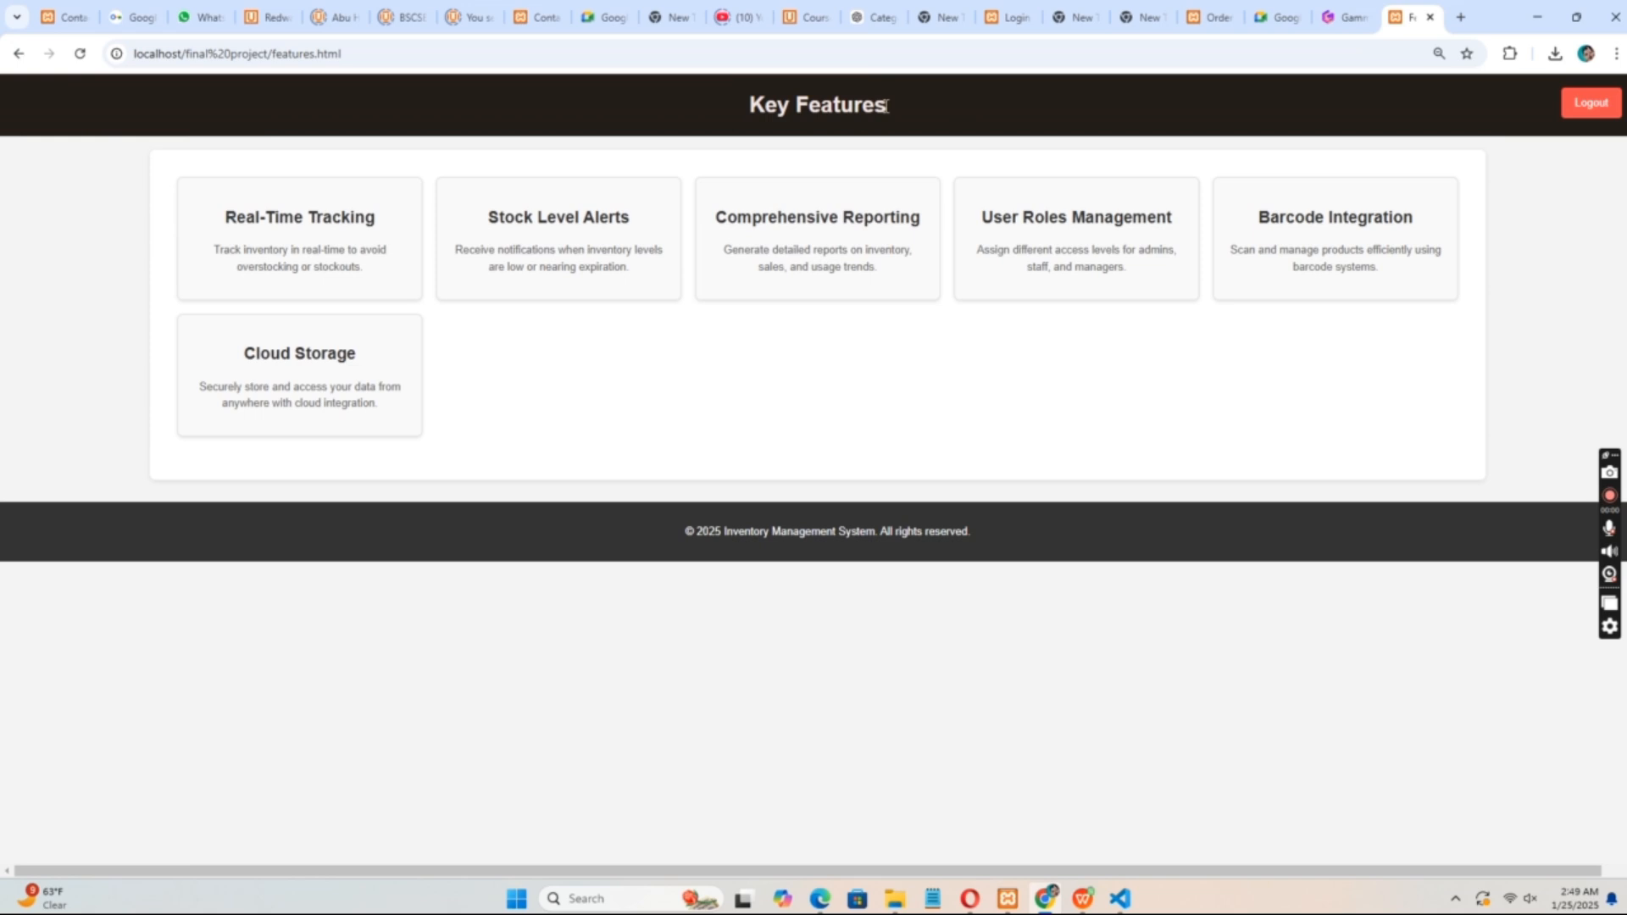
pyautogui.moveTo(451, 236)
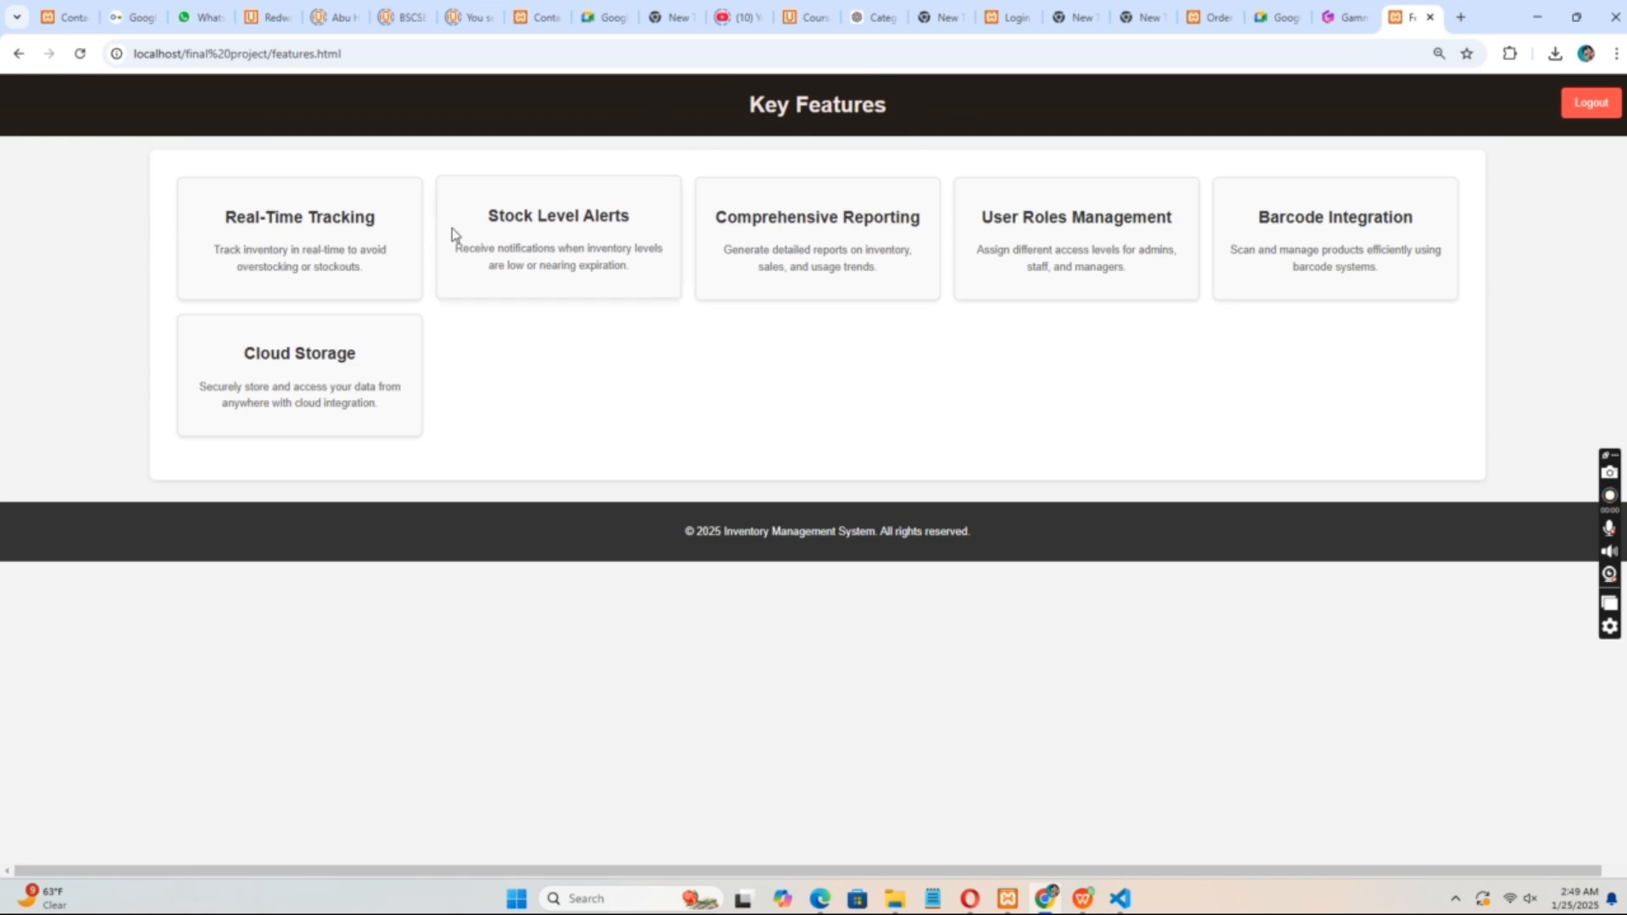
pyautogui.moveTo(49, 184)
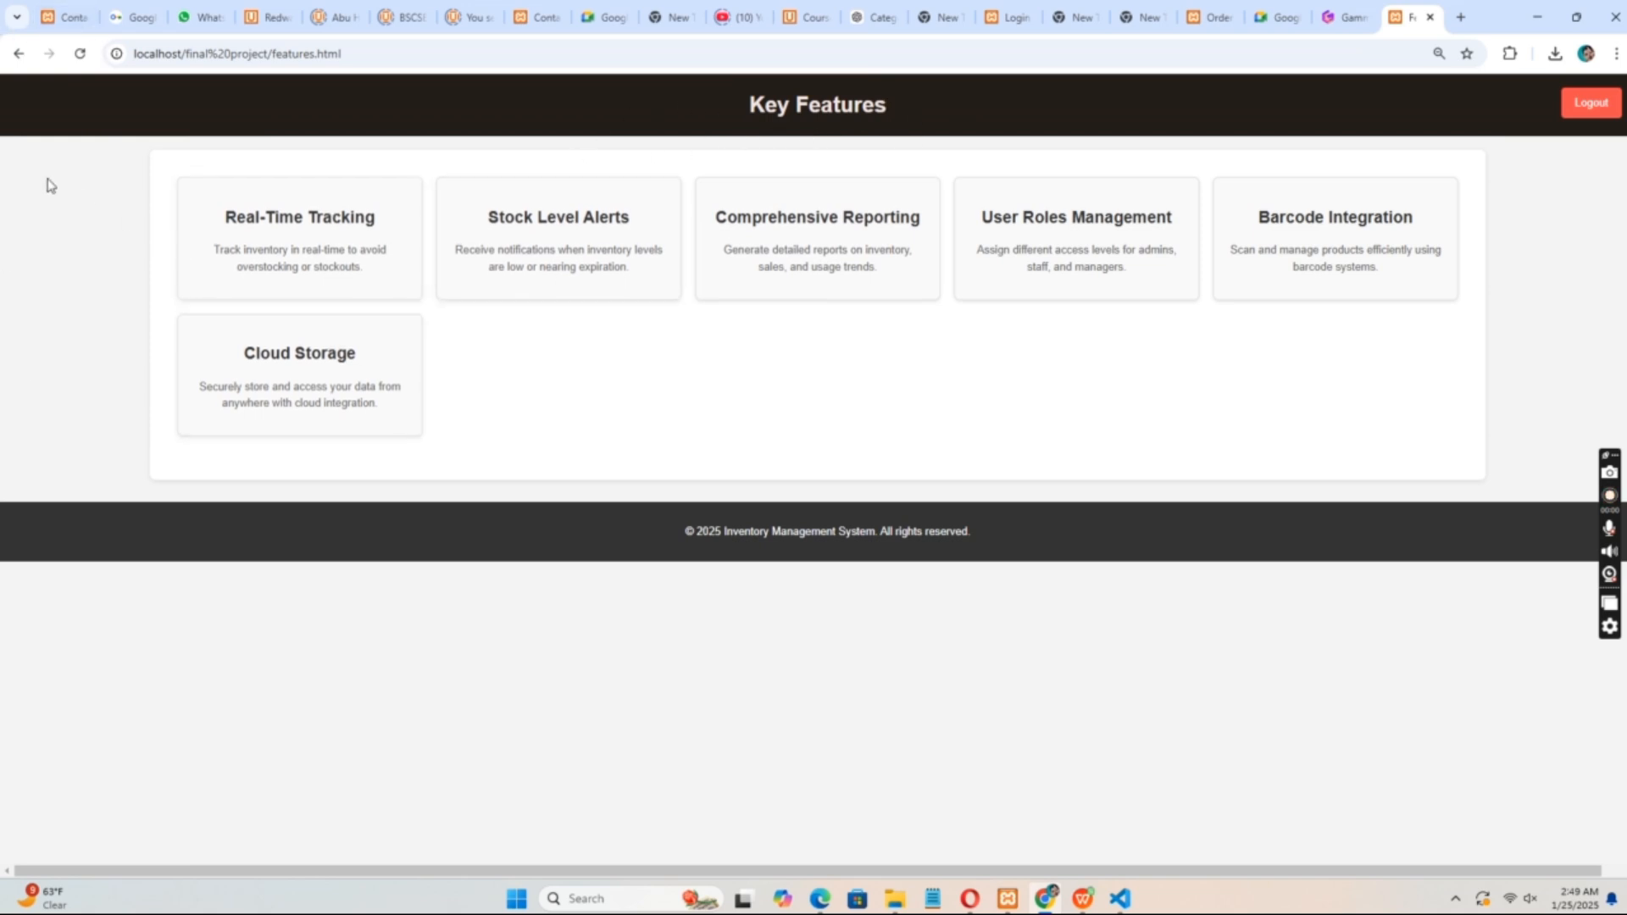
pyautogui.click(97, 133)
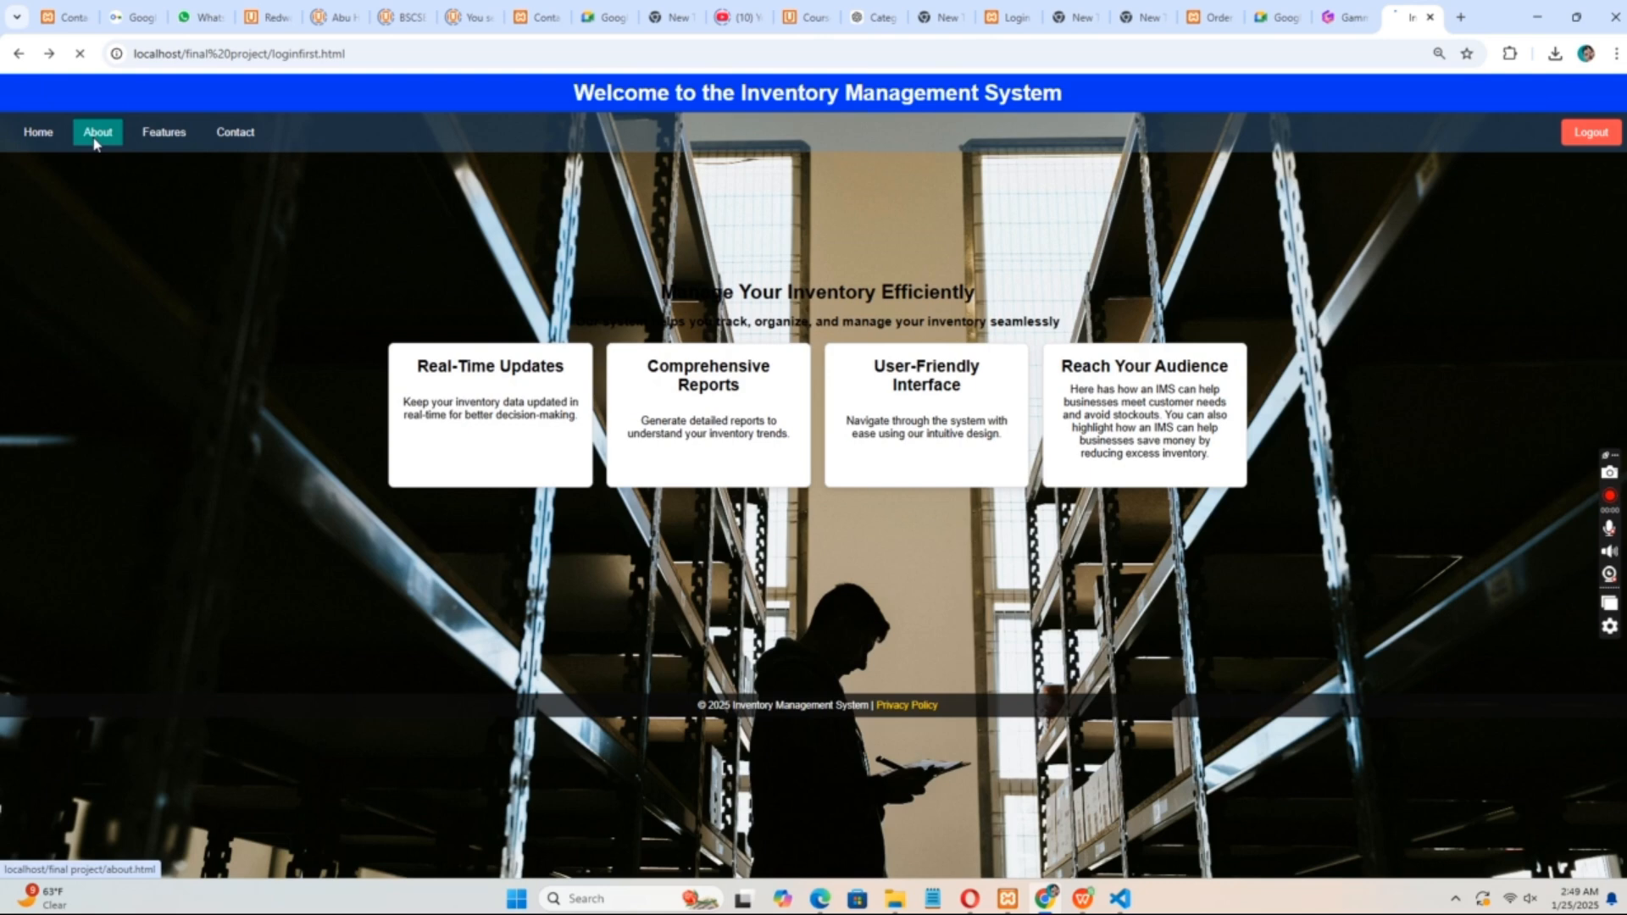
pyautogui.click(97, 133)
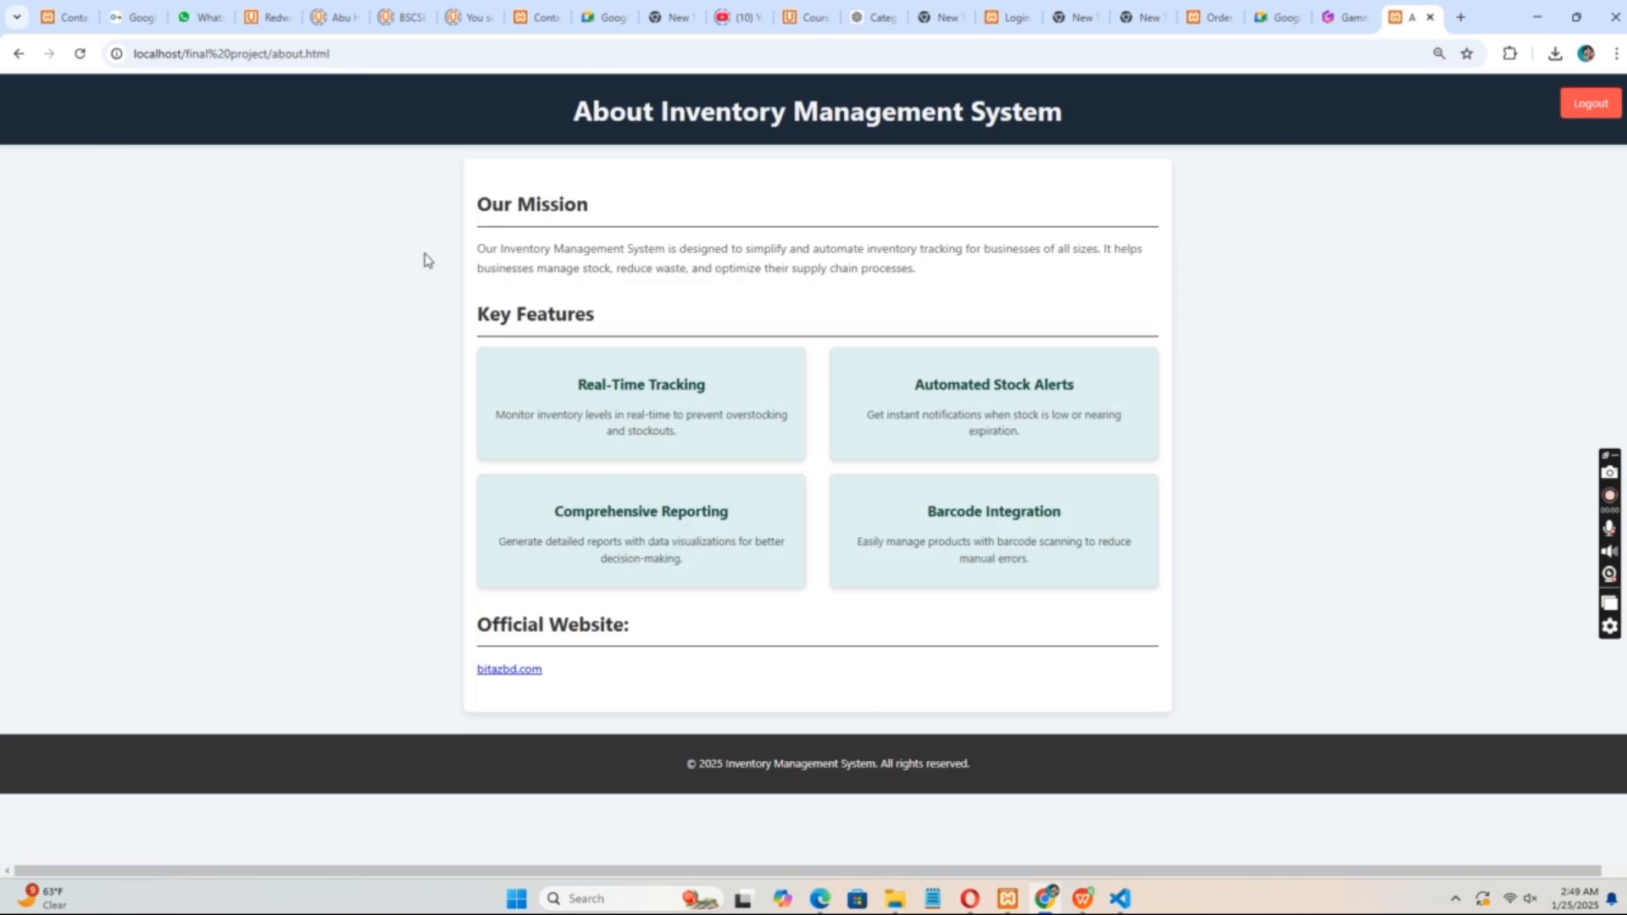
pyautogui.moveTo(522, 229)
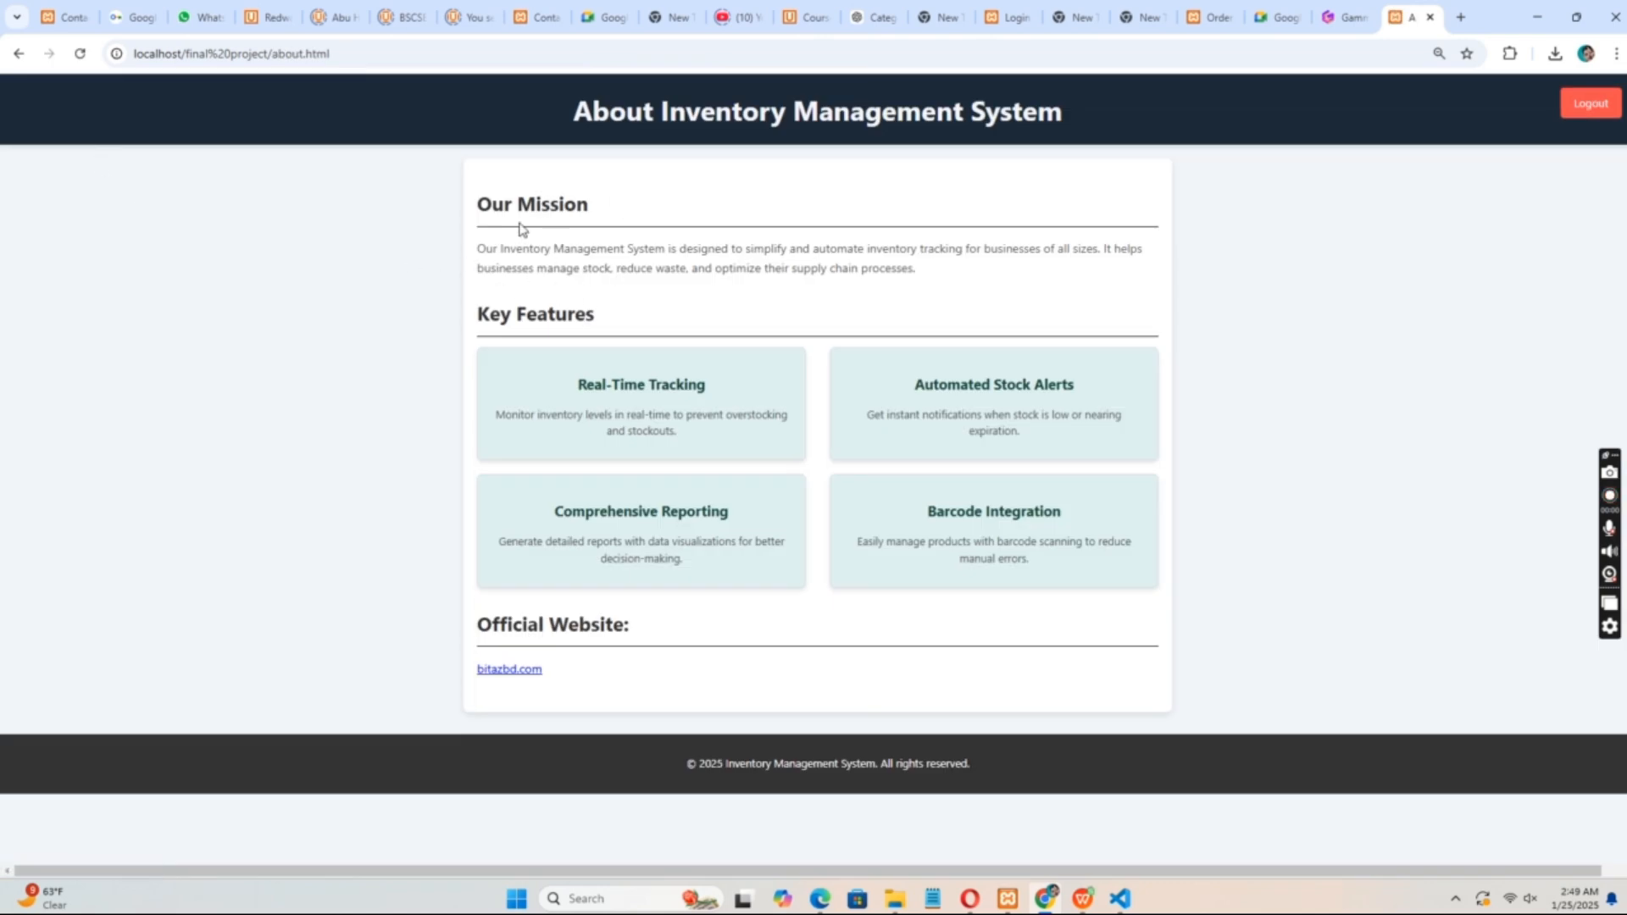
pyautogui.moveTo(563, 464)
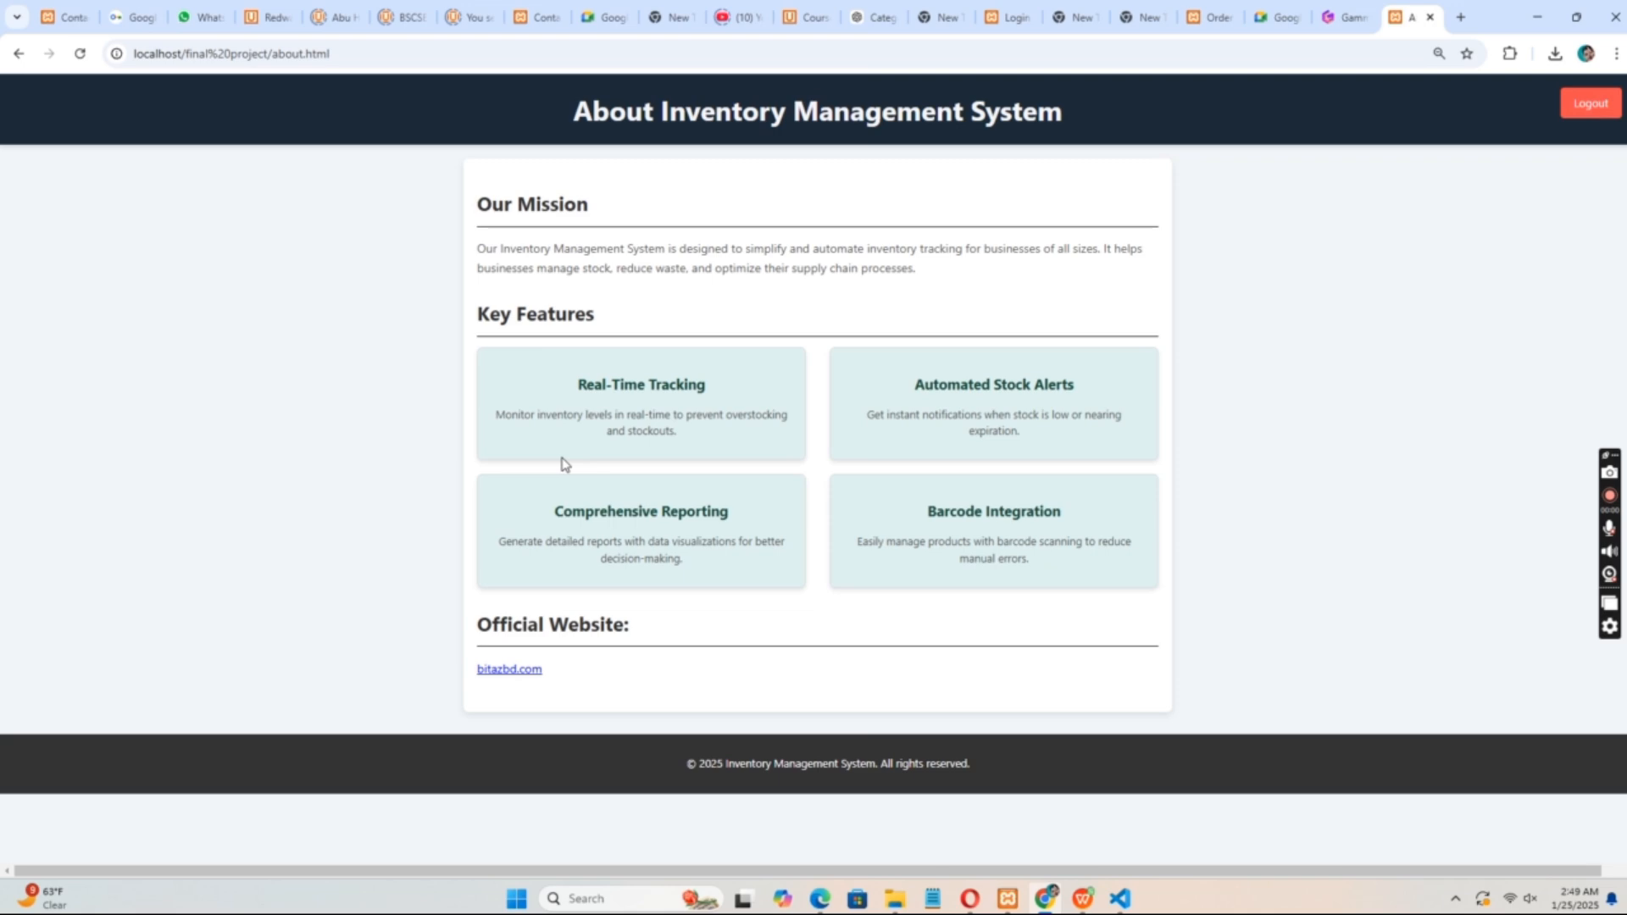
pyautogui.moveTo(103, 200)
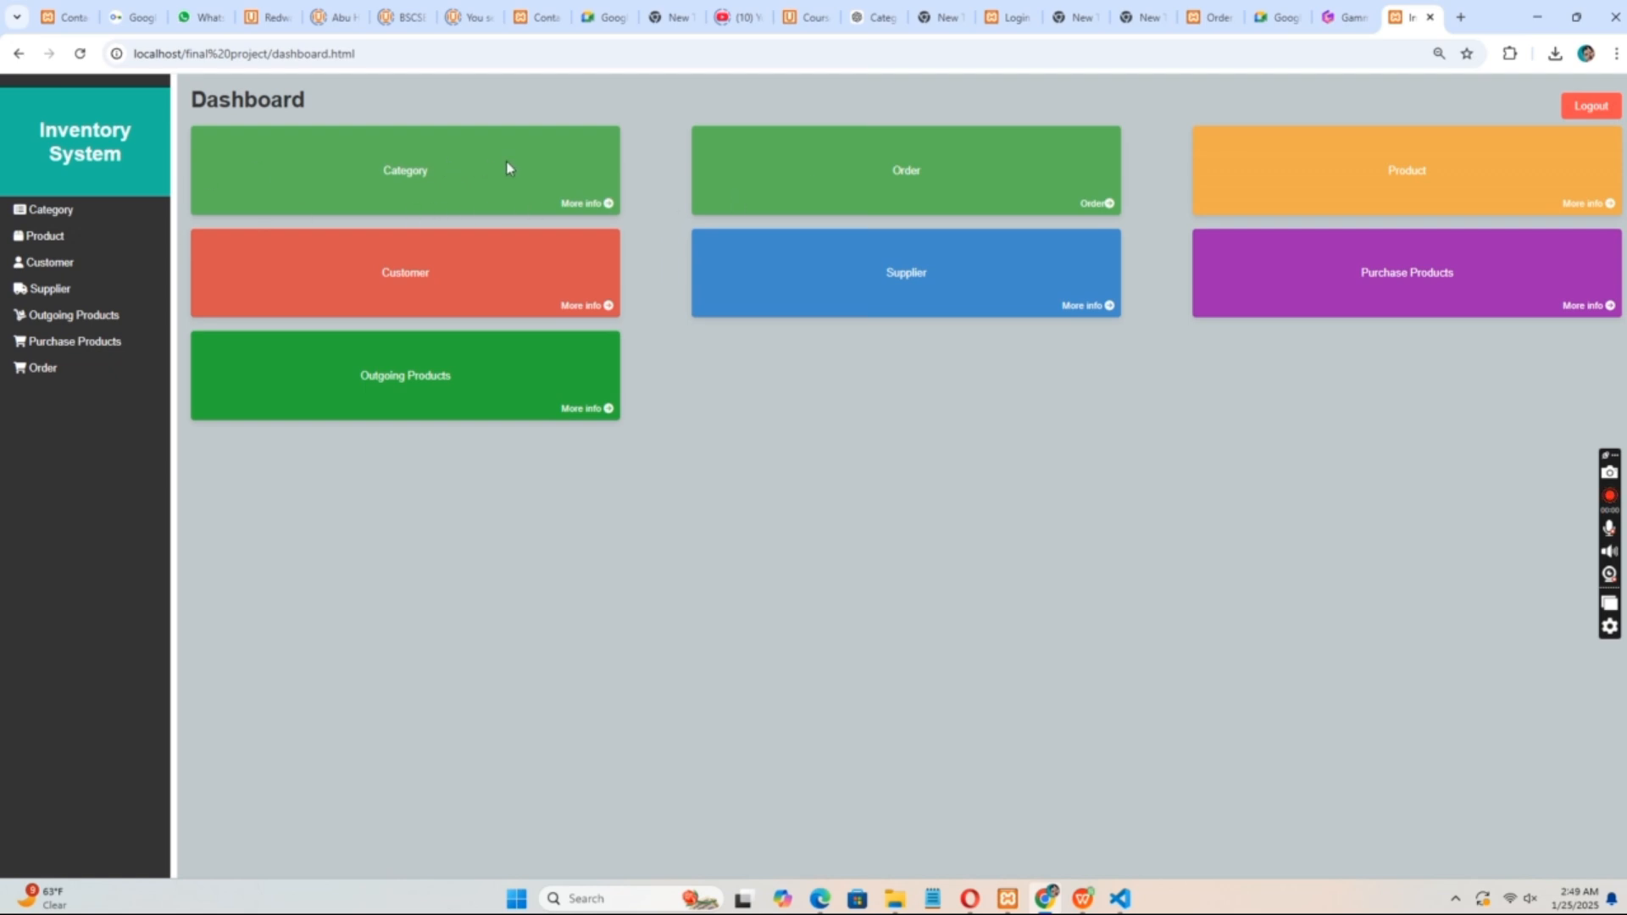
pyautogui.moveTo(823, 242)
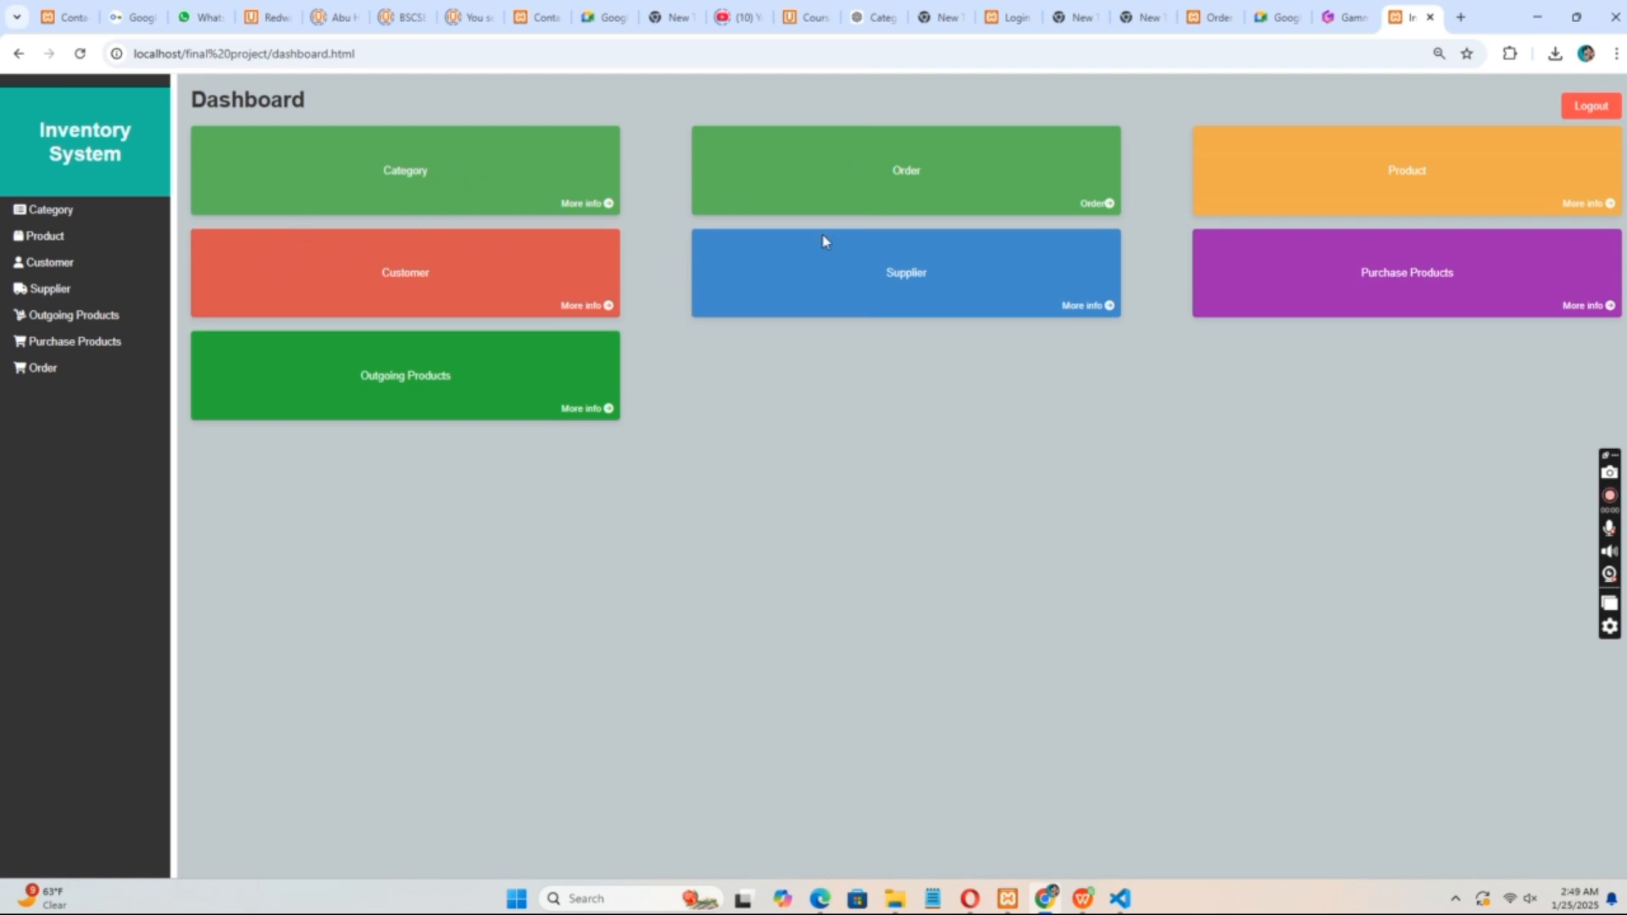
pyautogui.moveTo(73, 315)
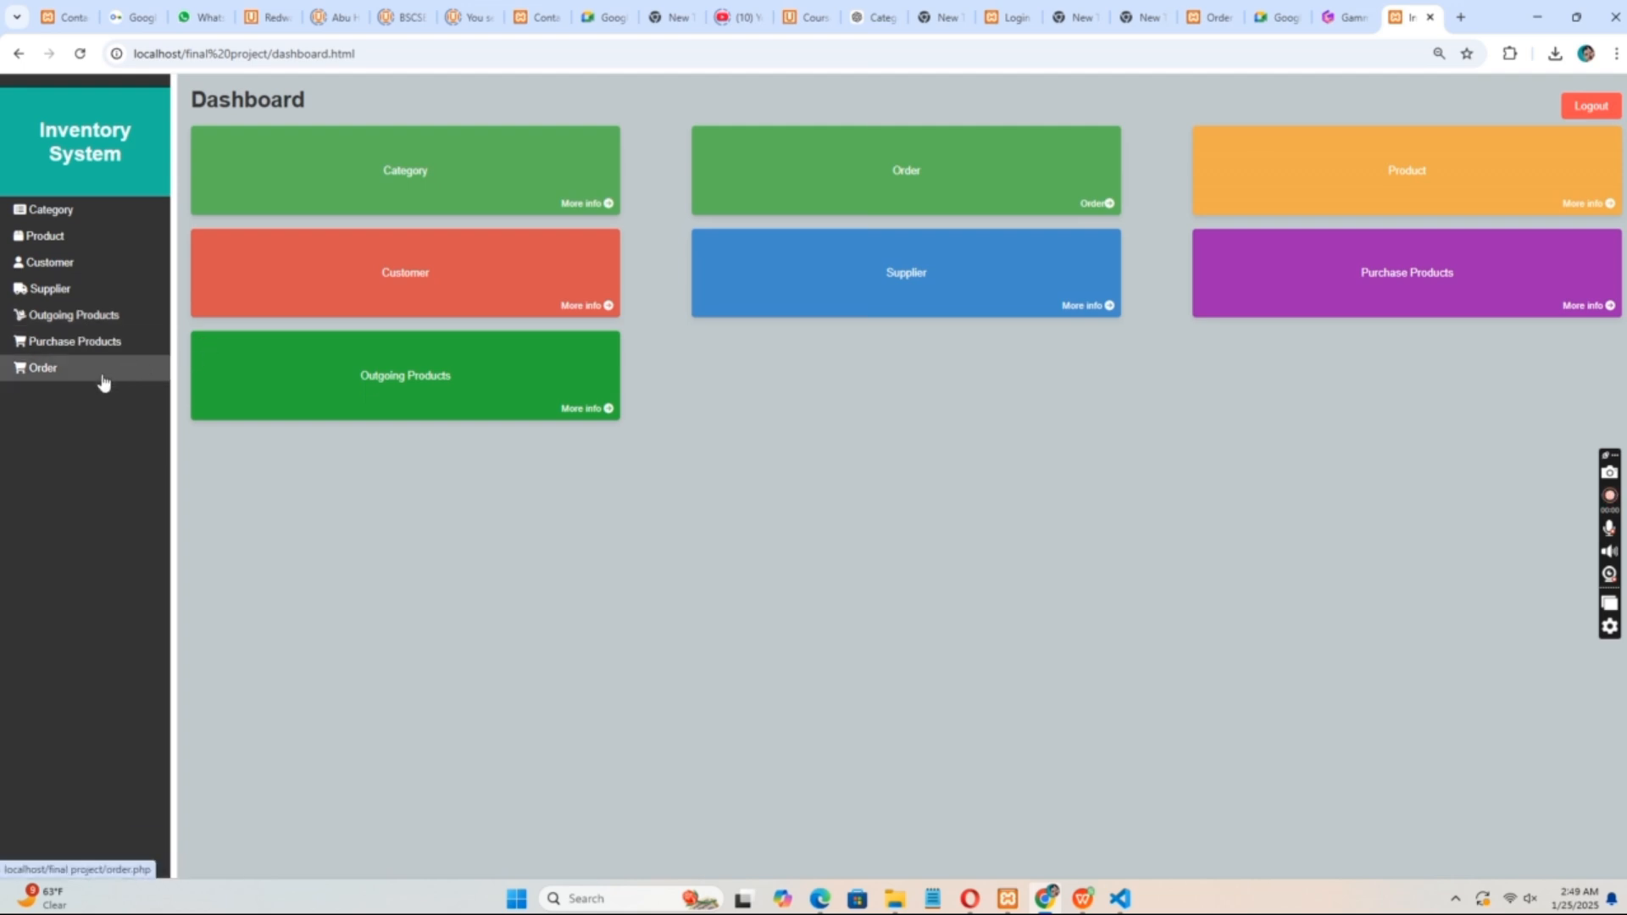
pyautogui.moveTo(91, 212)
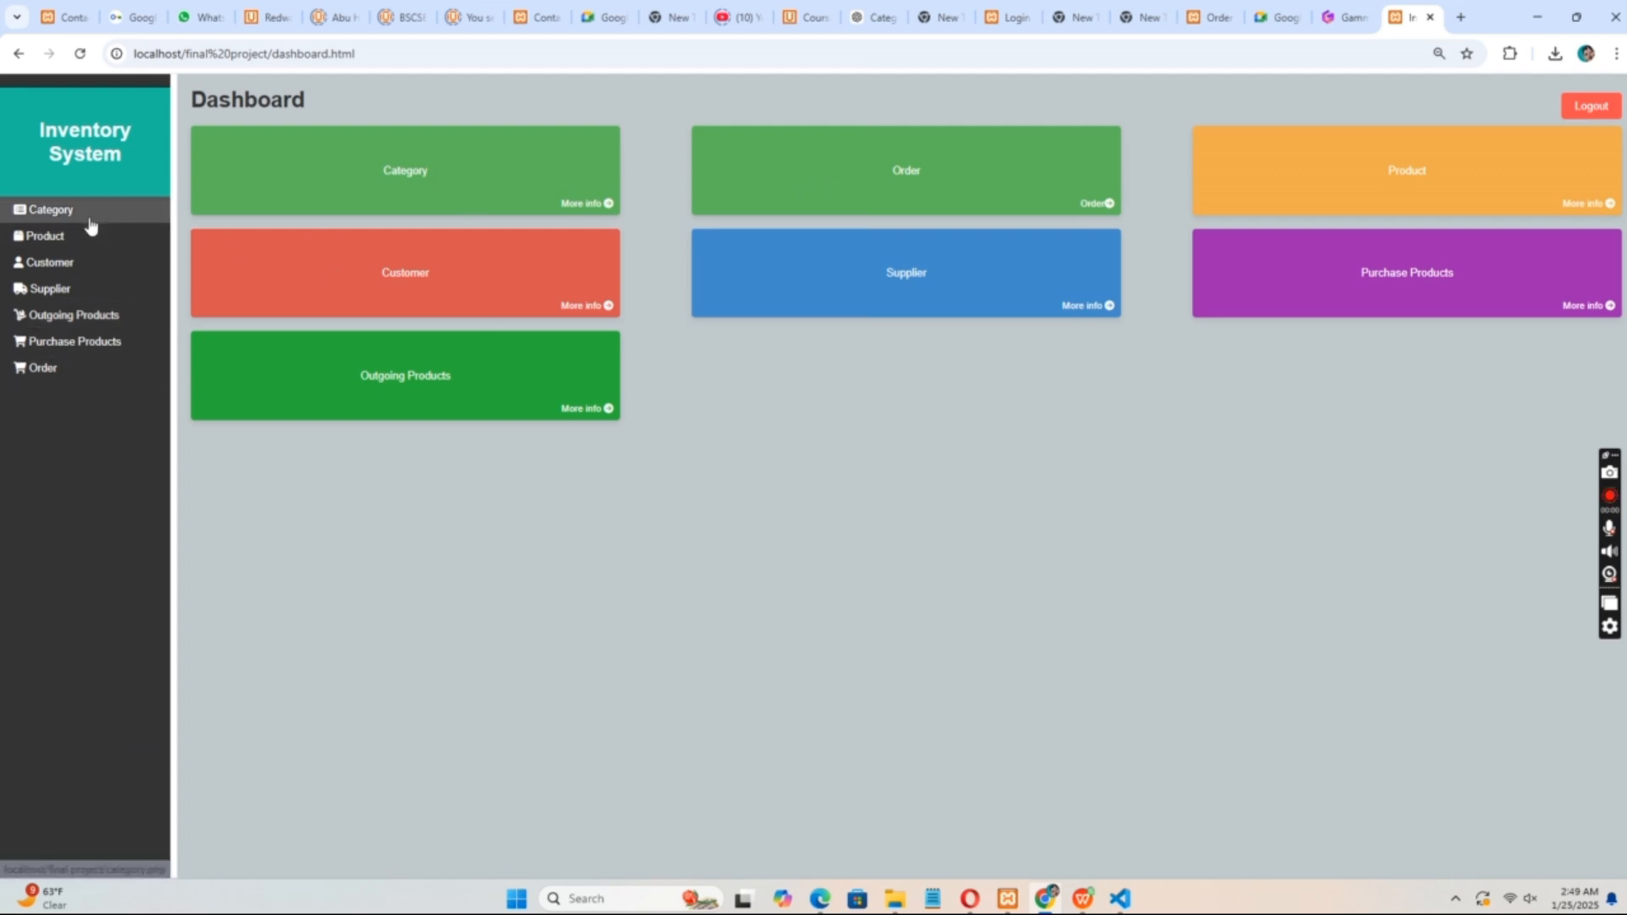
# Go to the Category Management page from the dashboard sidebar
pyautogui.click(49, 208)
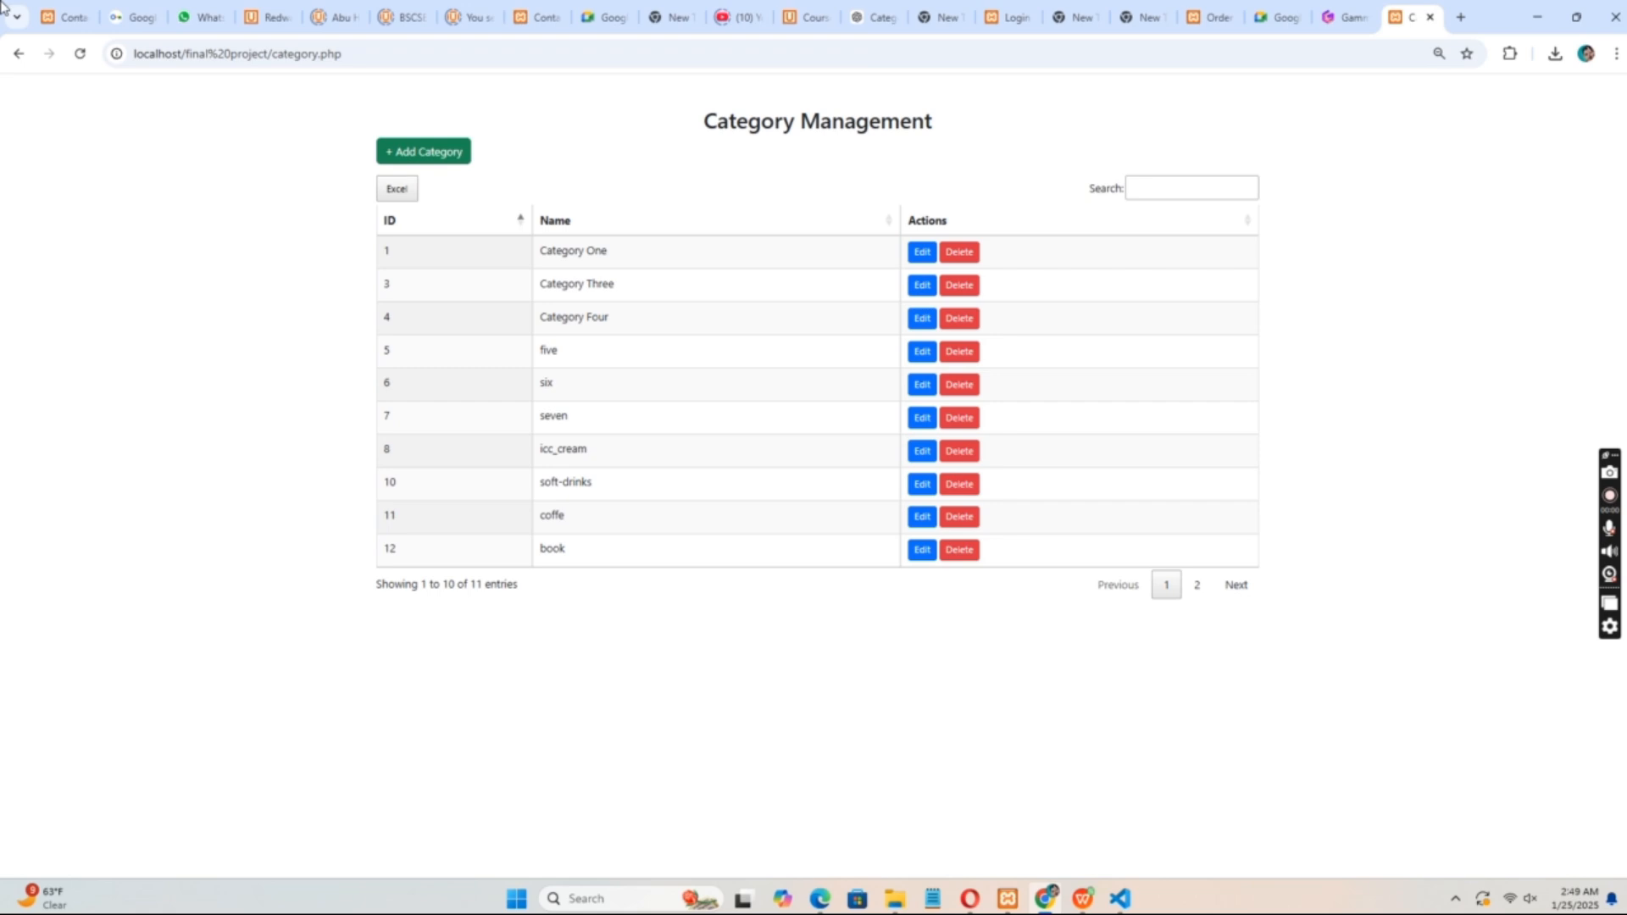
pyautogui.moveTo(1222, 563)
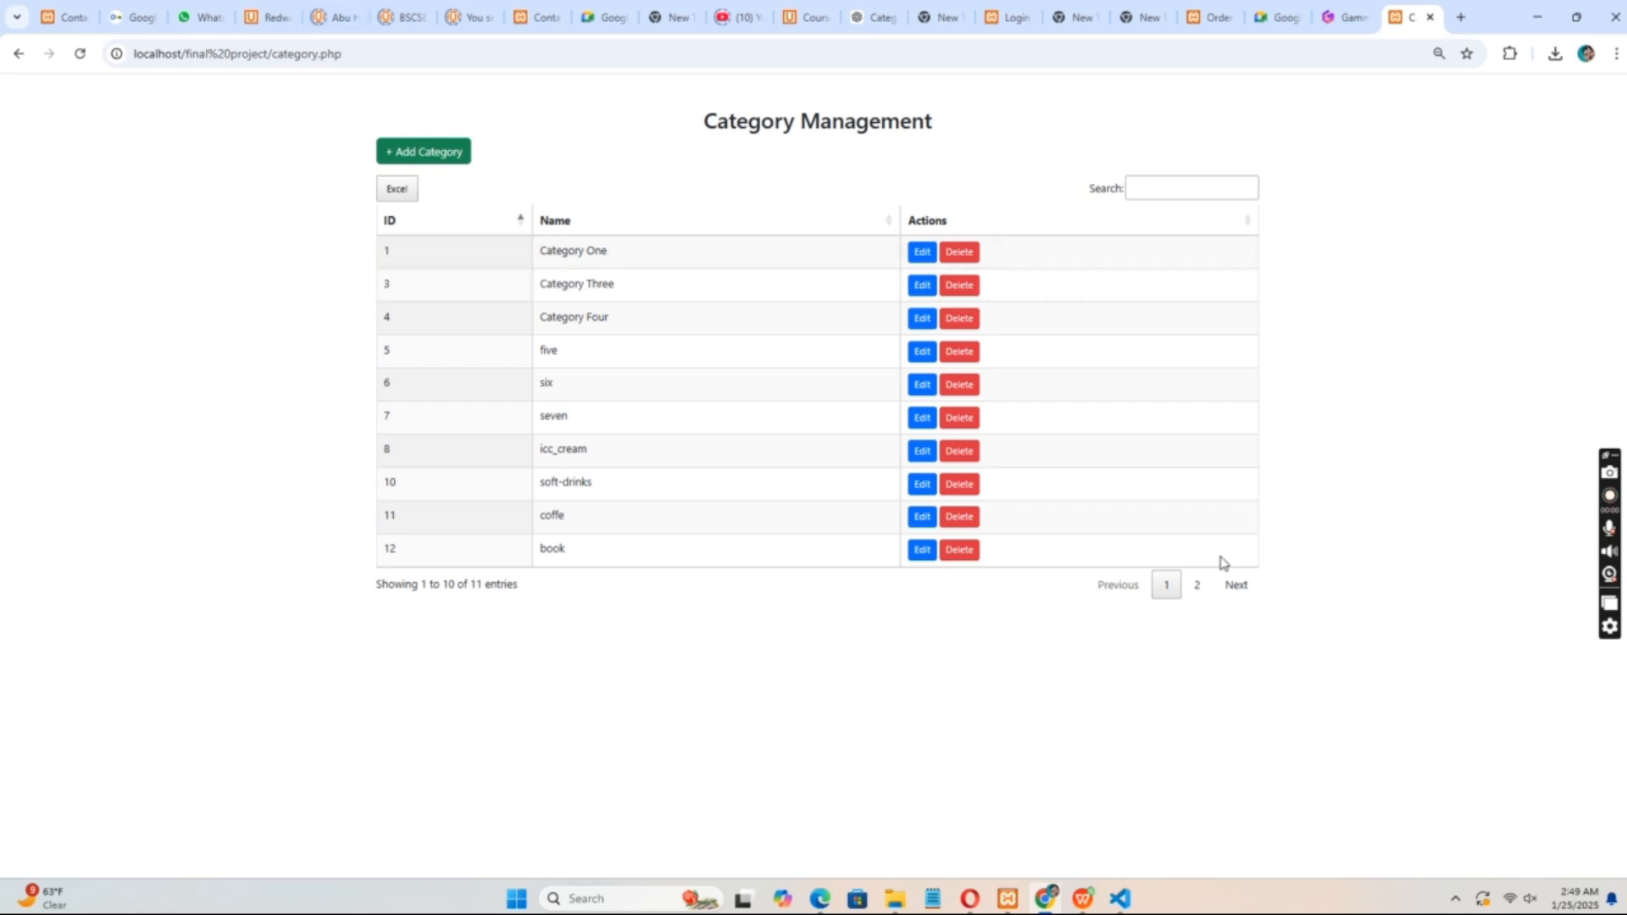
pyautogui.moveTo(432, 218)
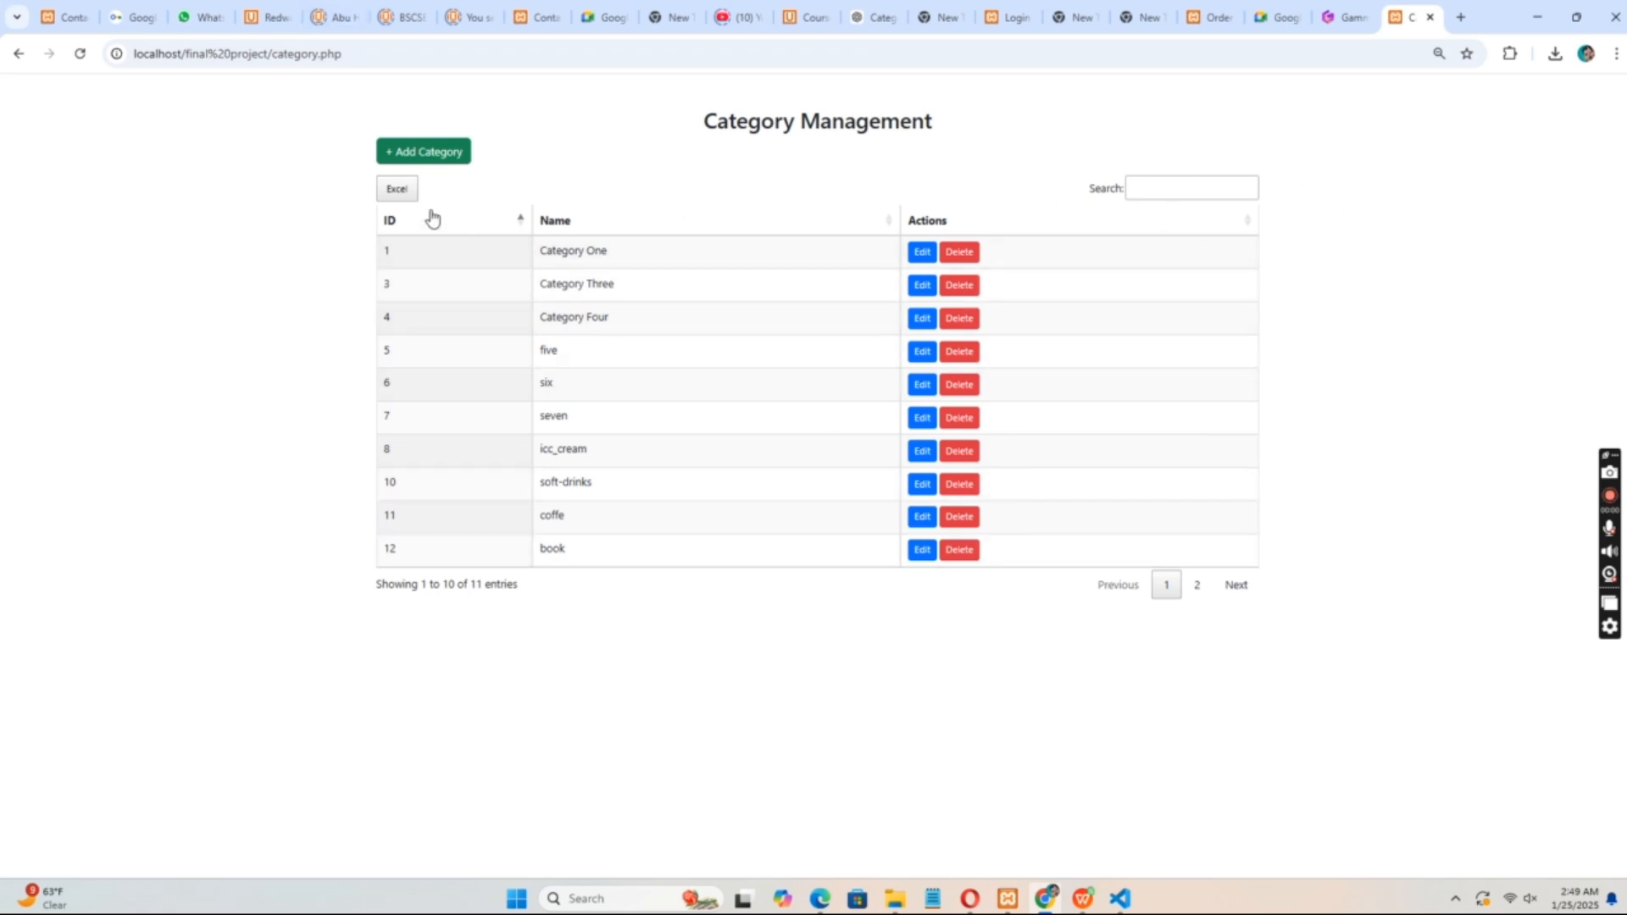
pyautogui.moveTo(470, 168)
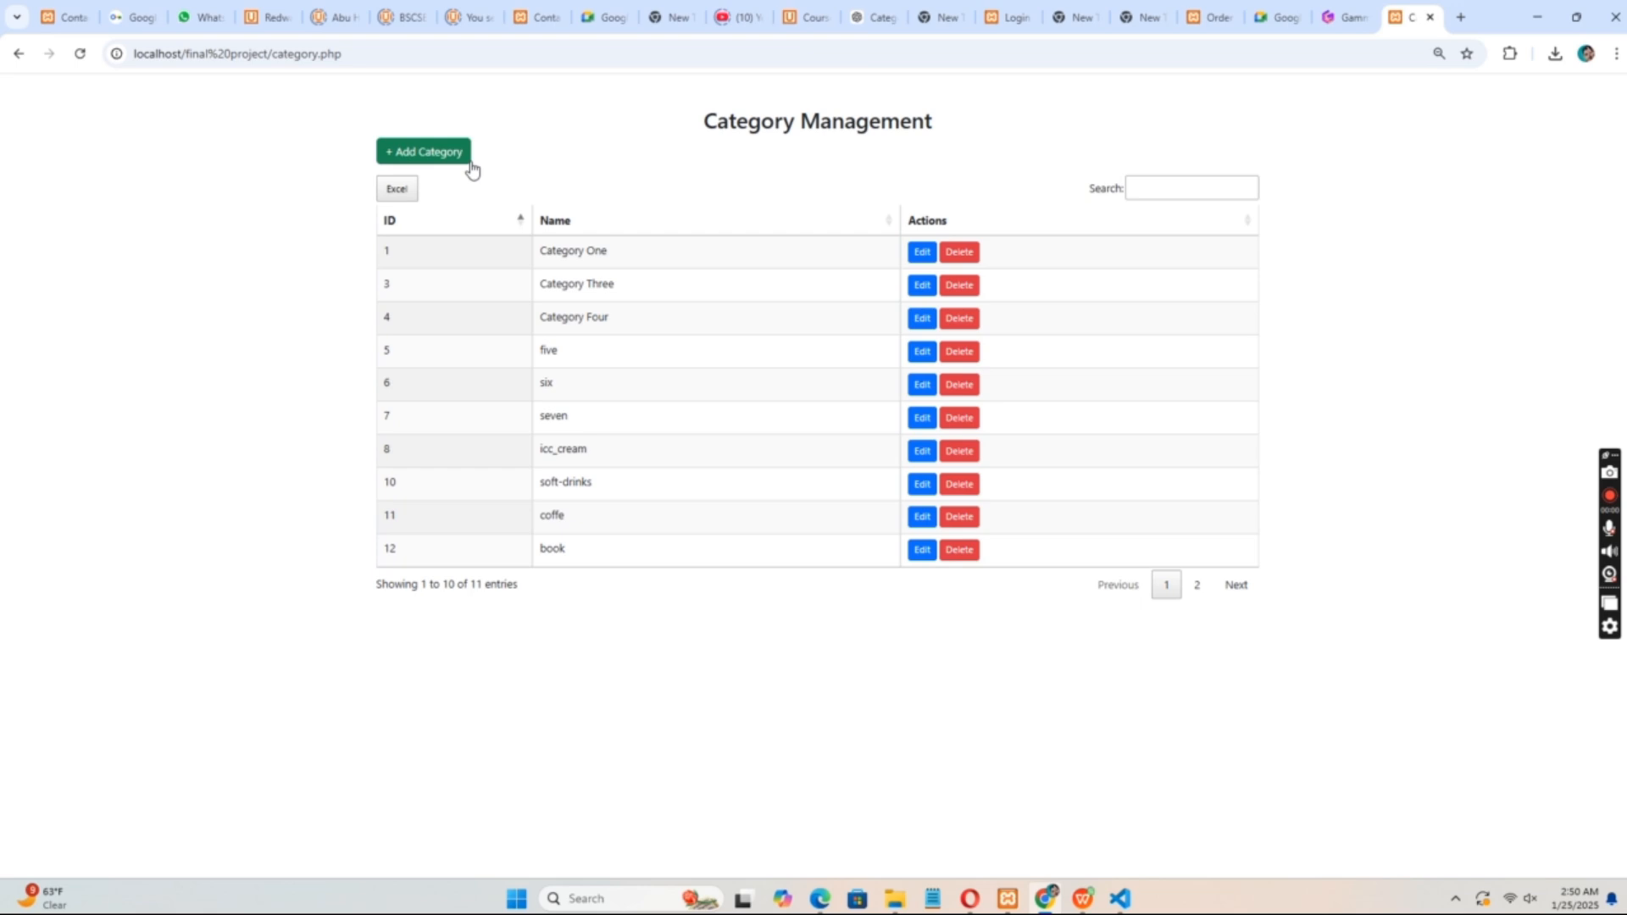
# Add a 'tisu' category, search for it, export the category list to Excel, and return to the dashboard
pyautogui.click(422, 151)
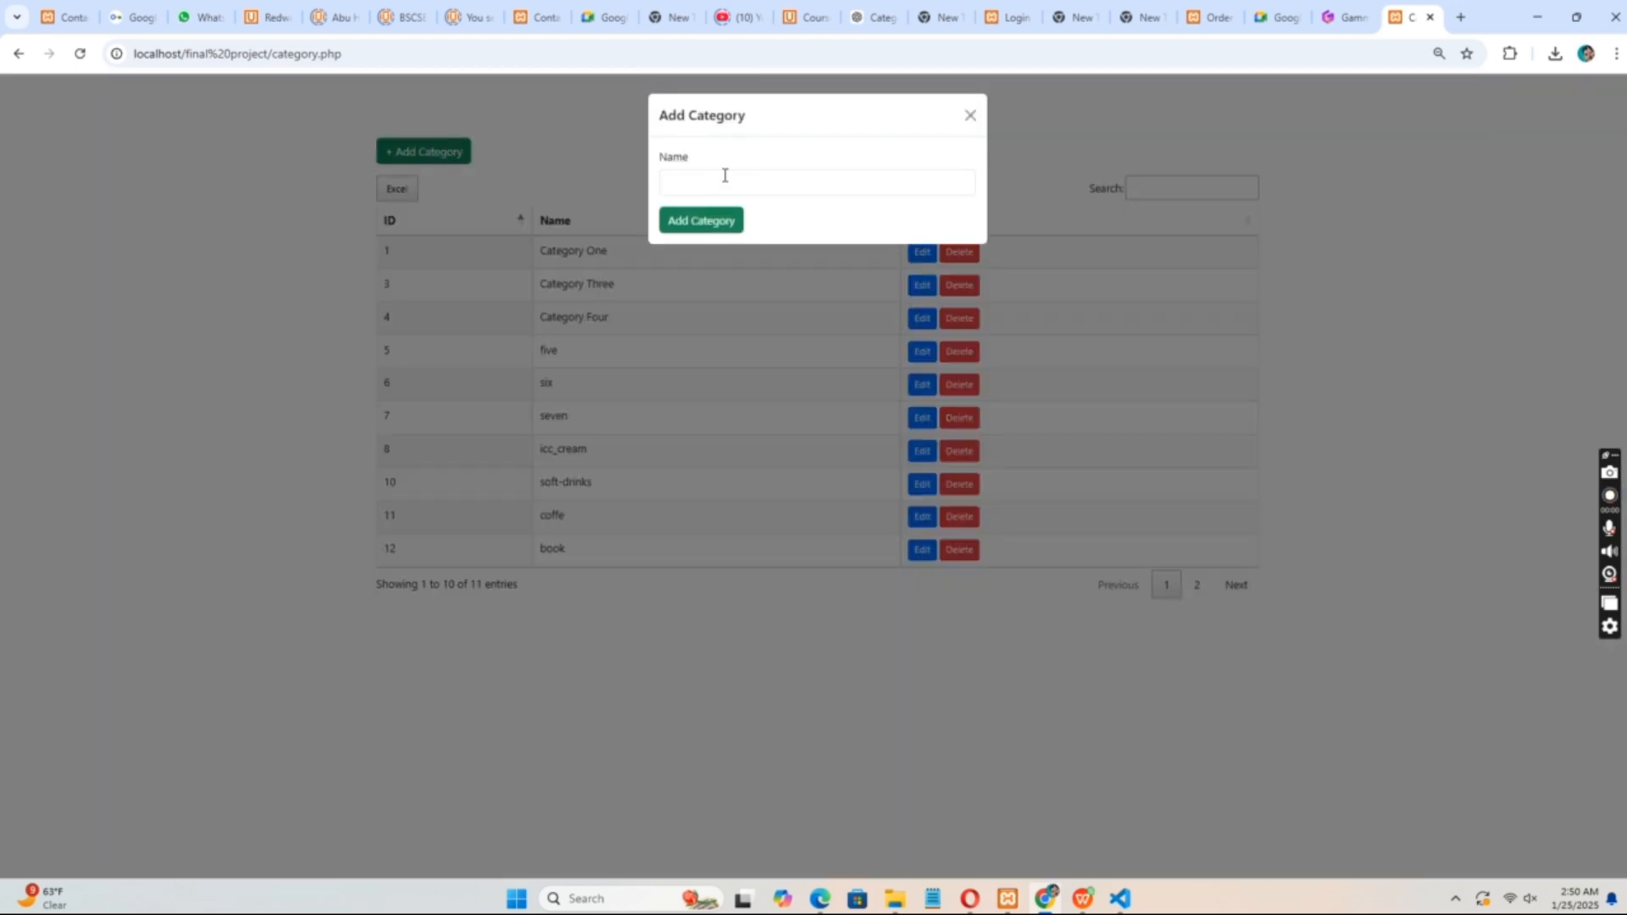
pyautogui.click(817, 181)
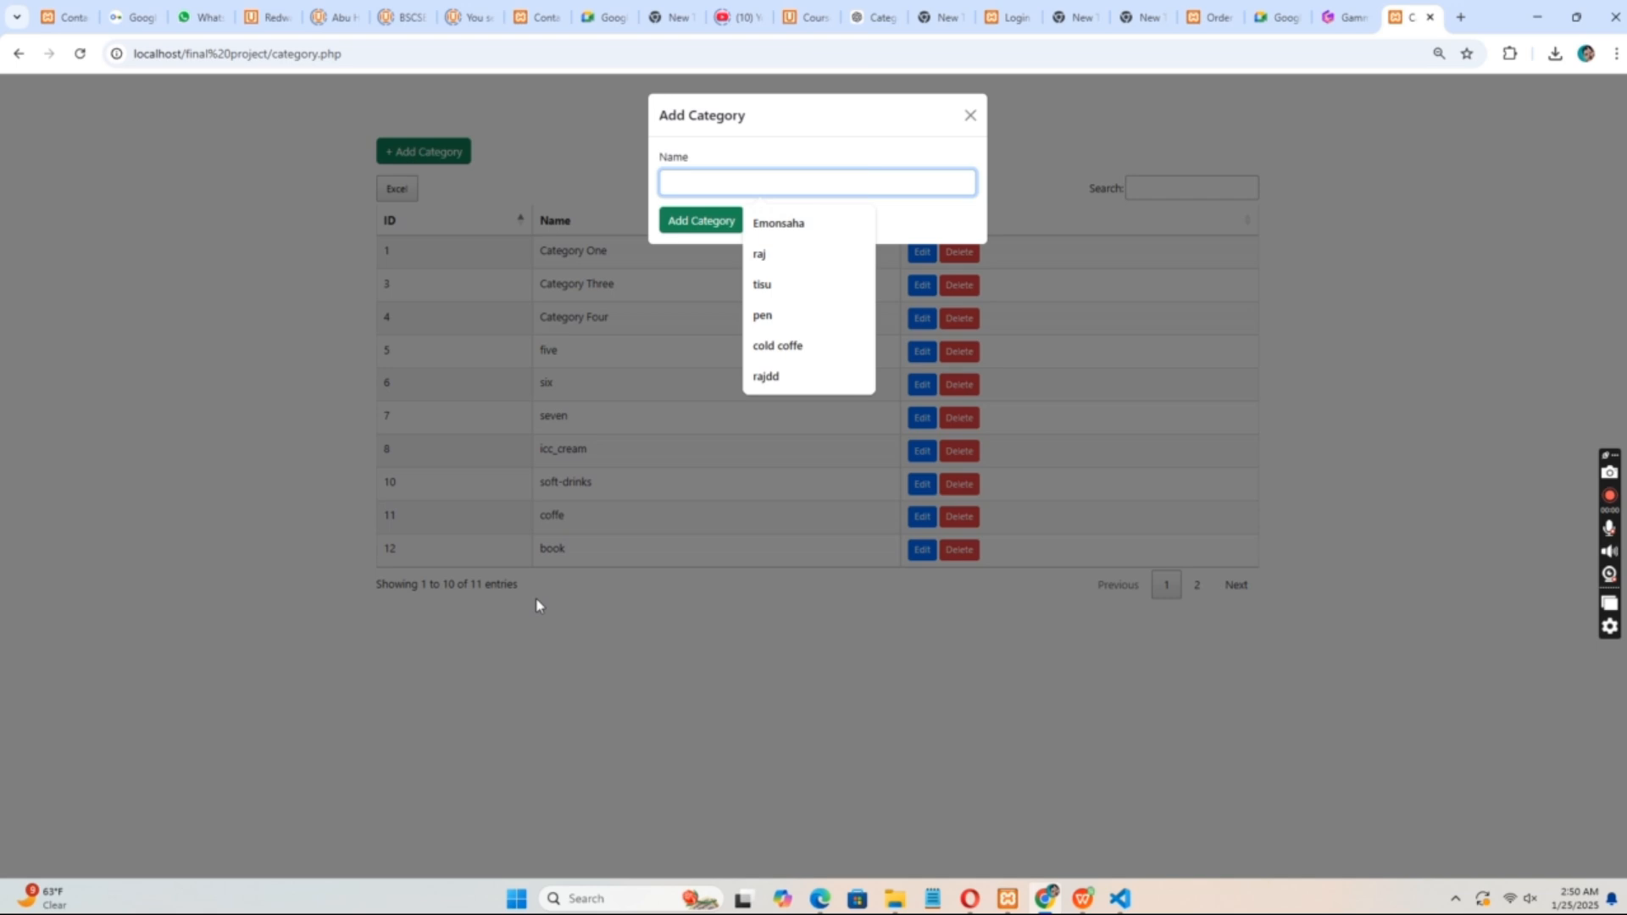
pyautogui.moveTo(724, 381)
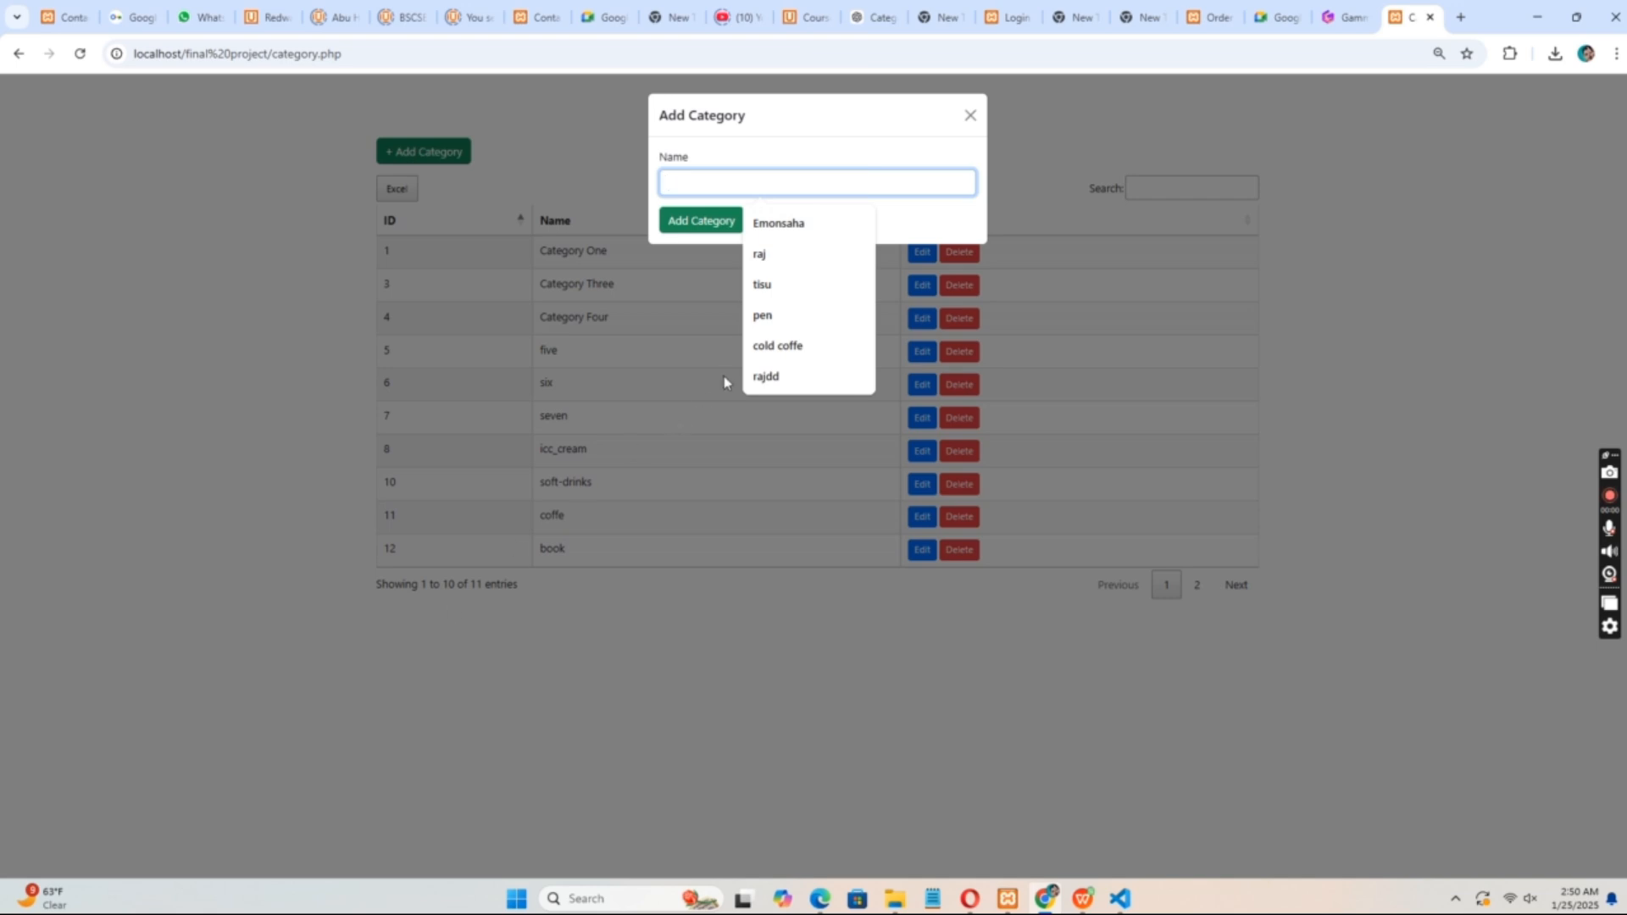
pyautogui.click(700, 220)
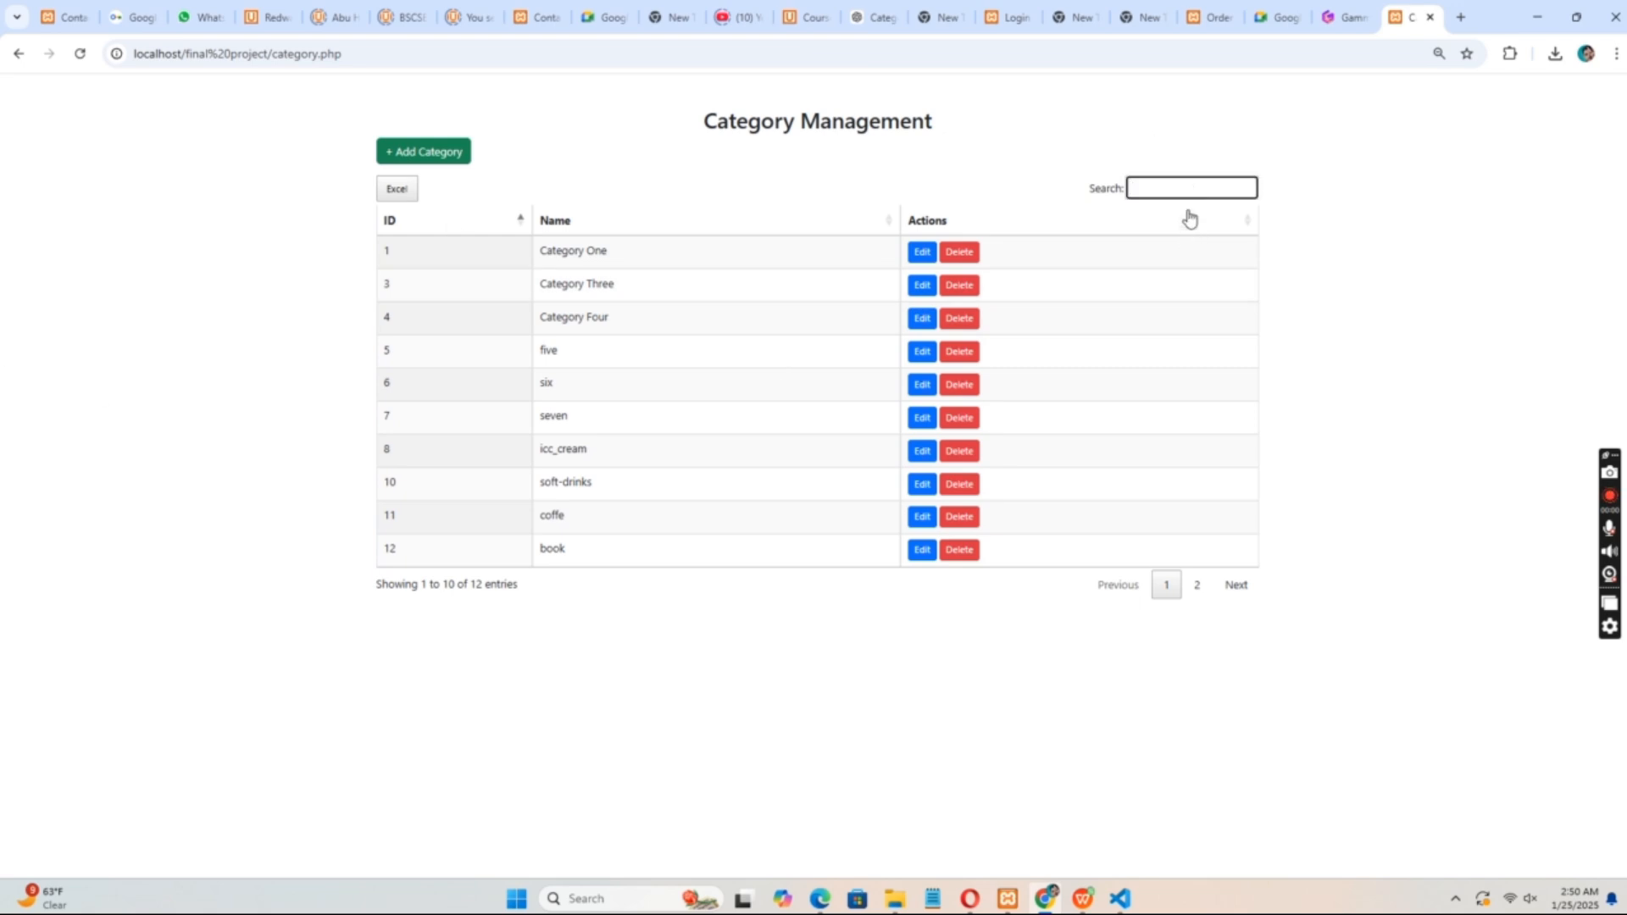
pyautogui.write('ti')
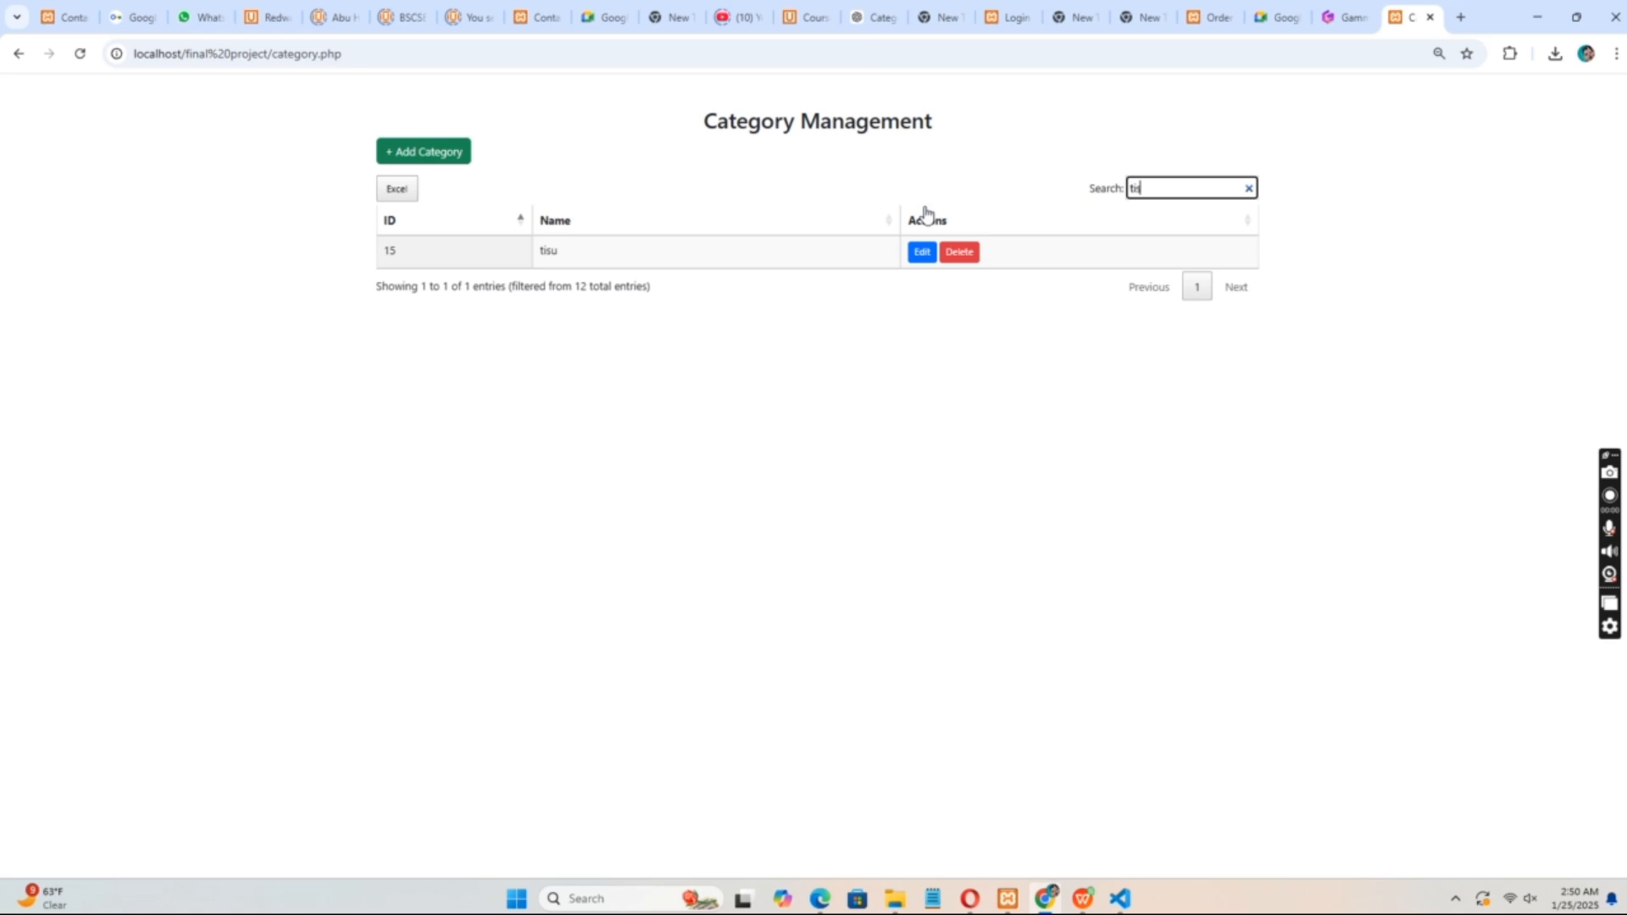
pyautogui.moveTo(1017, 341)
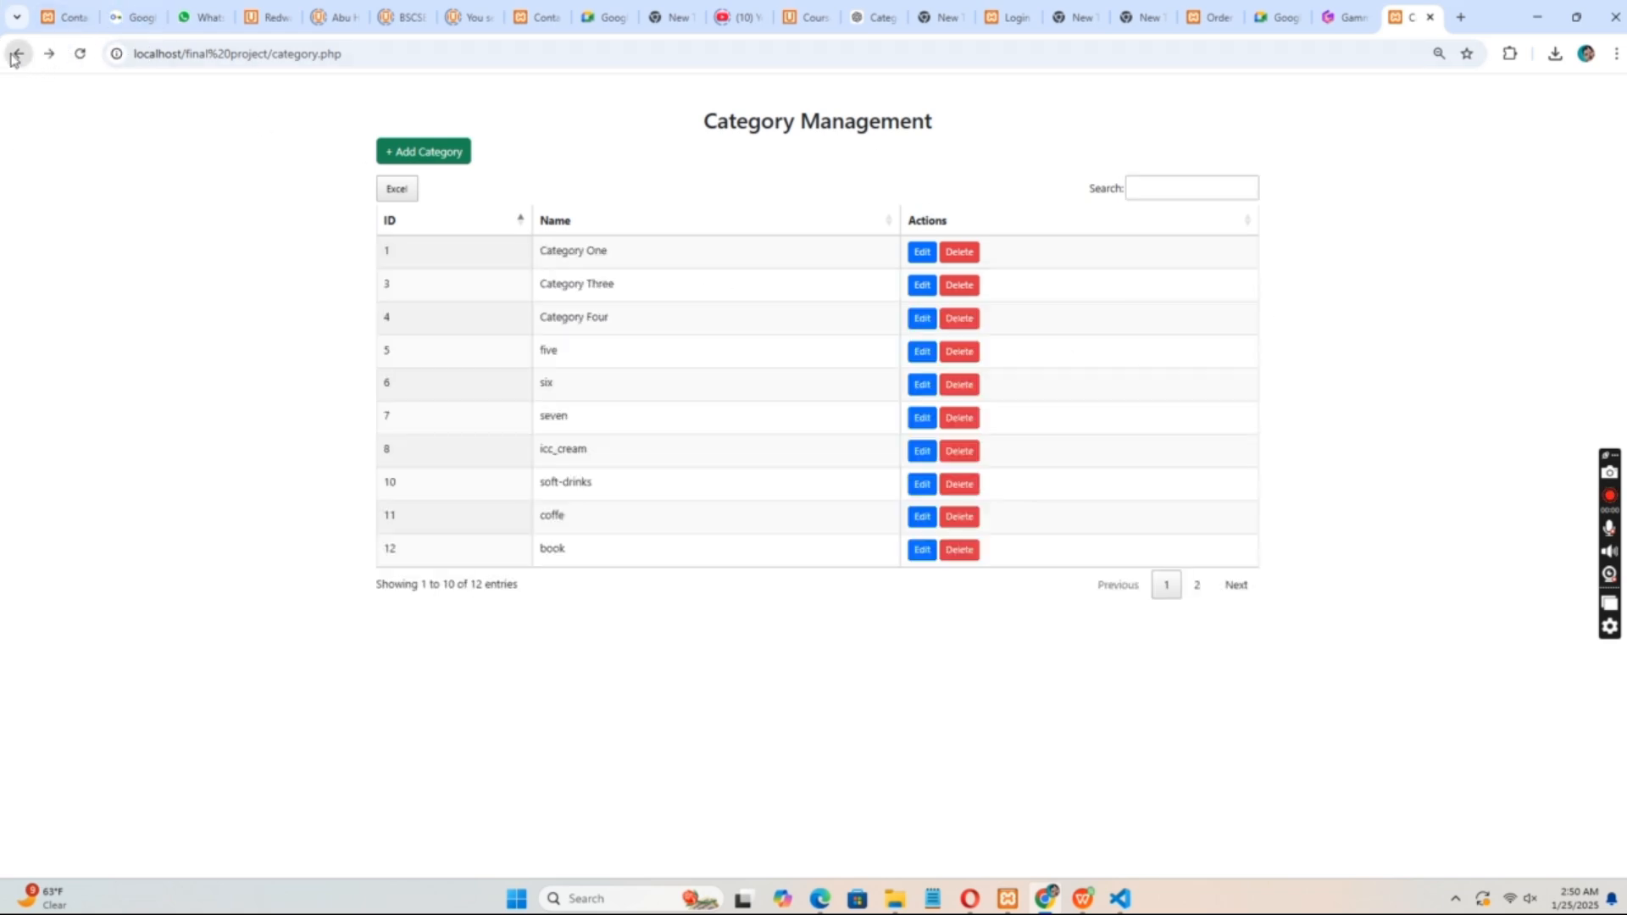
pyautogui.moveTo(449, 205)
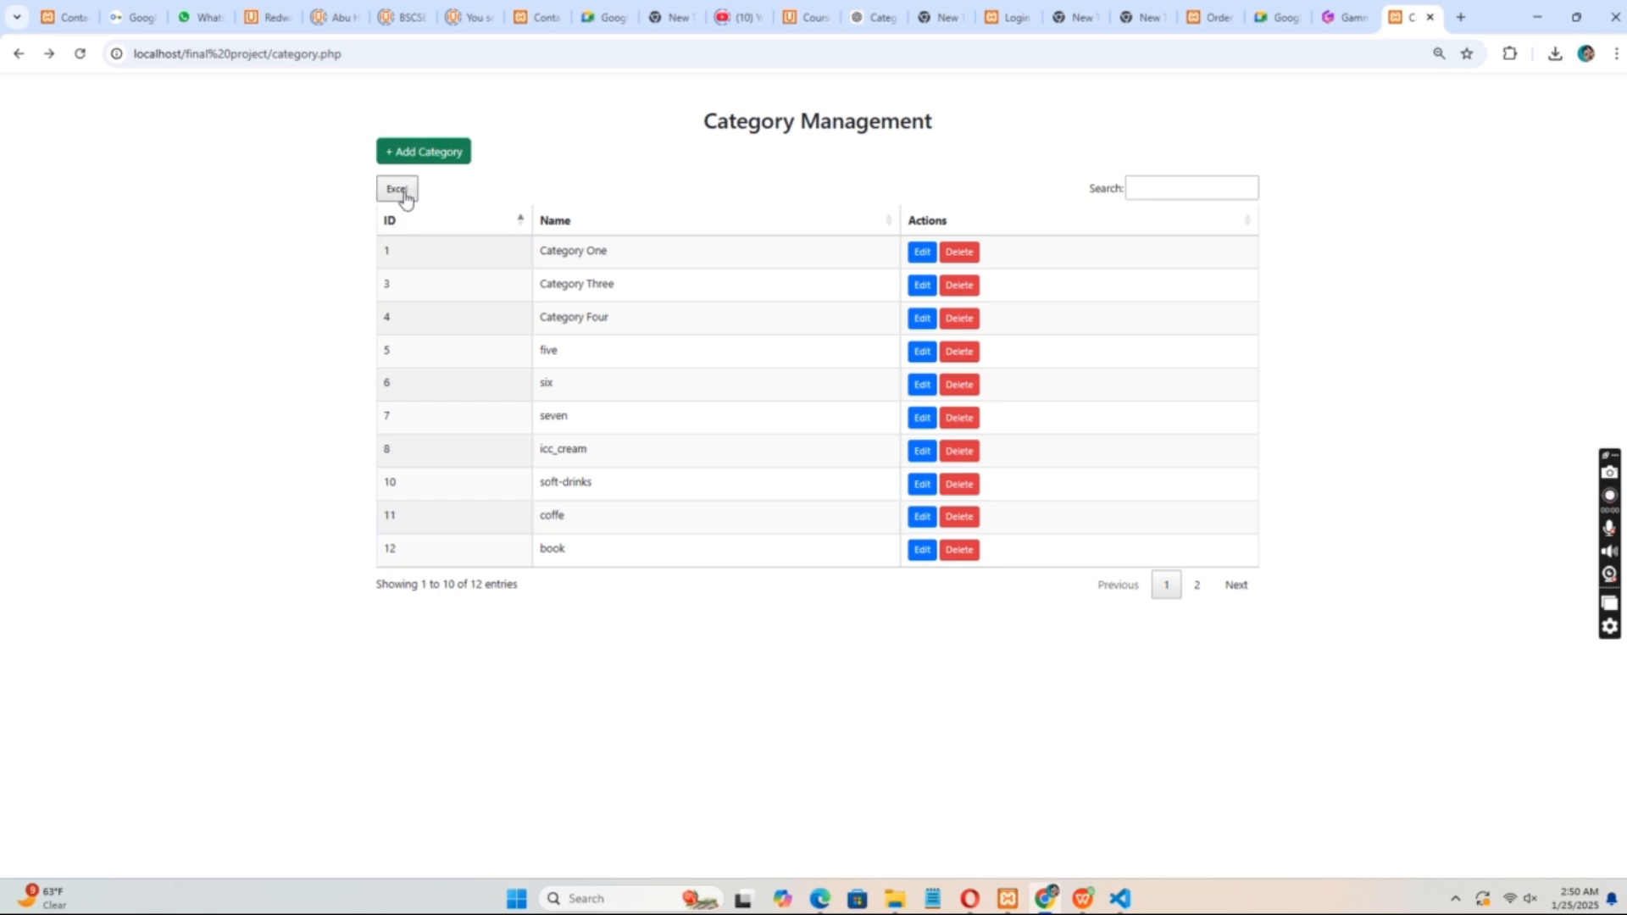
pyautogui.click(396, 189)
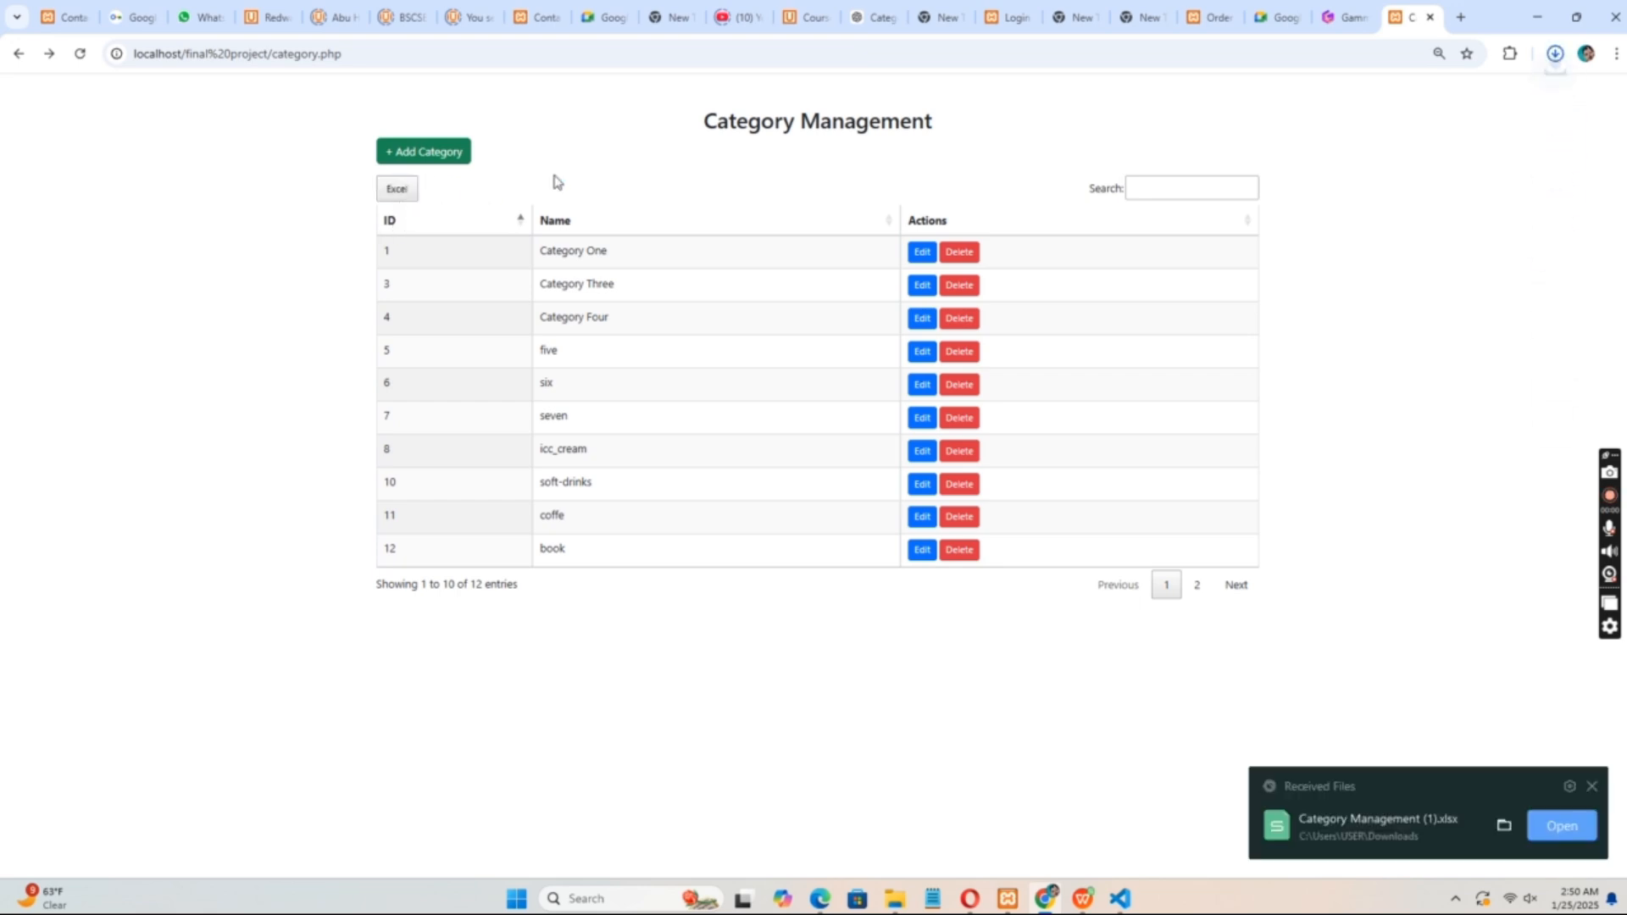
pyautogui.click(1560, 825)
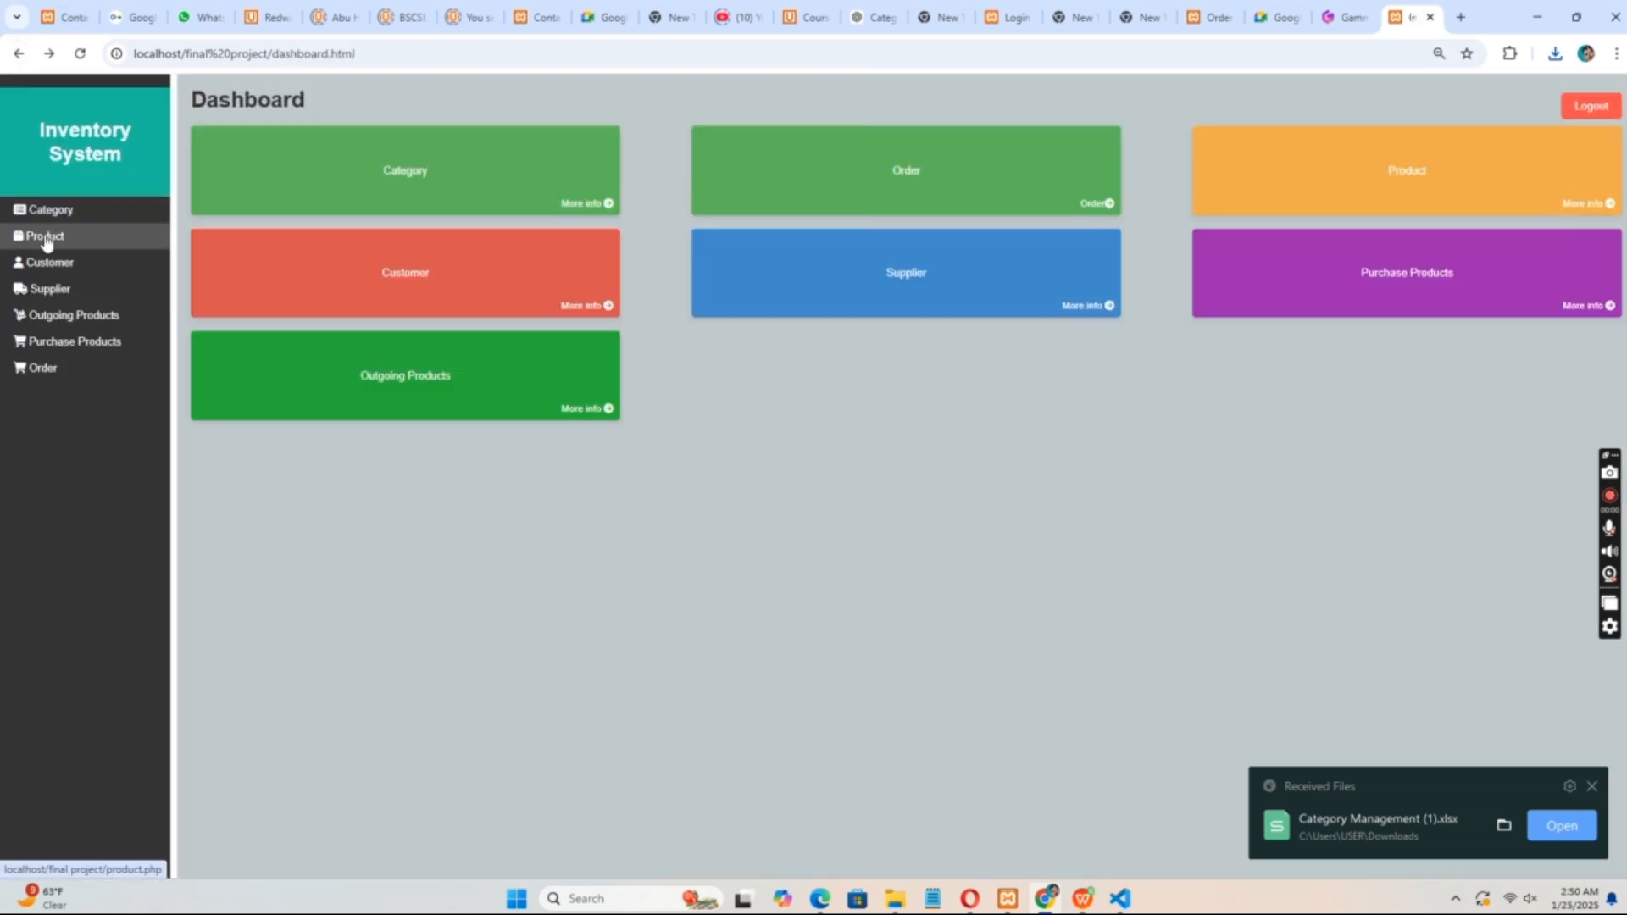
# Add a 'boll pen' product in category pen with price 50 and stock 300
pyautogui.click(44, 236)
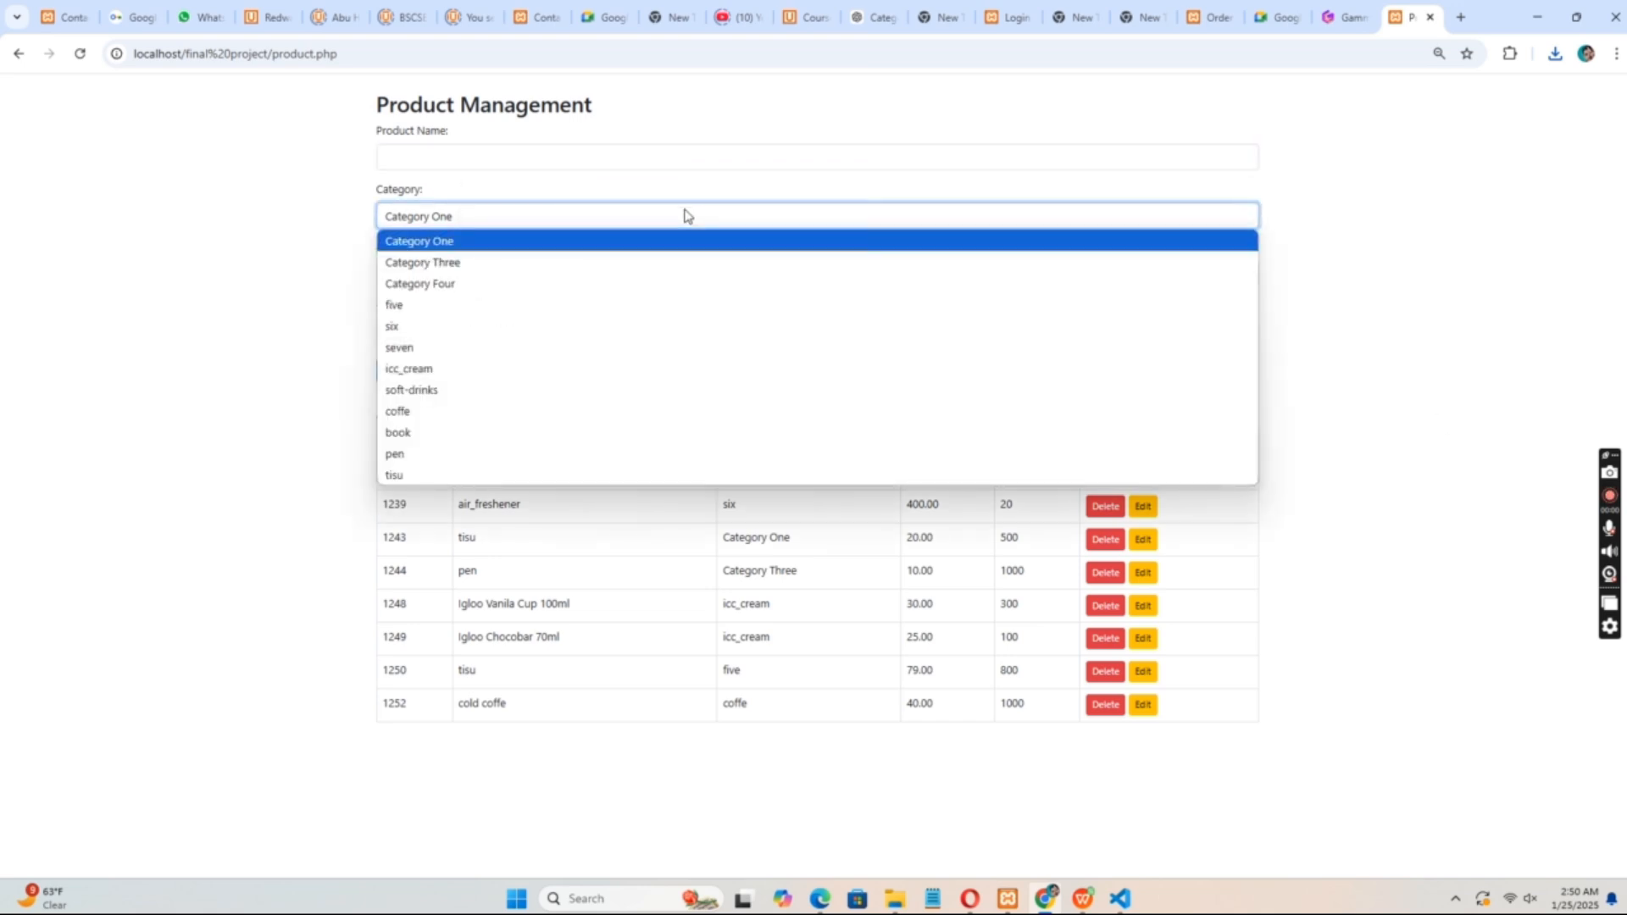
pyautogui.click(418, 239)
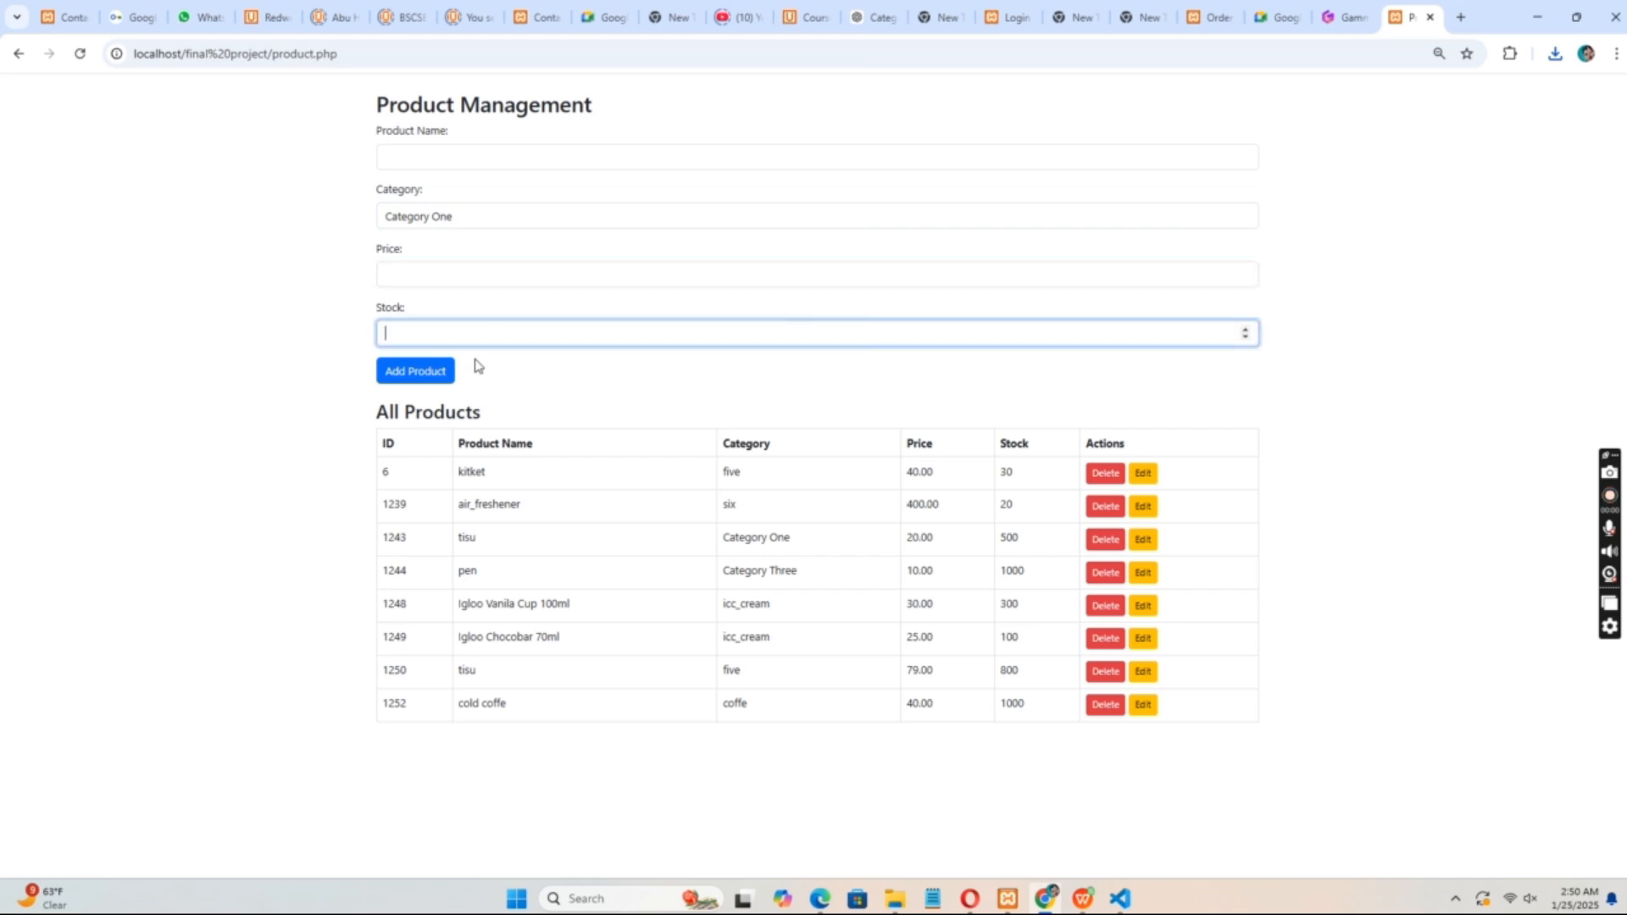
pyautogui.moveTo(610, 146)
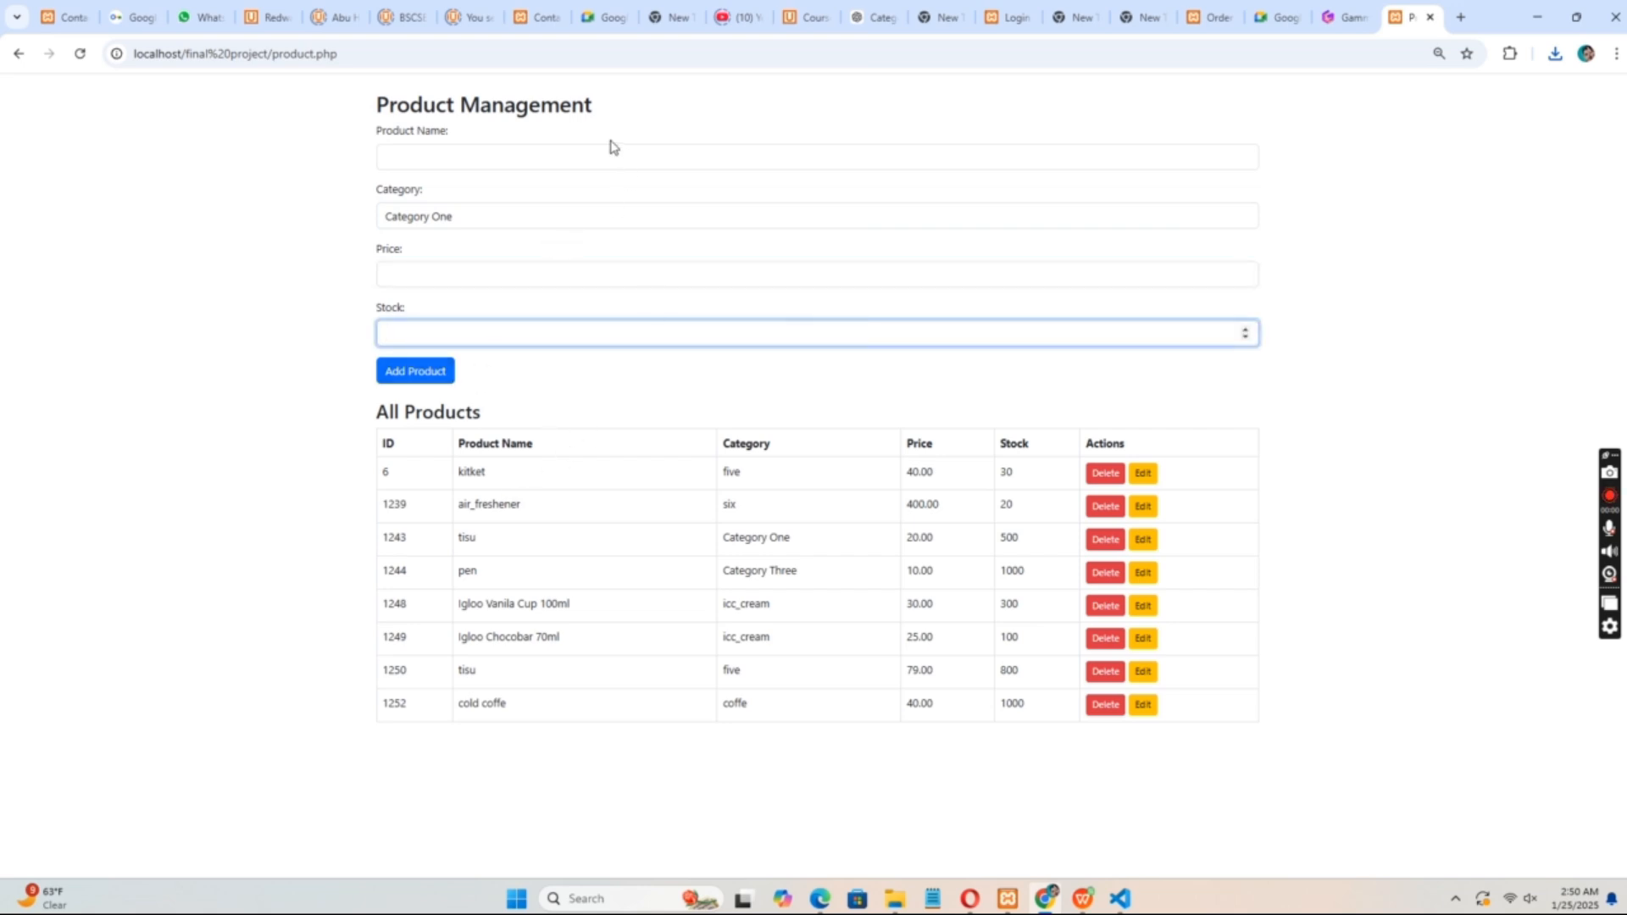
pyautogui.write('pen')
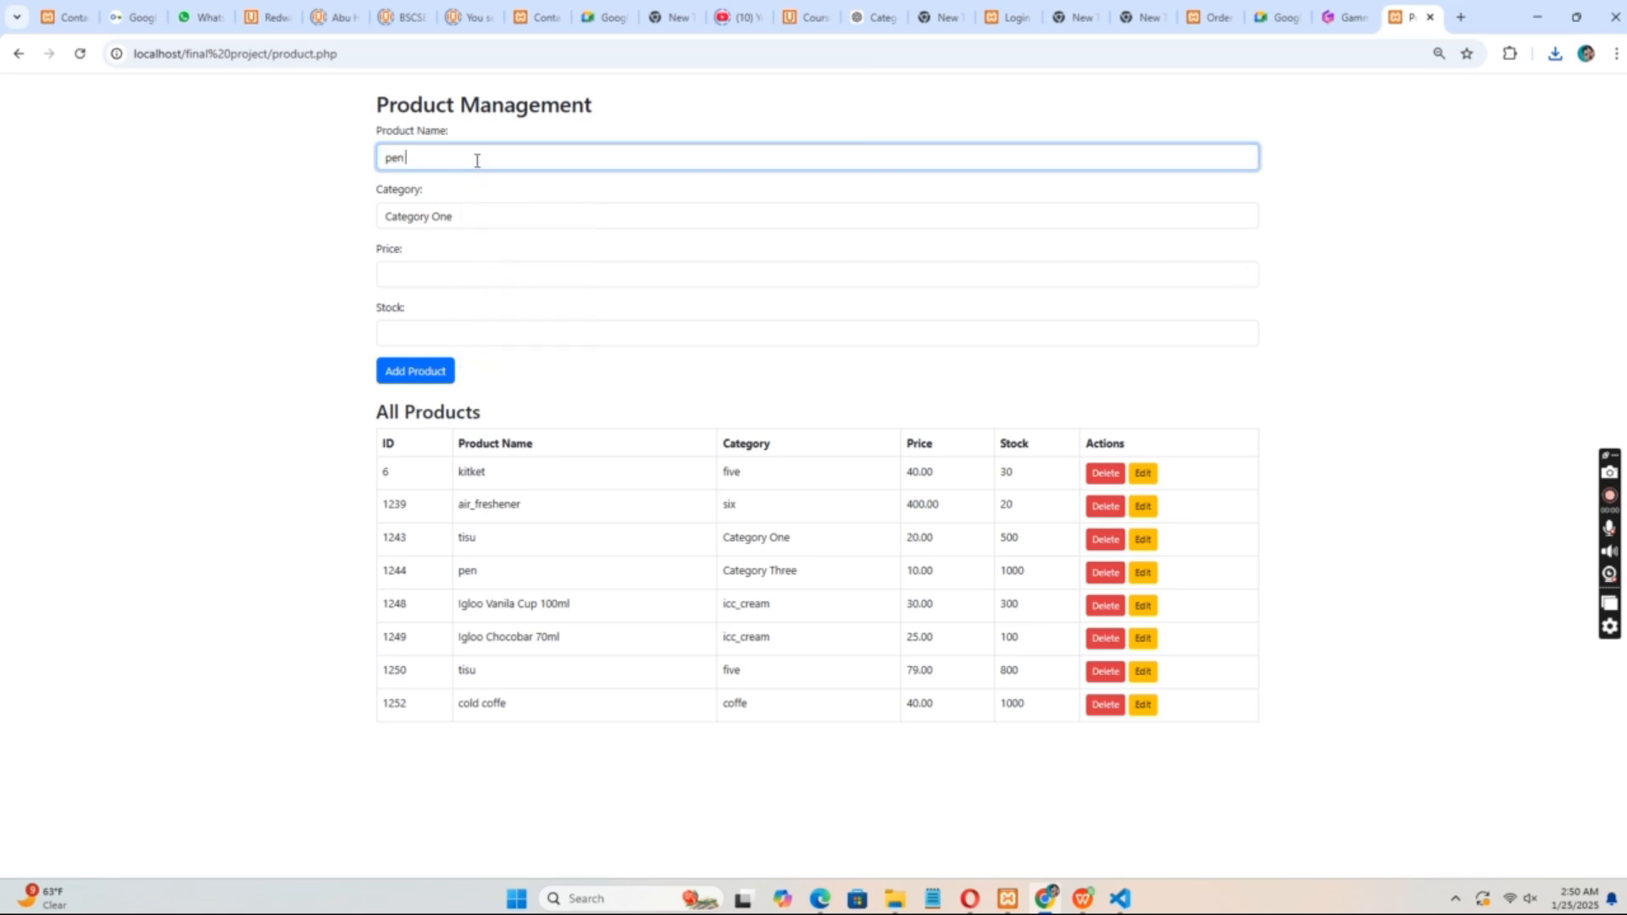
pyautogui.write('boli')
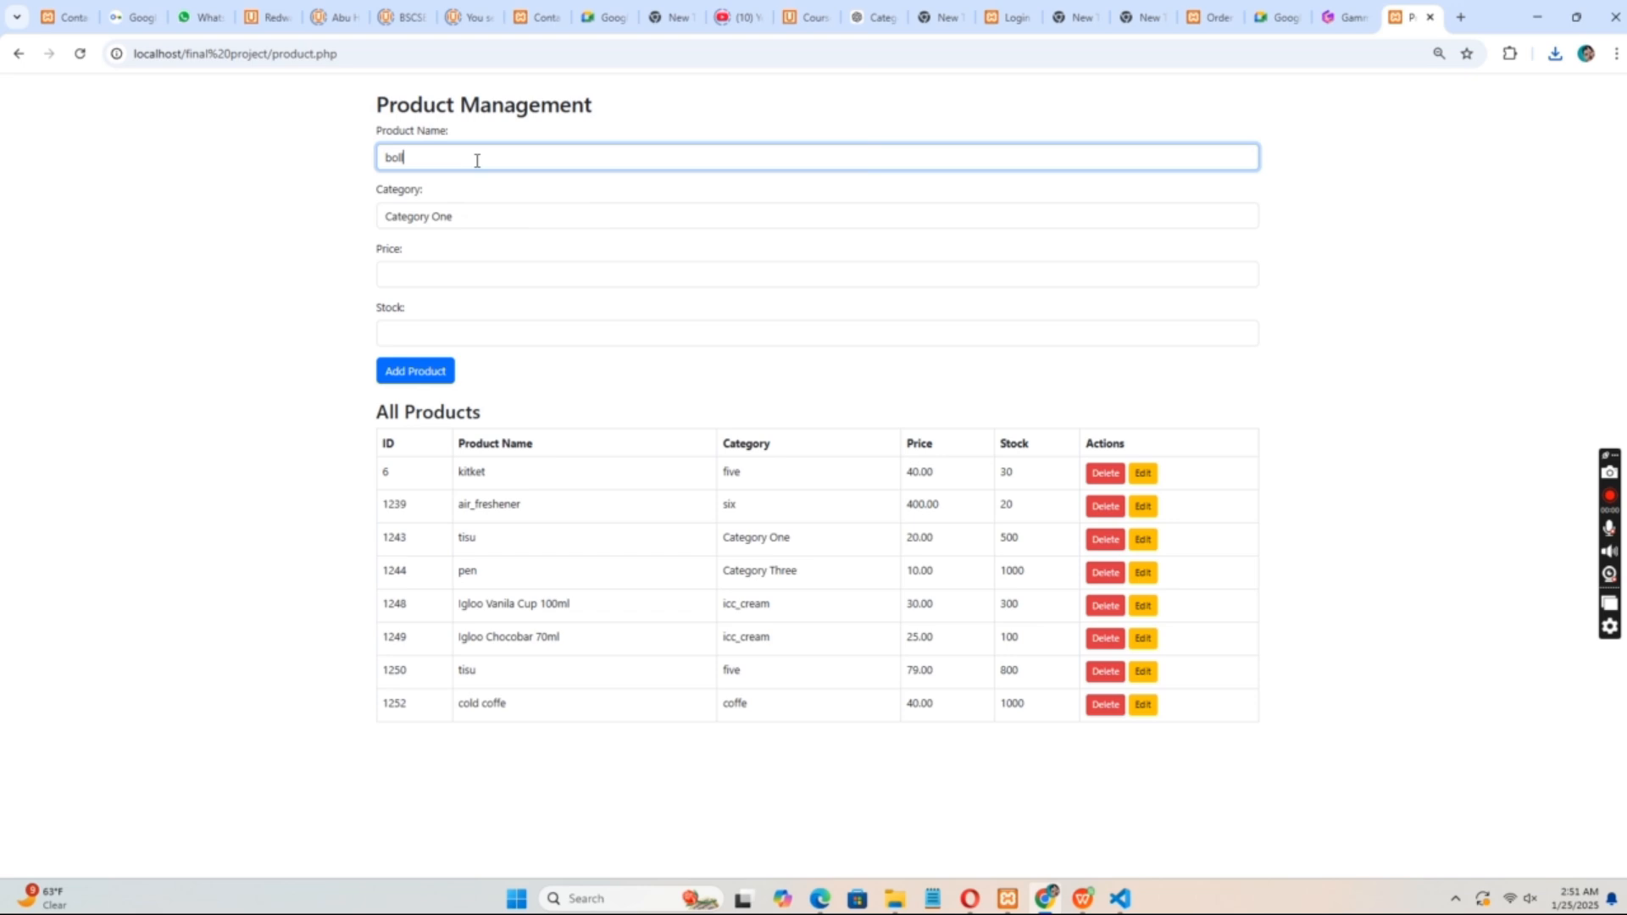
pyautogui.write('pen')
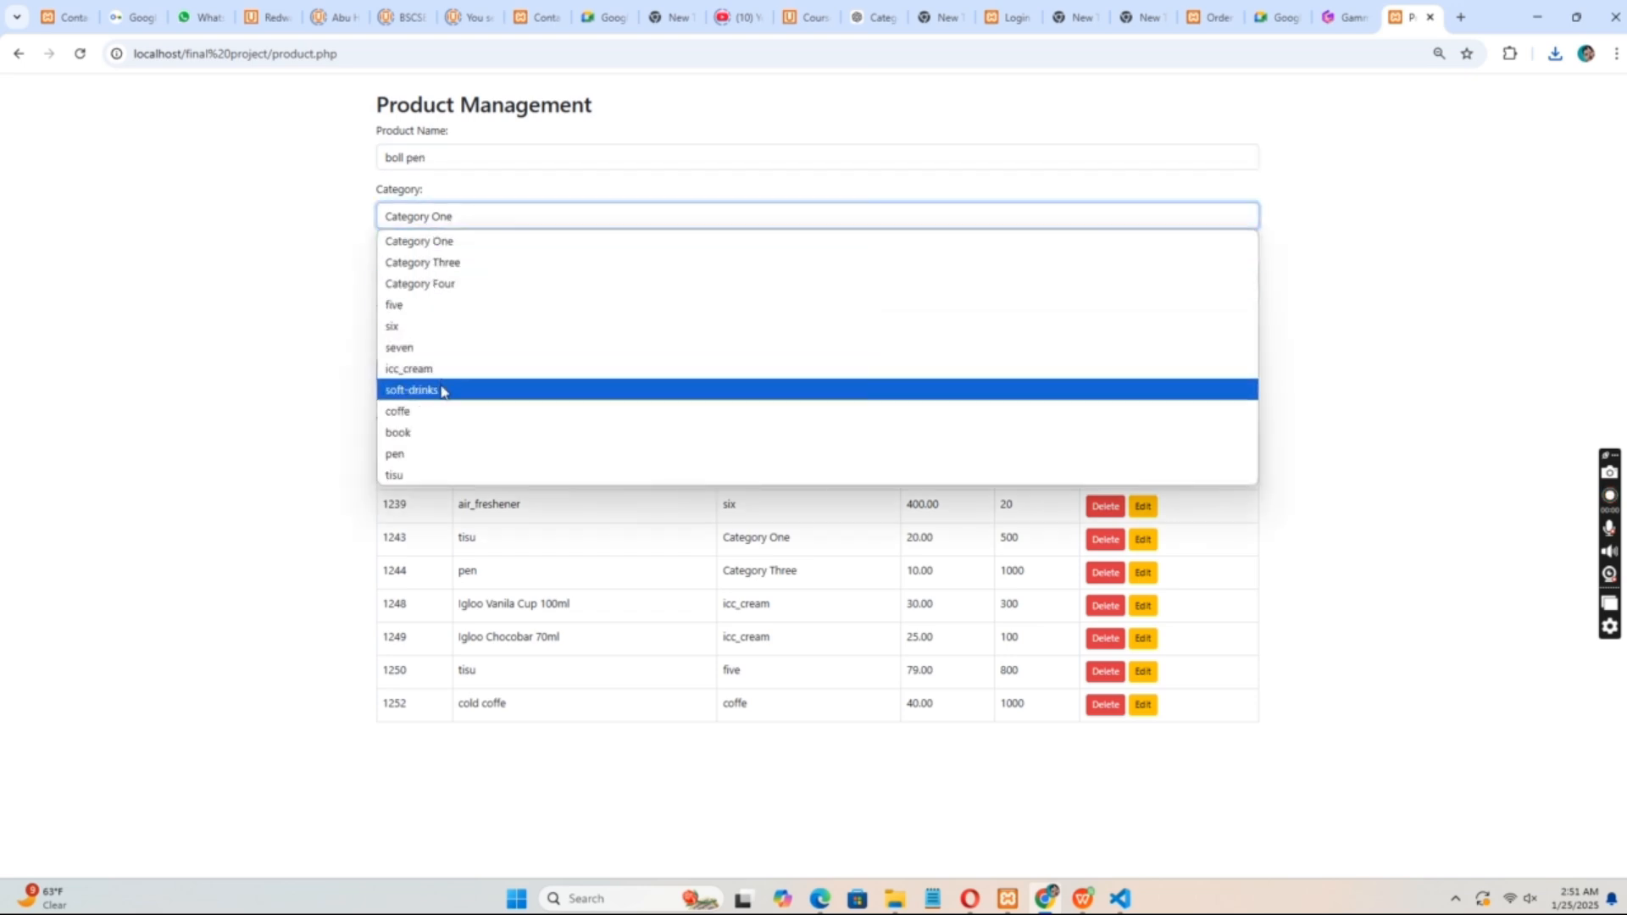
pyautogui.click(394, 454)
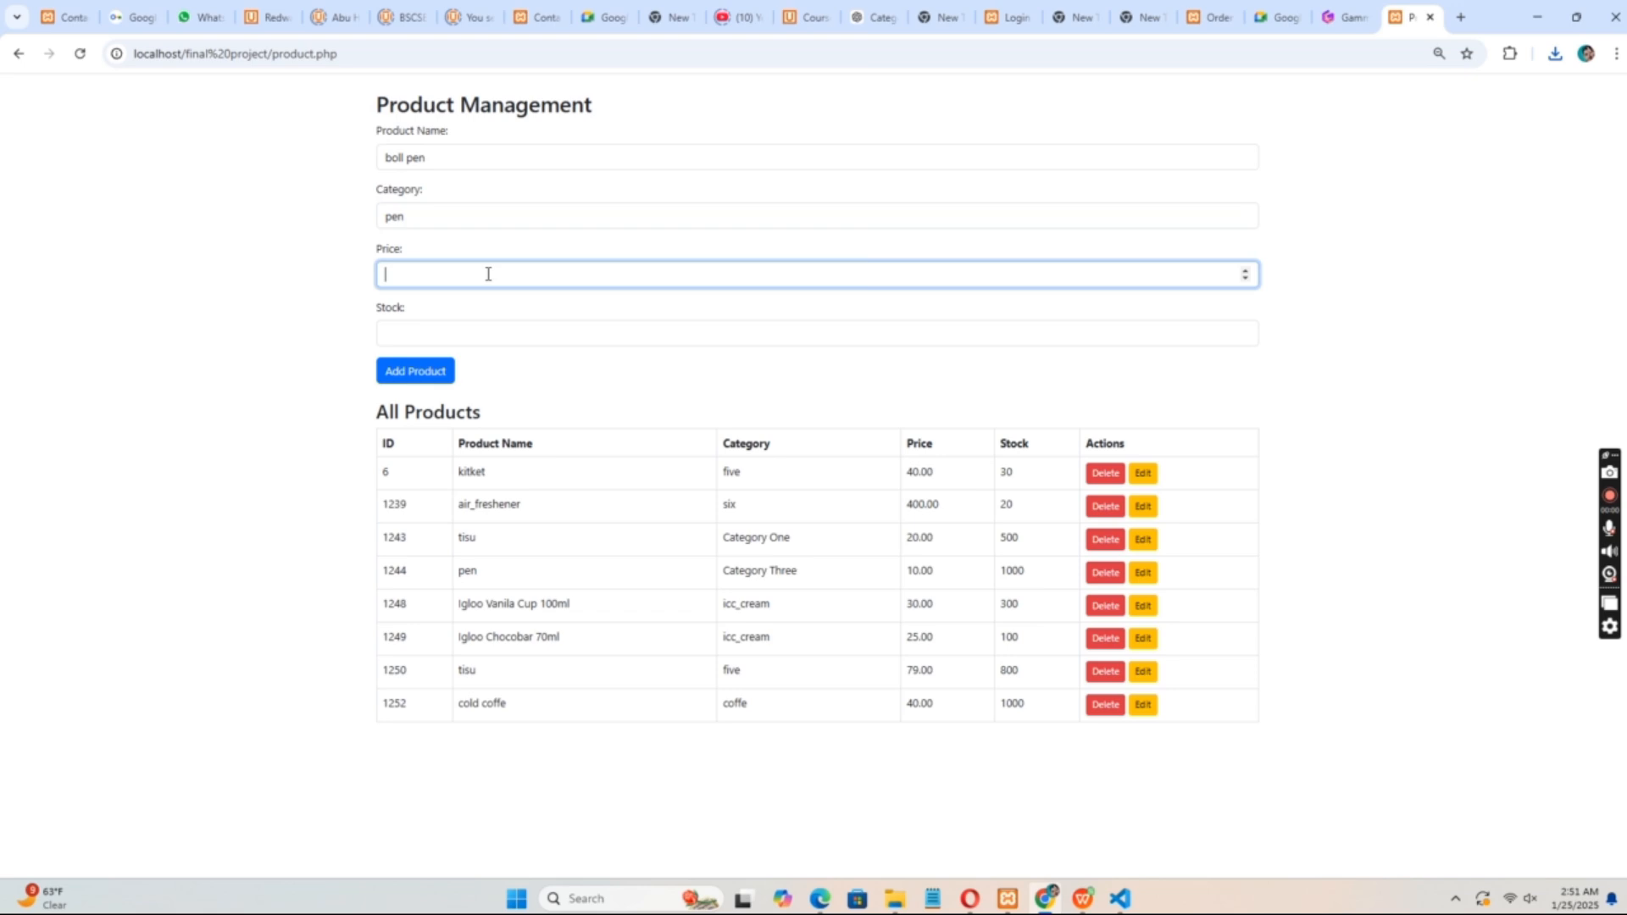
pyautogui.write('50')
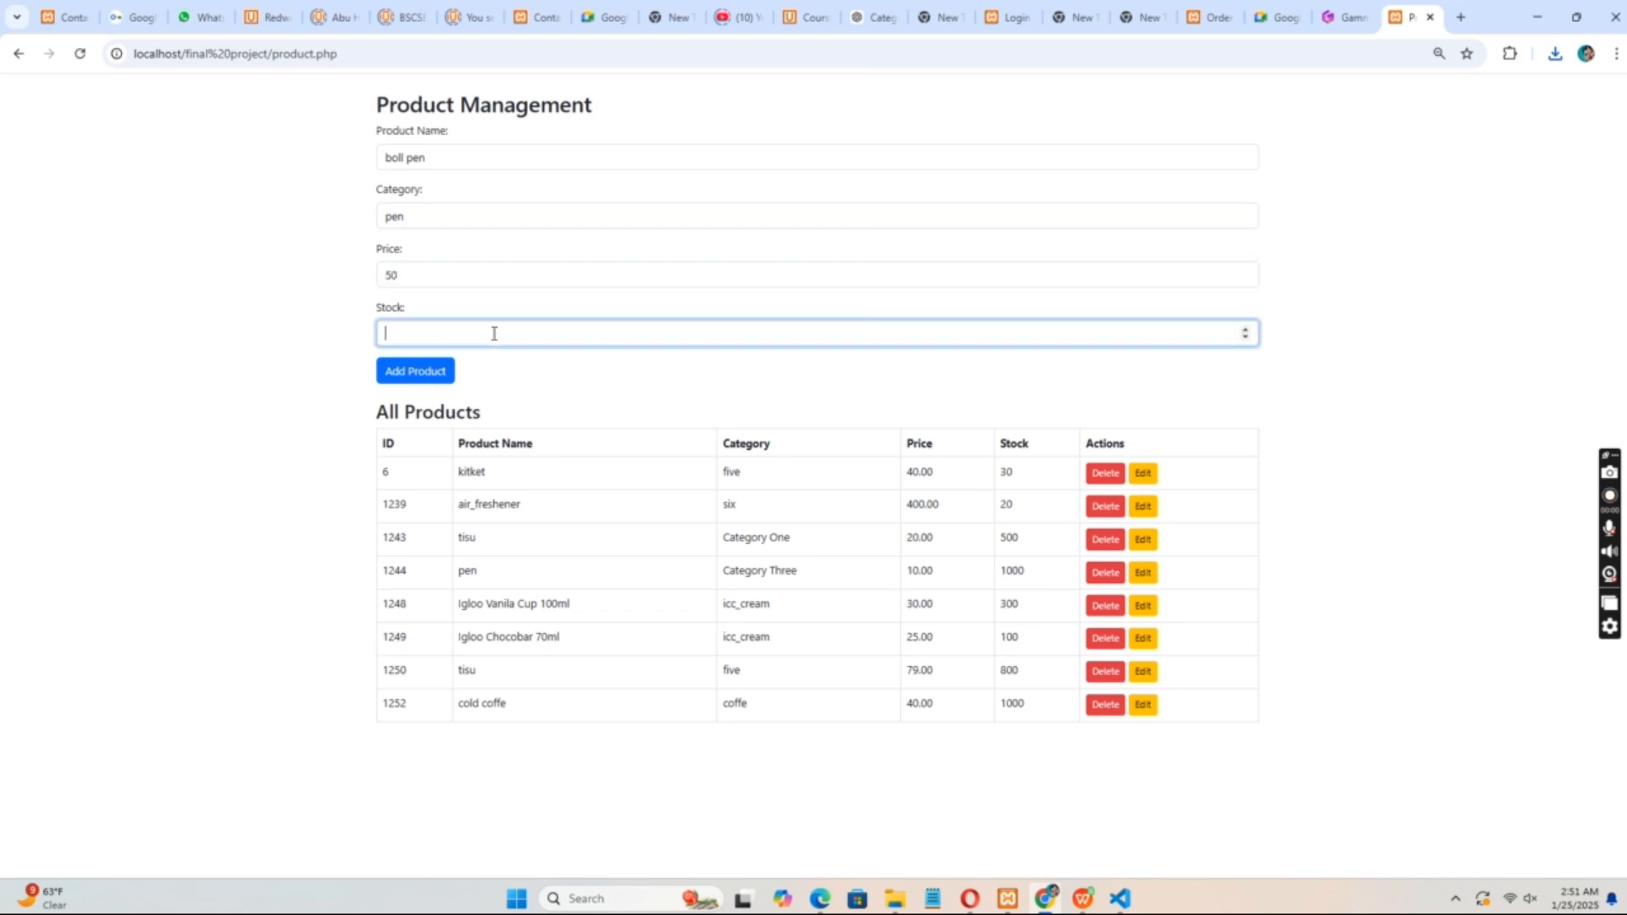
pyautogui.write('300')
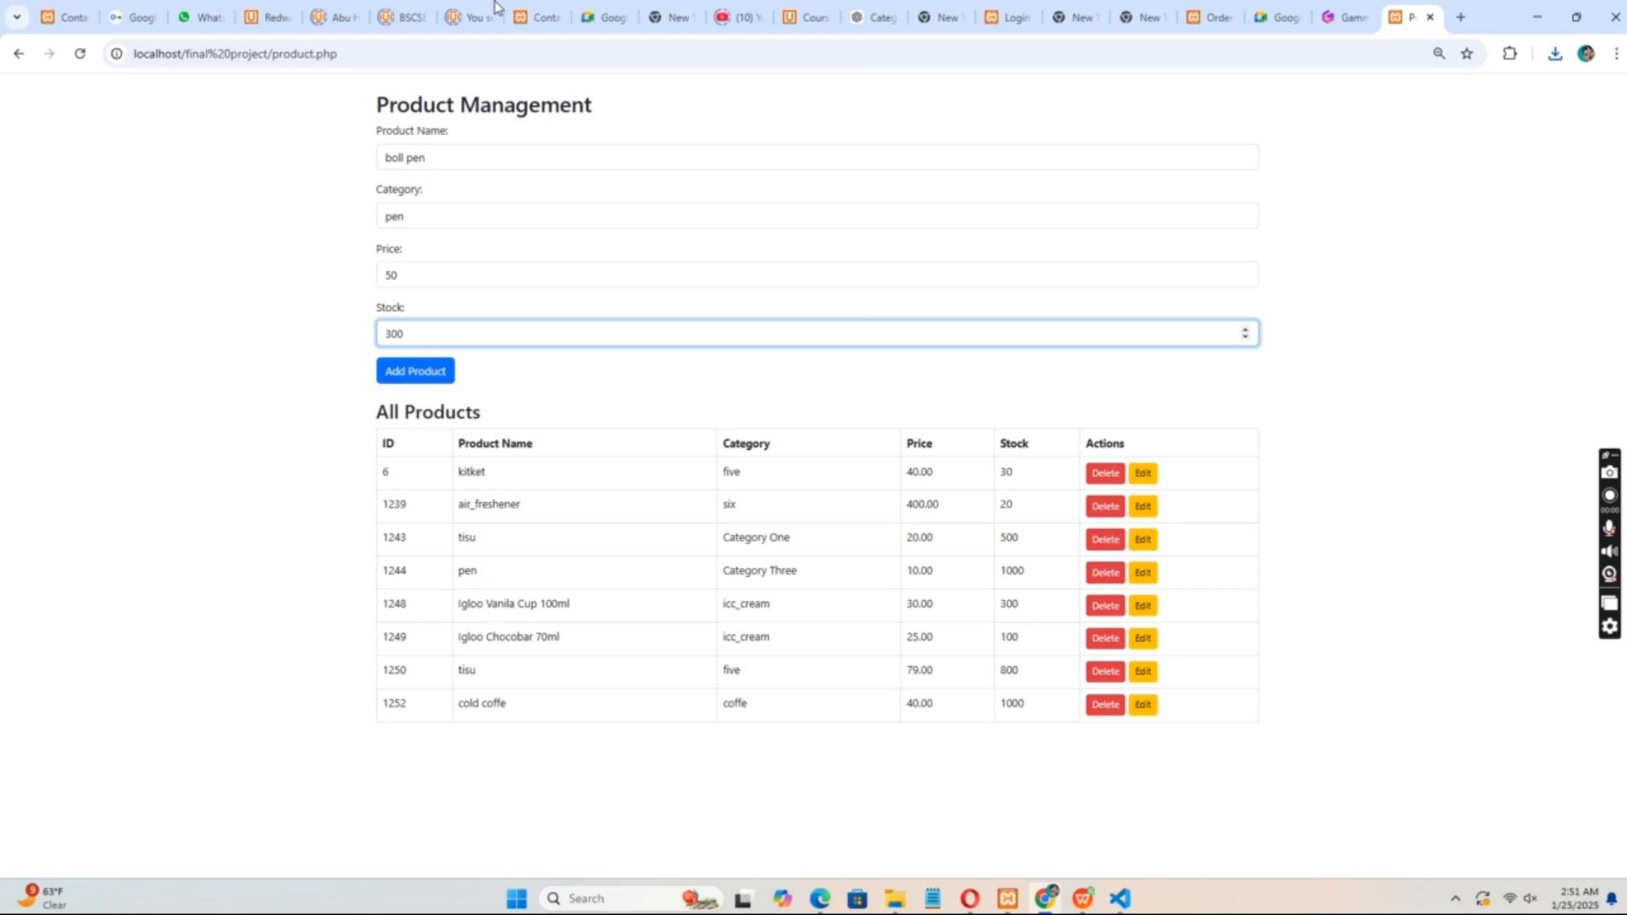
pyautogui.click(415, 371)
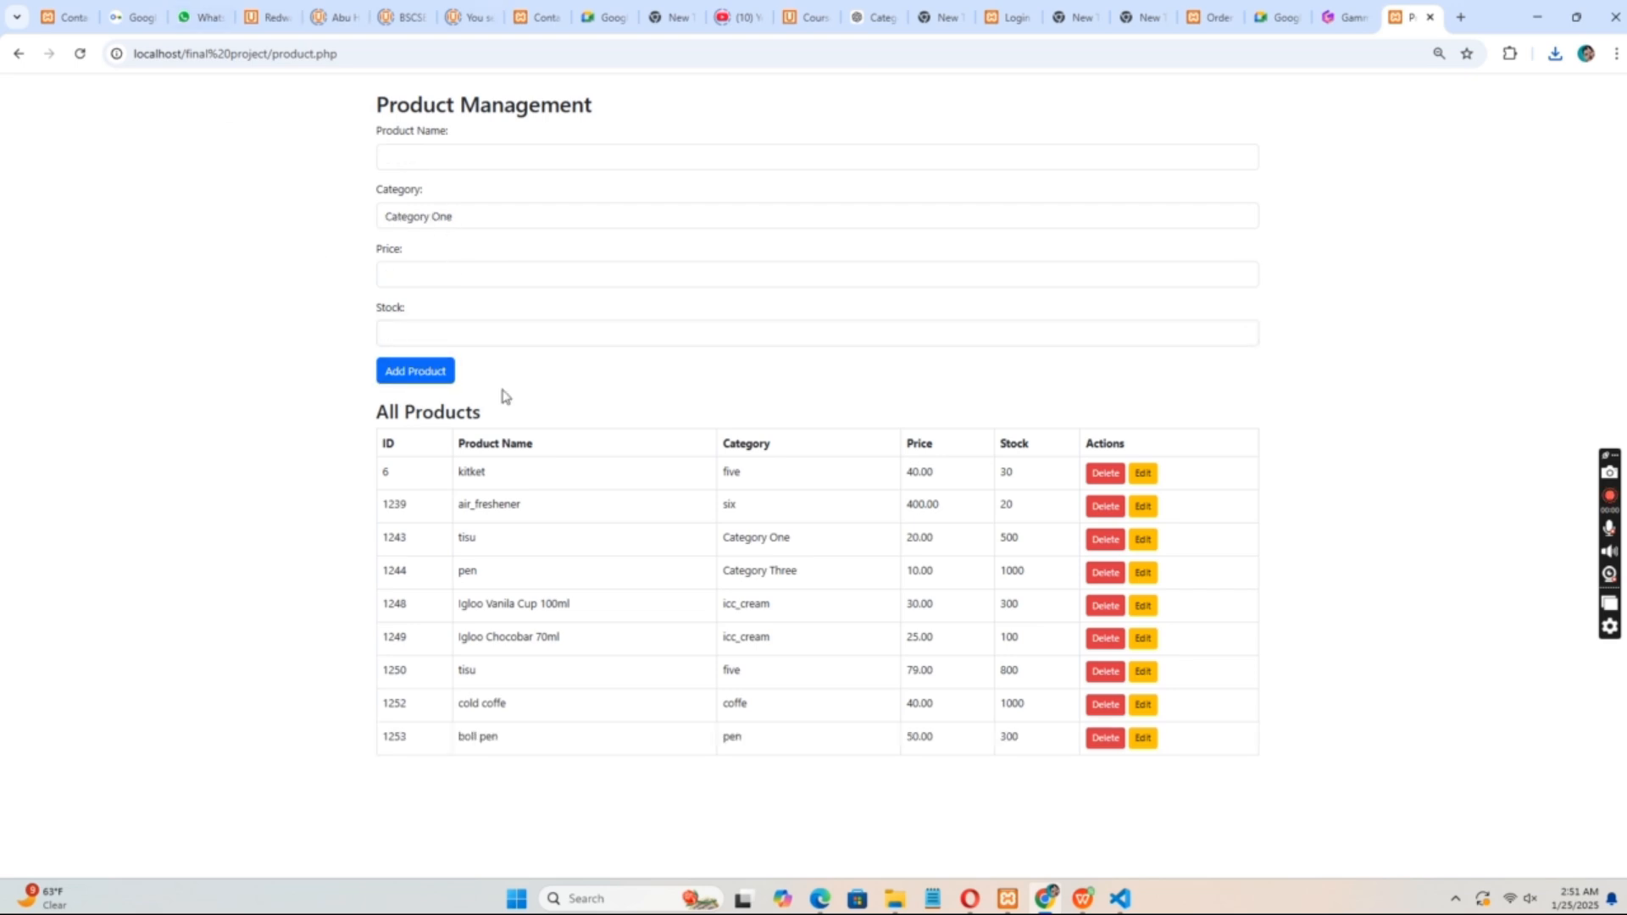
pyautogui.moveTo(871, 684)
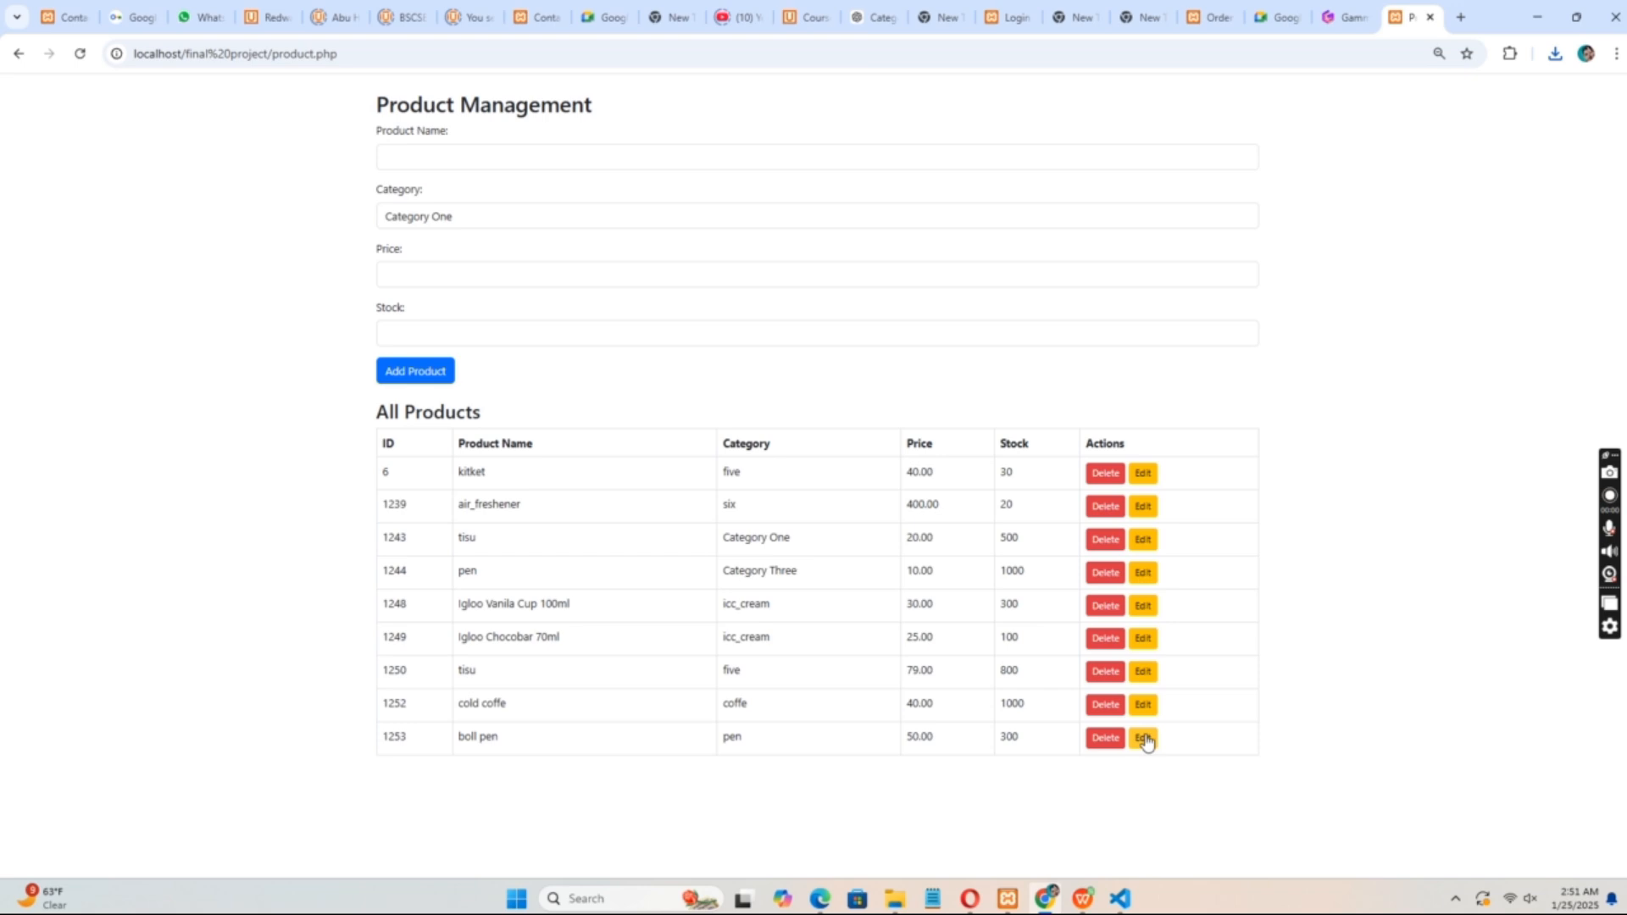
# Review the boll pen product's edit form and close it without changes
pyautogui.click(1142, 737)
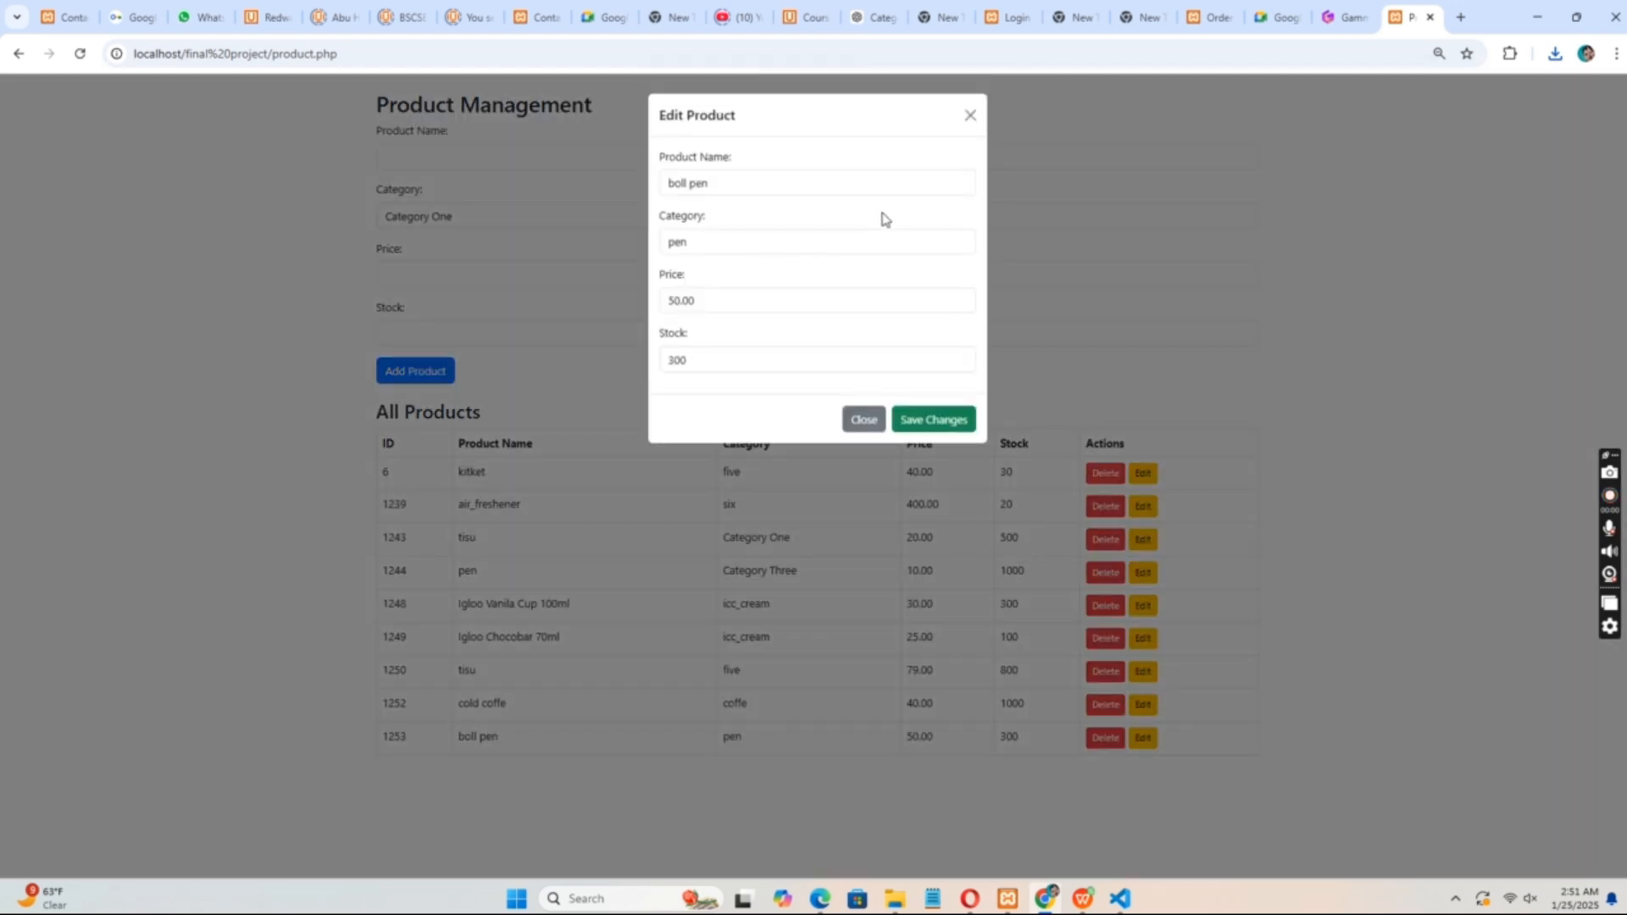
pyautogui.click(862, 419)
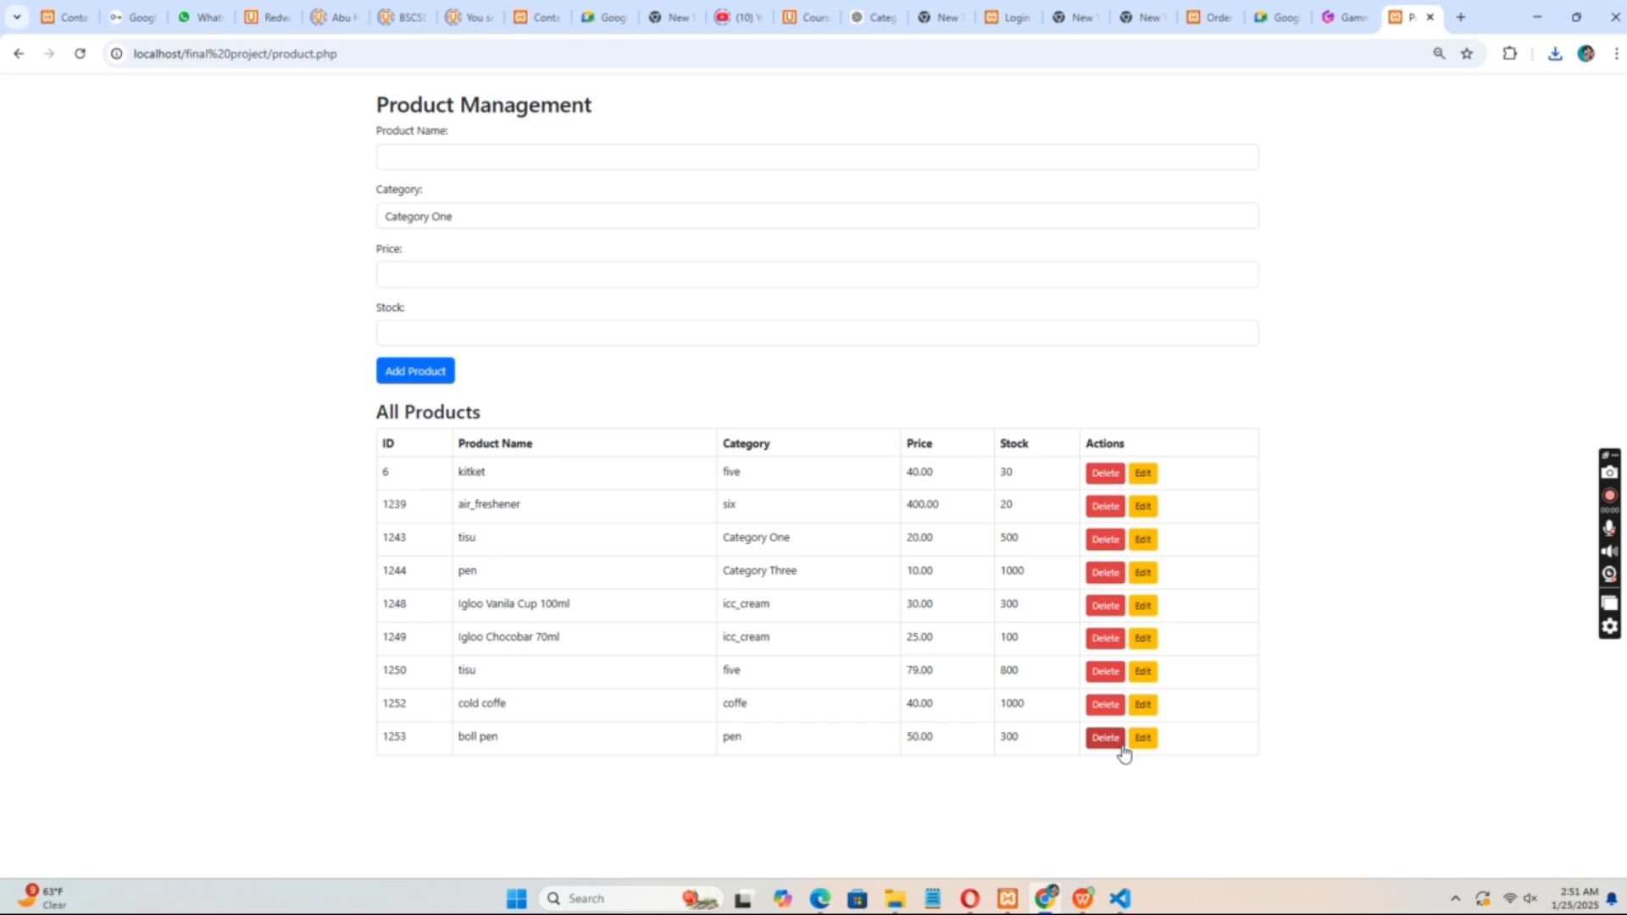
pyautogui.moveTo(1104, 737)
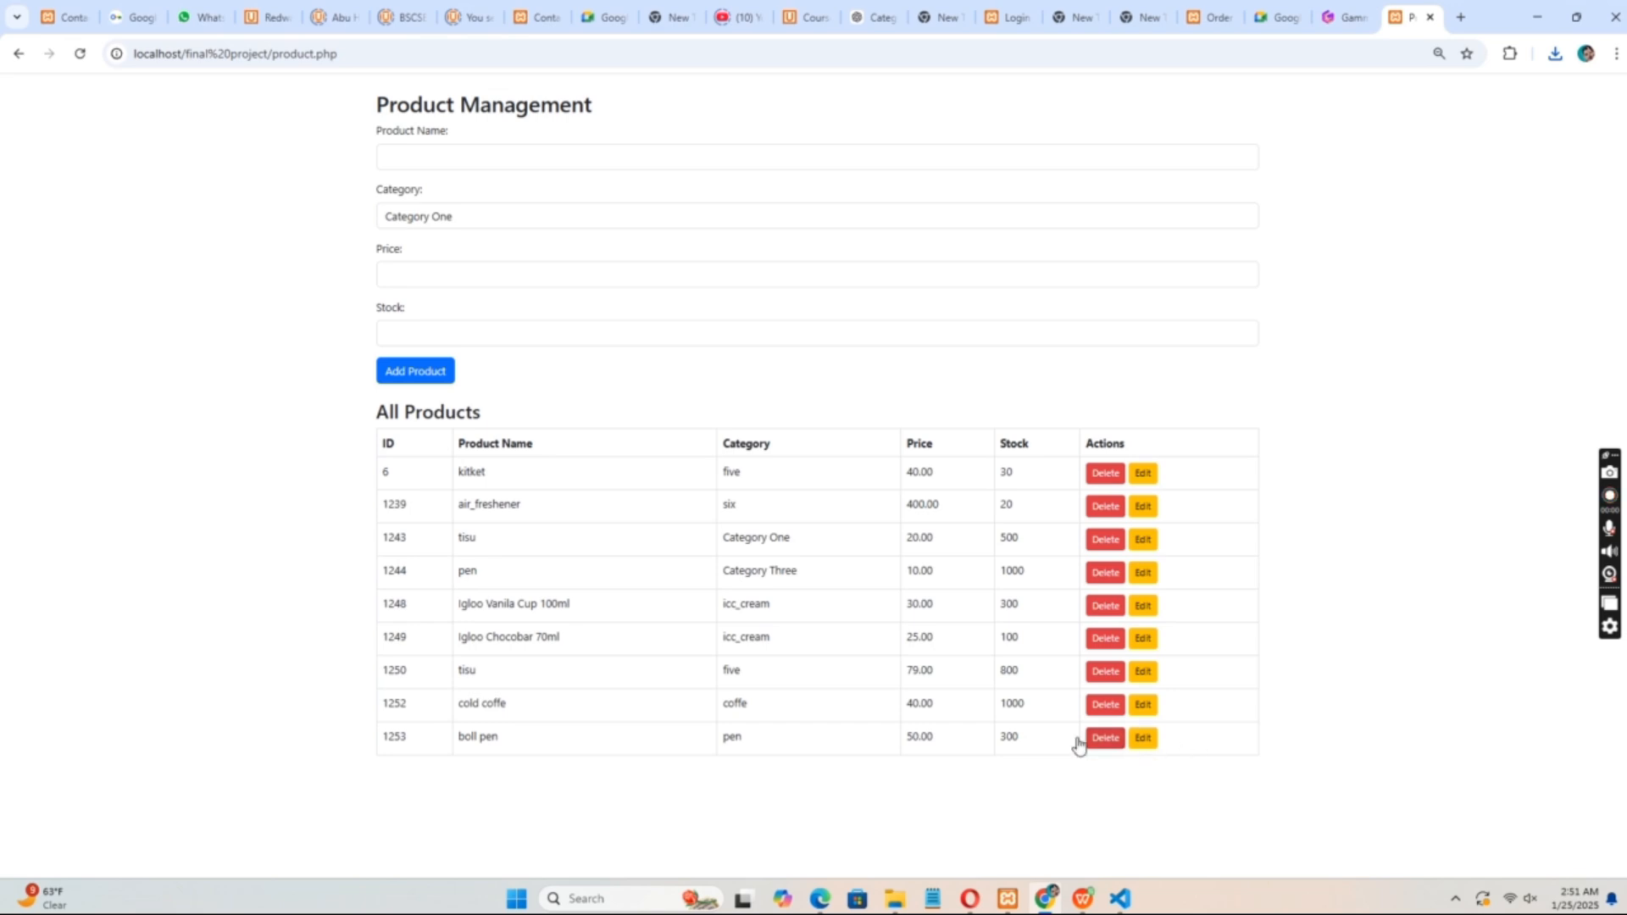
pyautogui.moveTo(19, 54)
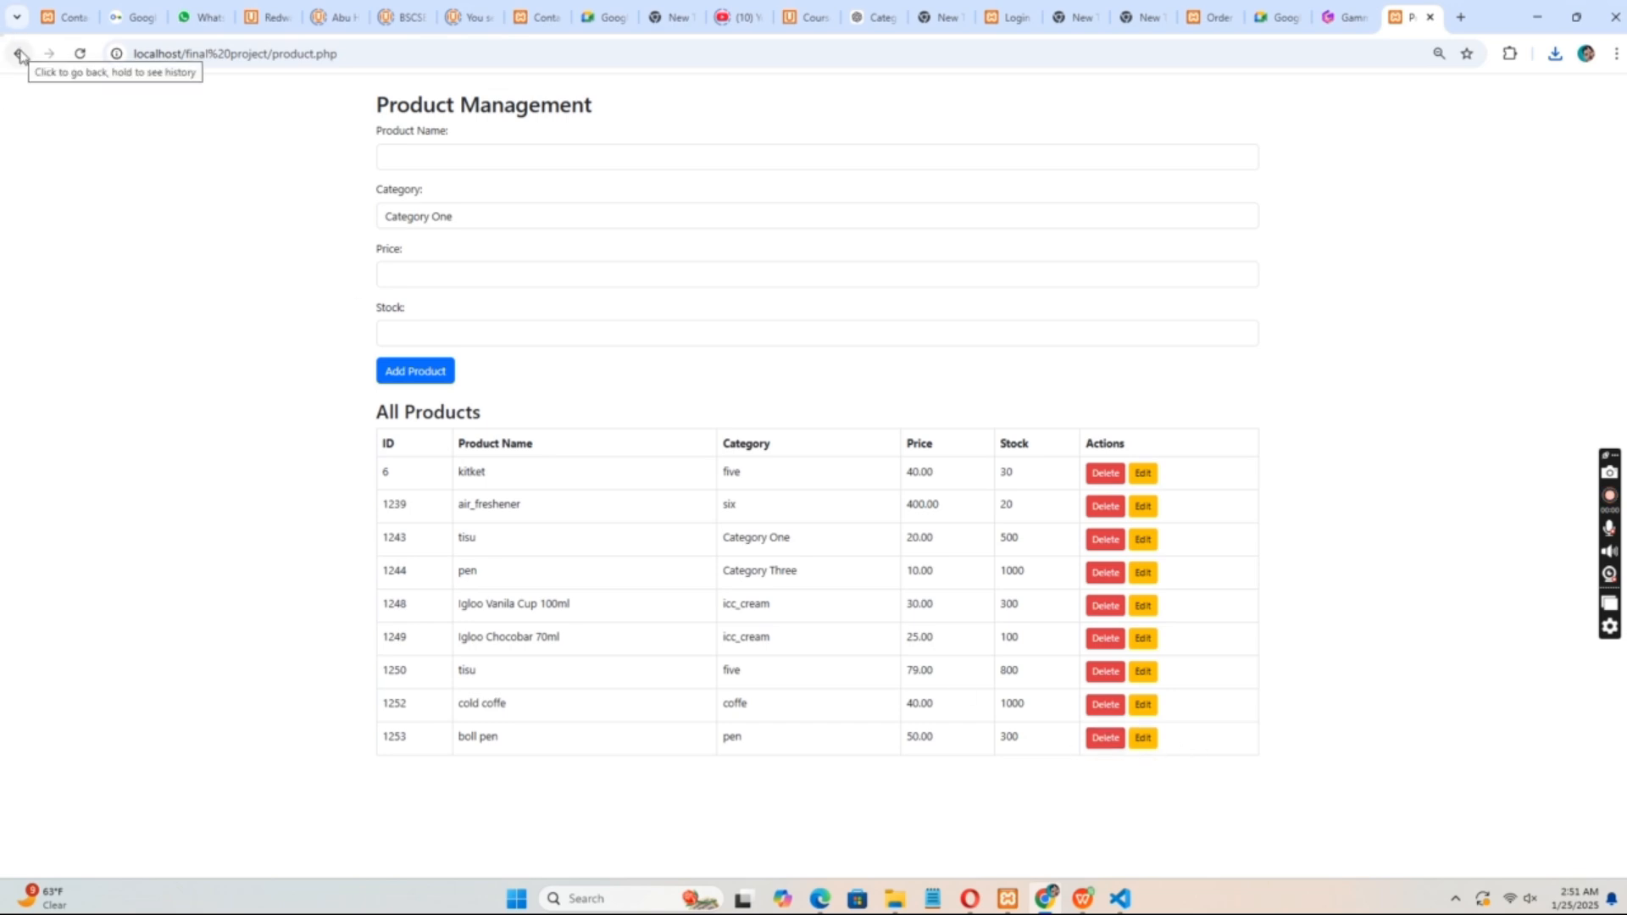
pyautogui.moveTo(5, 78)
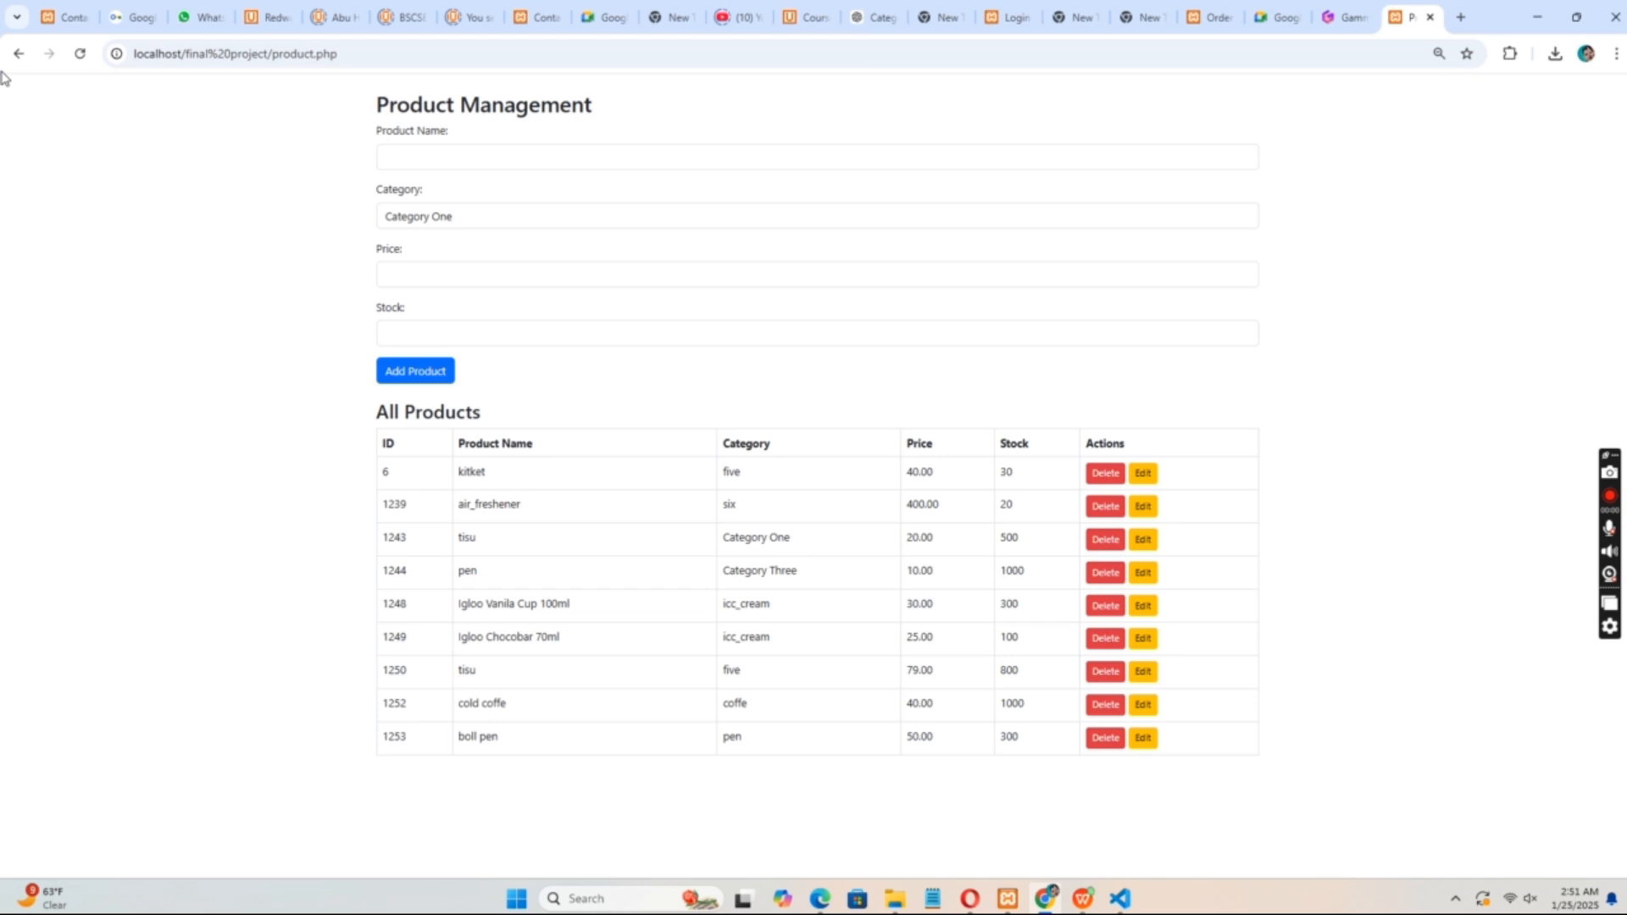
# Go back from the product list toward the customer records
pyautogui.click(18, 53)
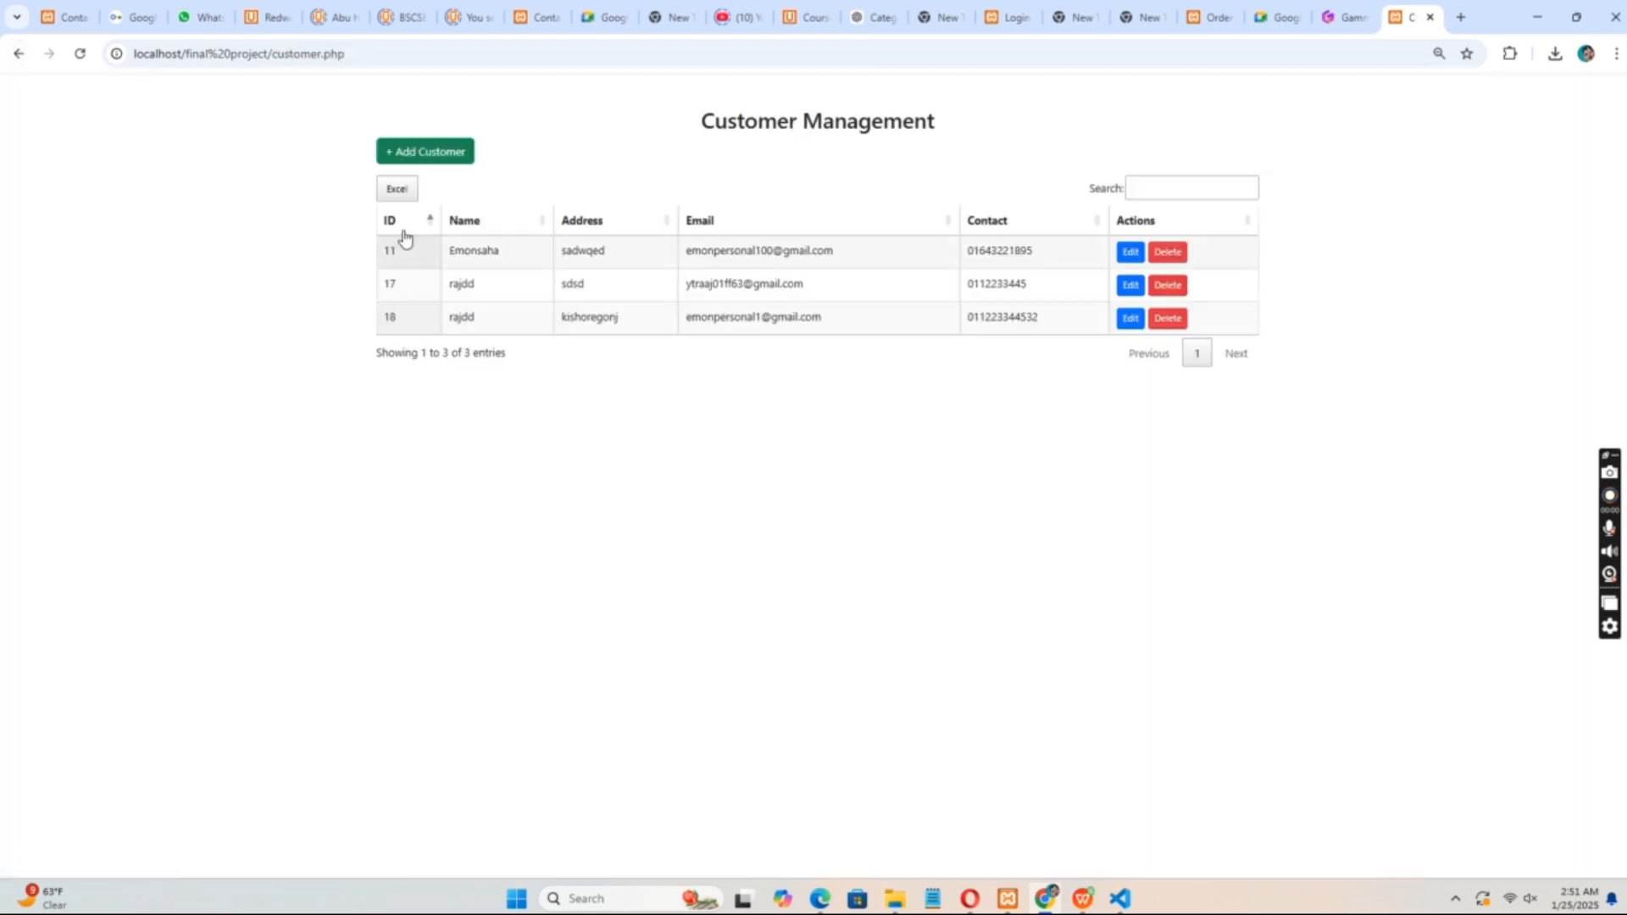
pyautogui.moveTo(473, 436)
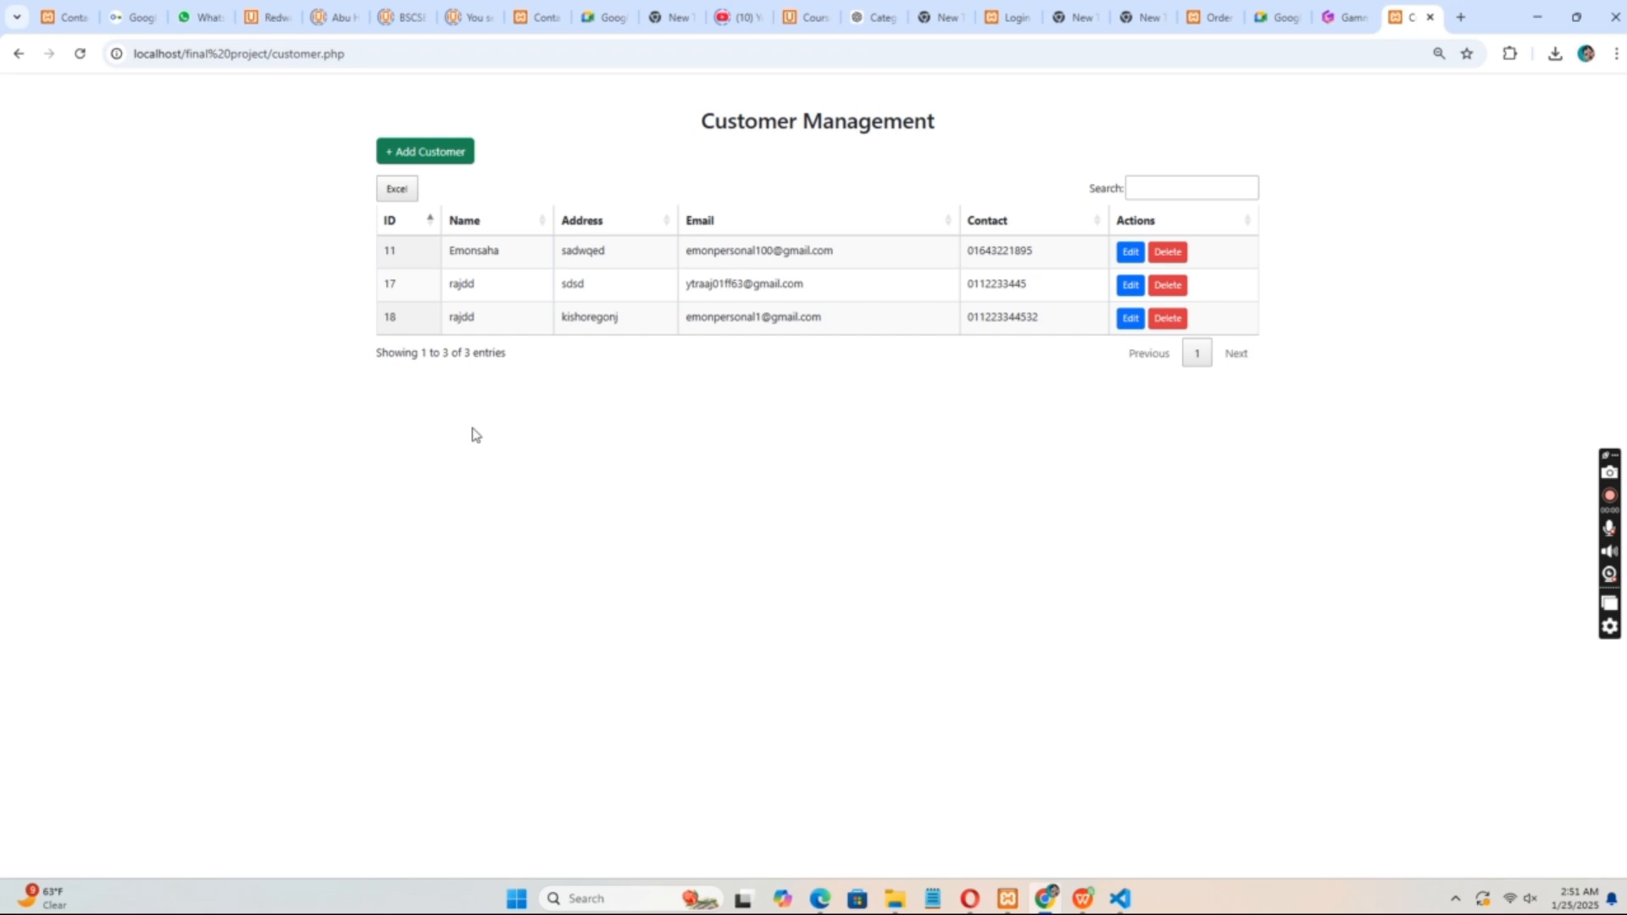
pyautogui.moveTo(1529, 584)
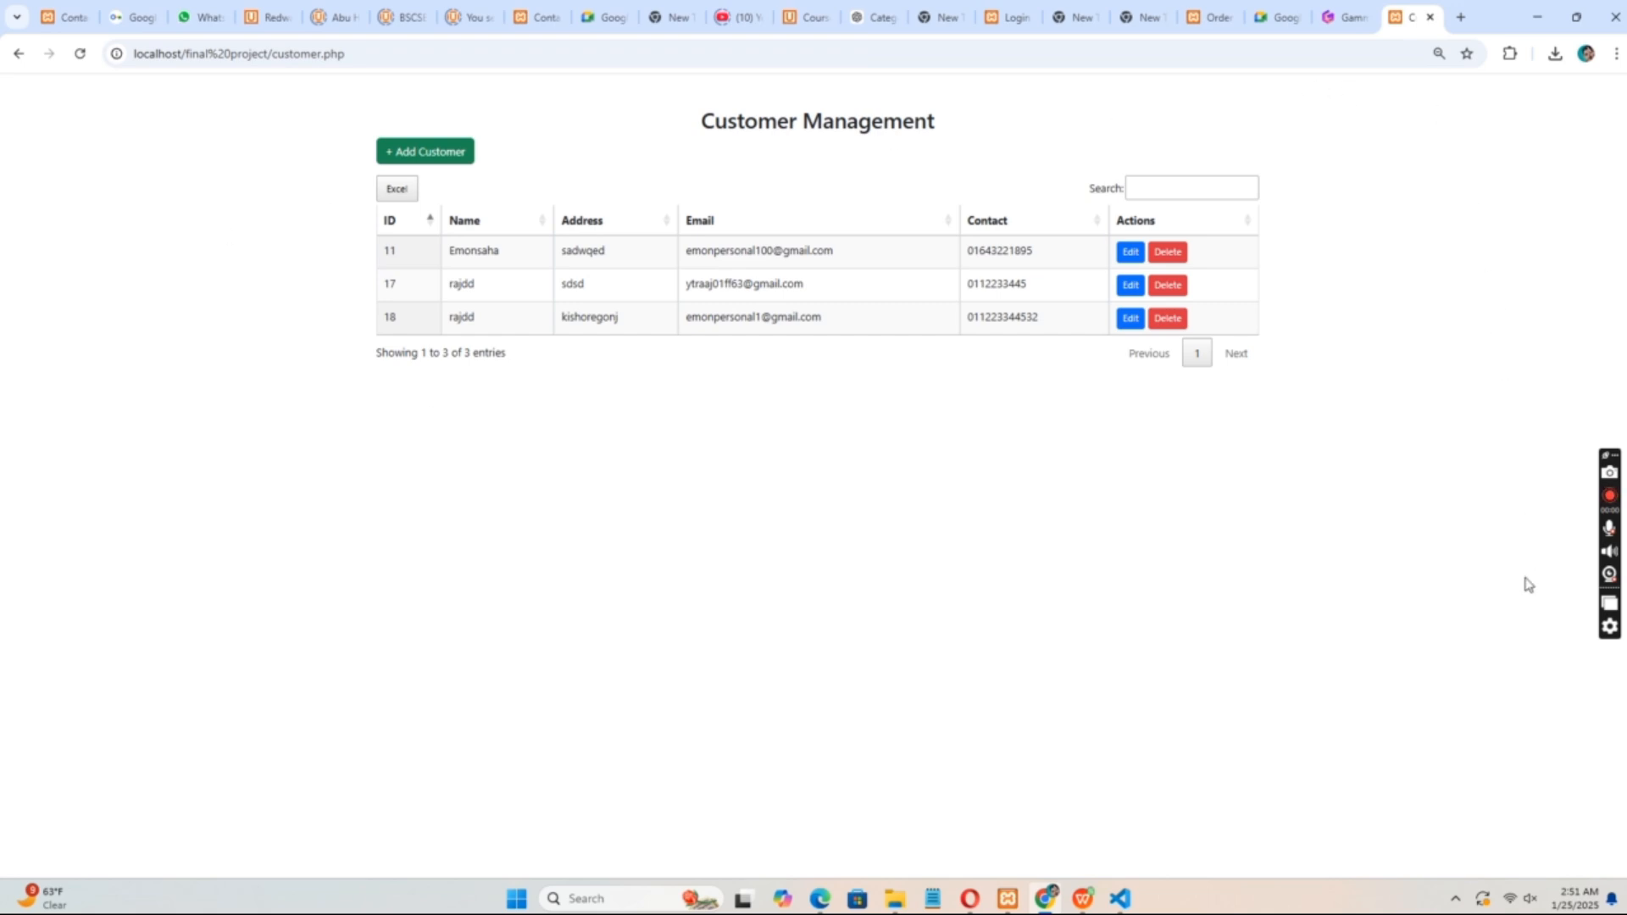
pyautogui.moveTo(606, 251)
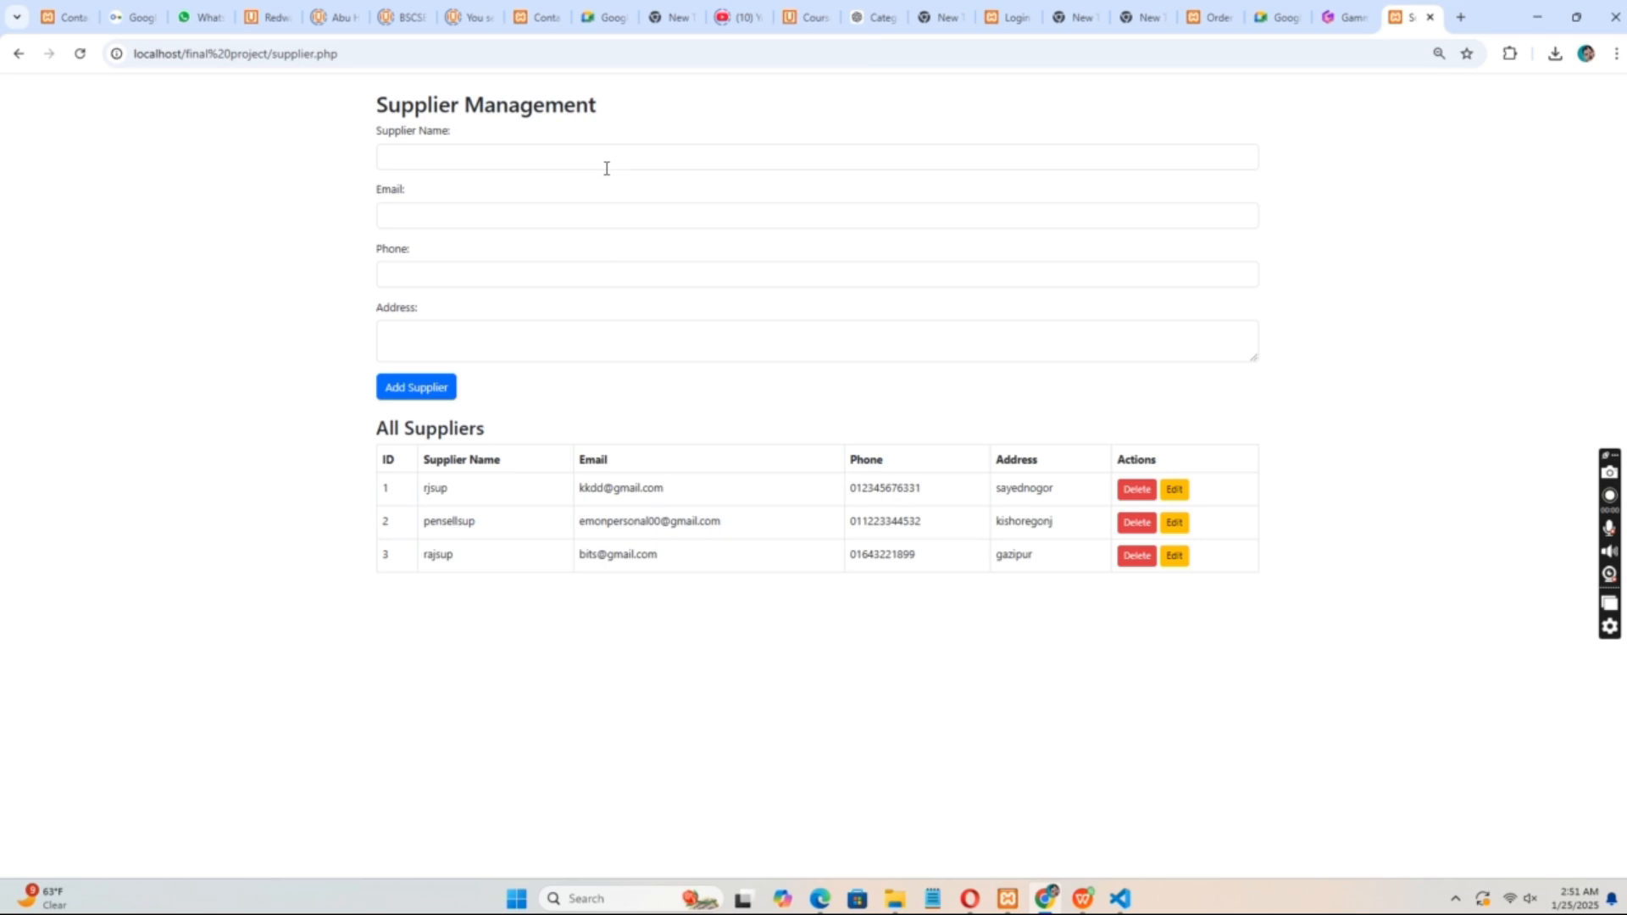
pyautogui.moveTo(447, 300)
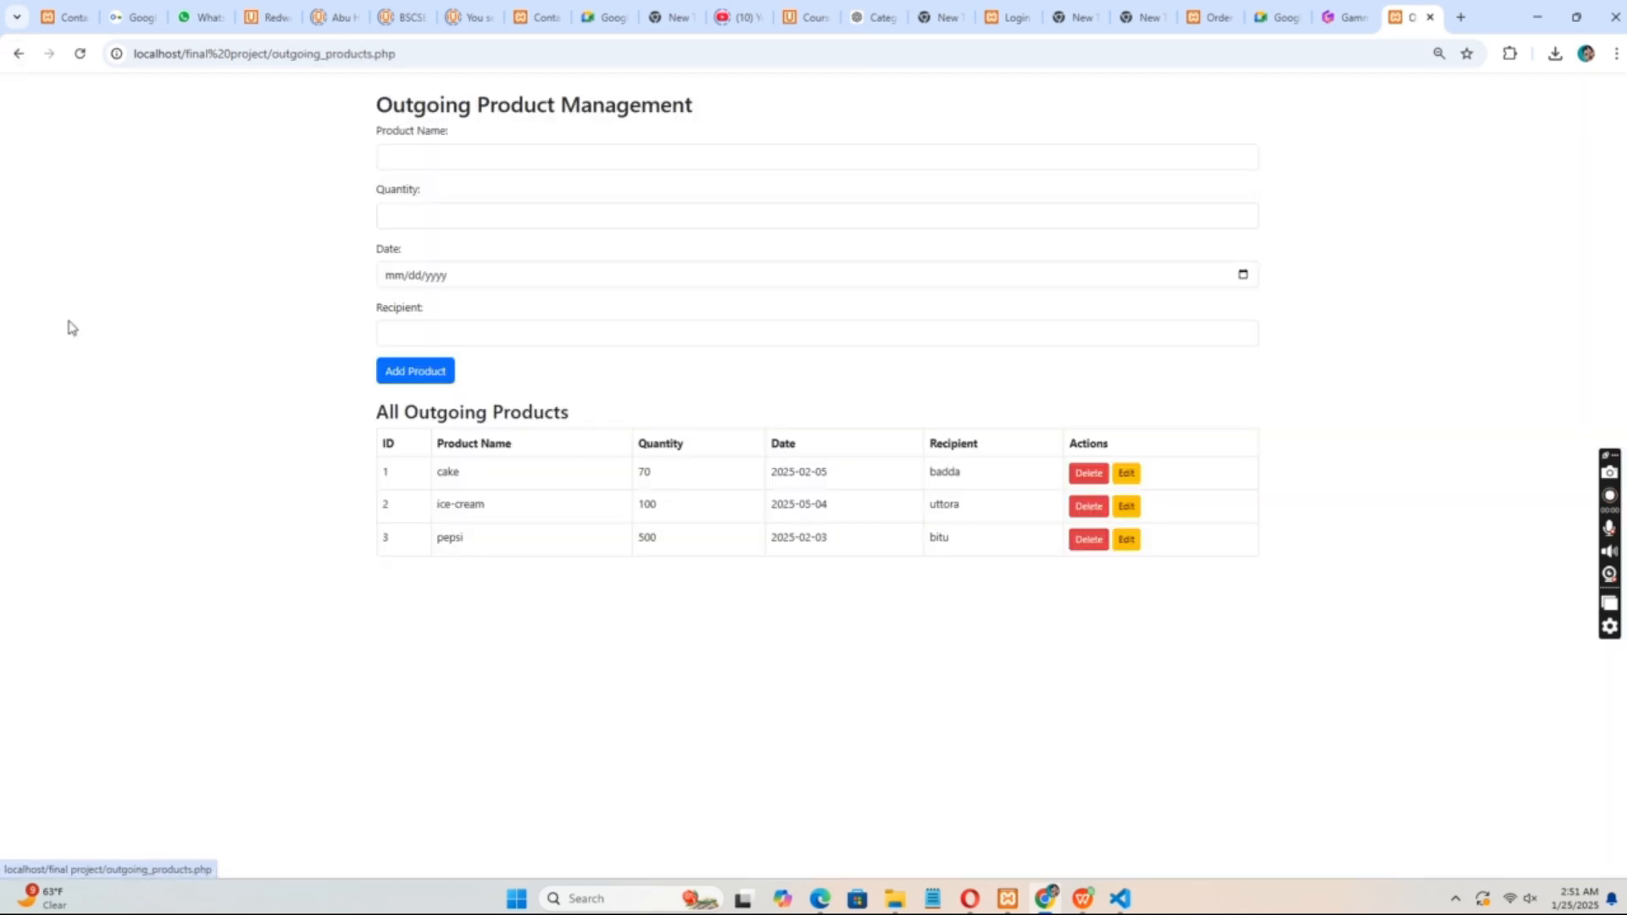
pyautogui.moveTo(492, 181)
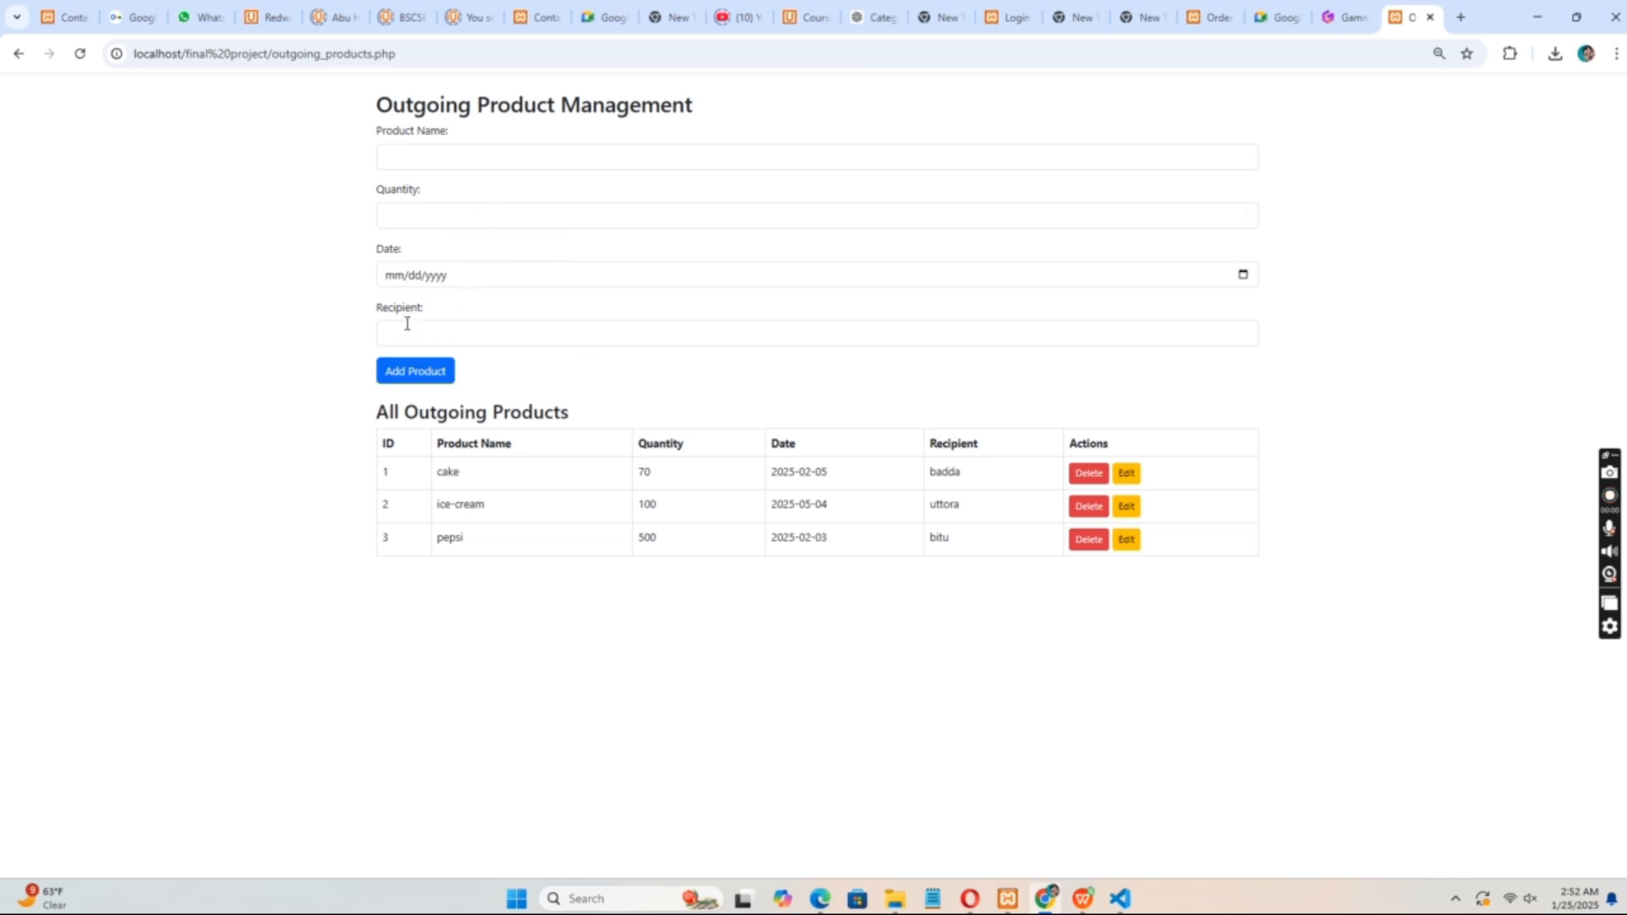
pyautogui.moveTo(811, 464)
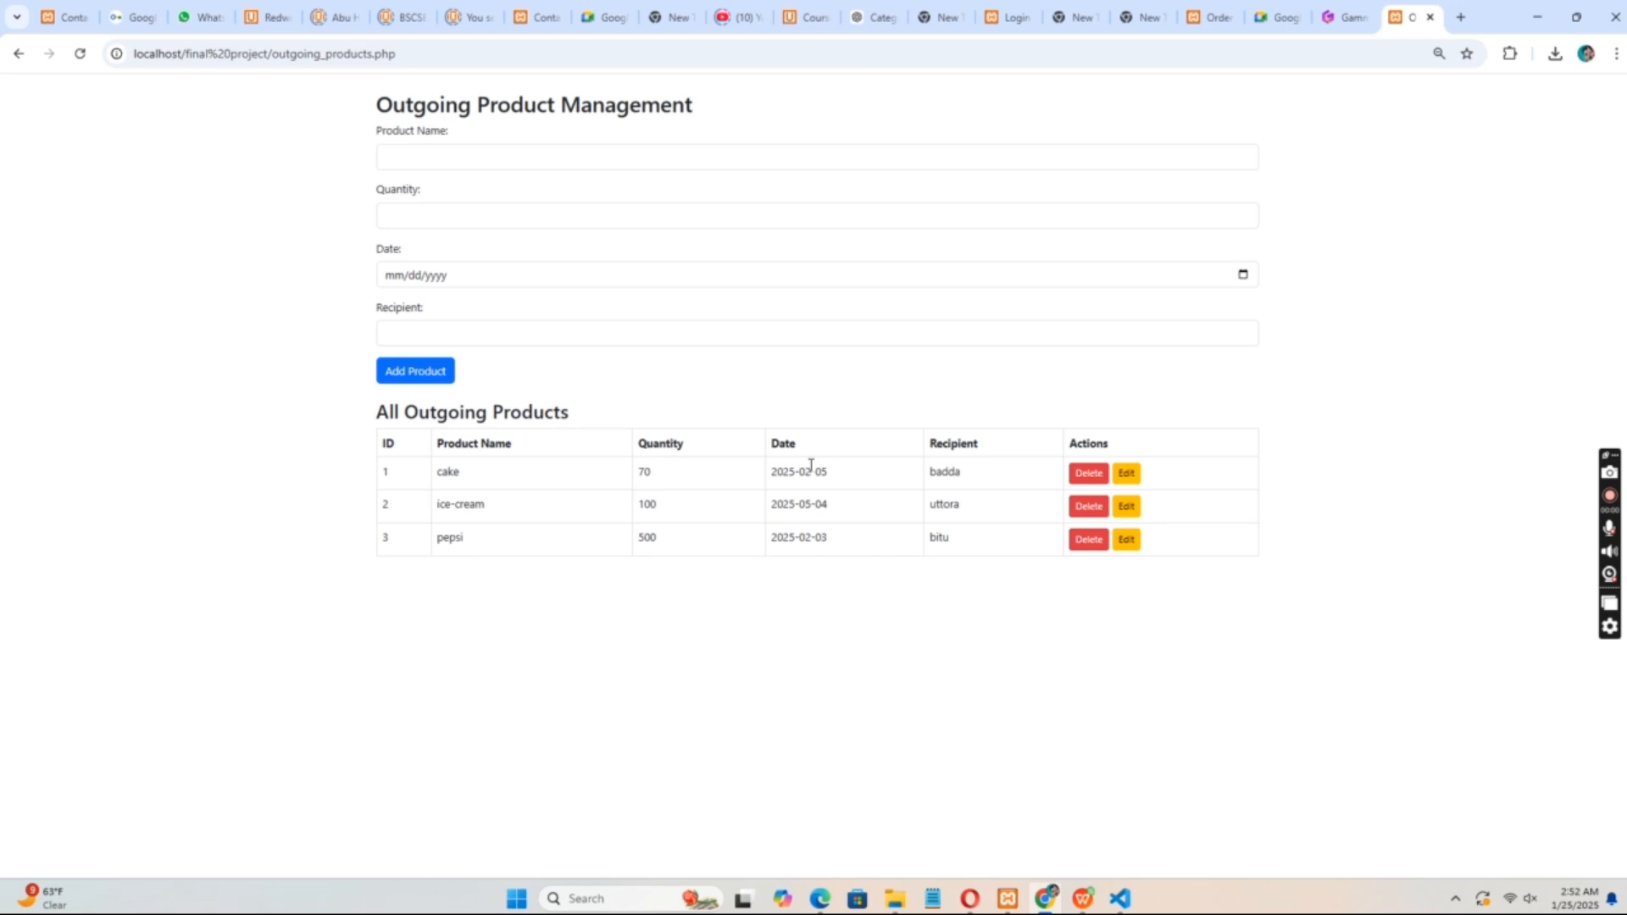
pyautogui.moveTo(630, 612)
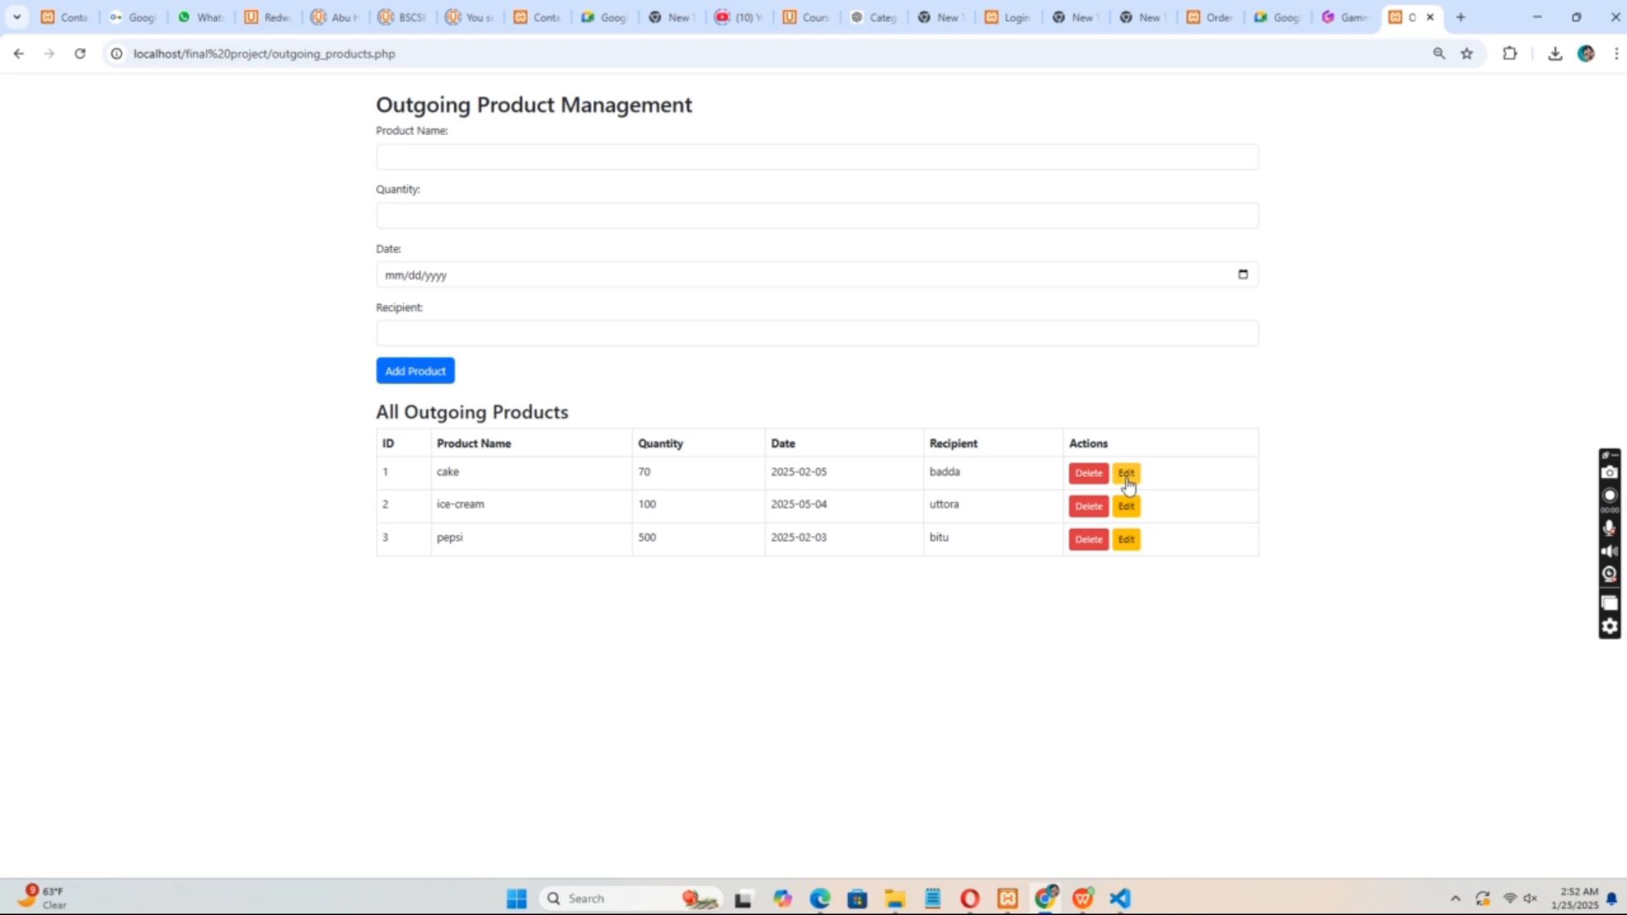
# View the Purchase Products records from the dashboard and return
pyautogui.click(17, 52)
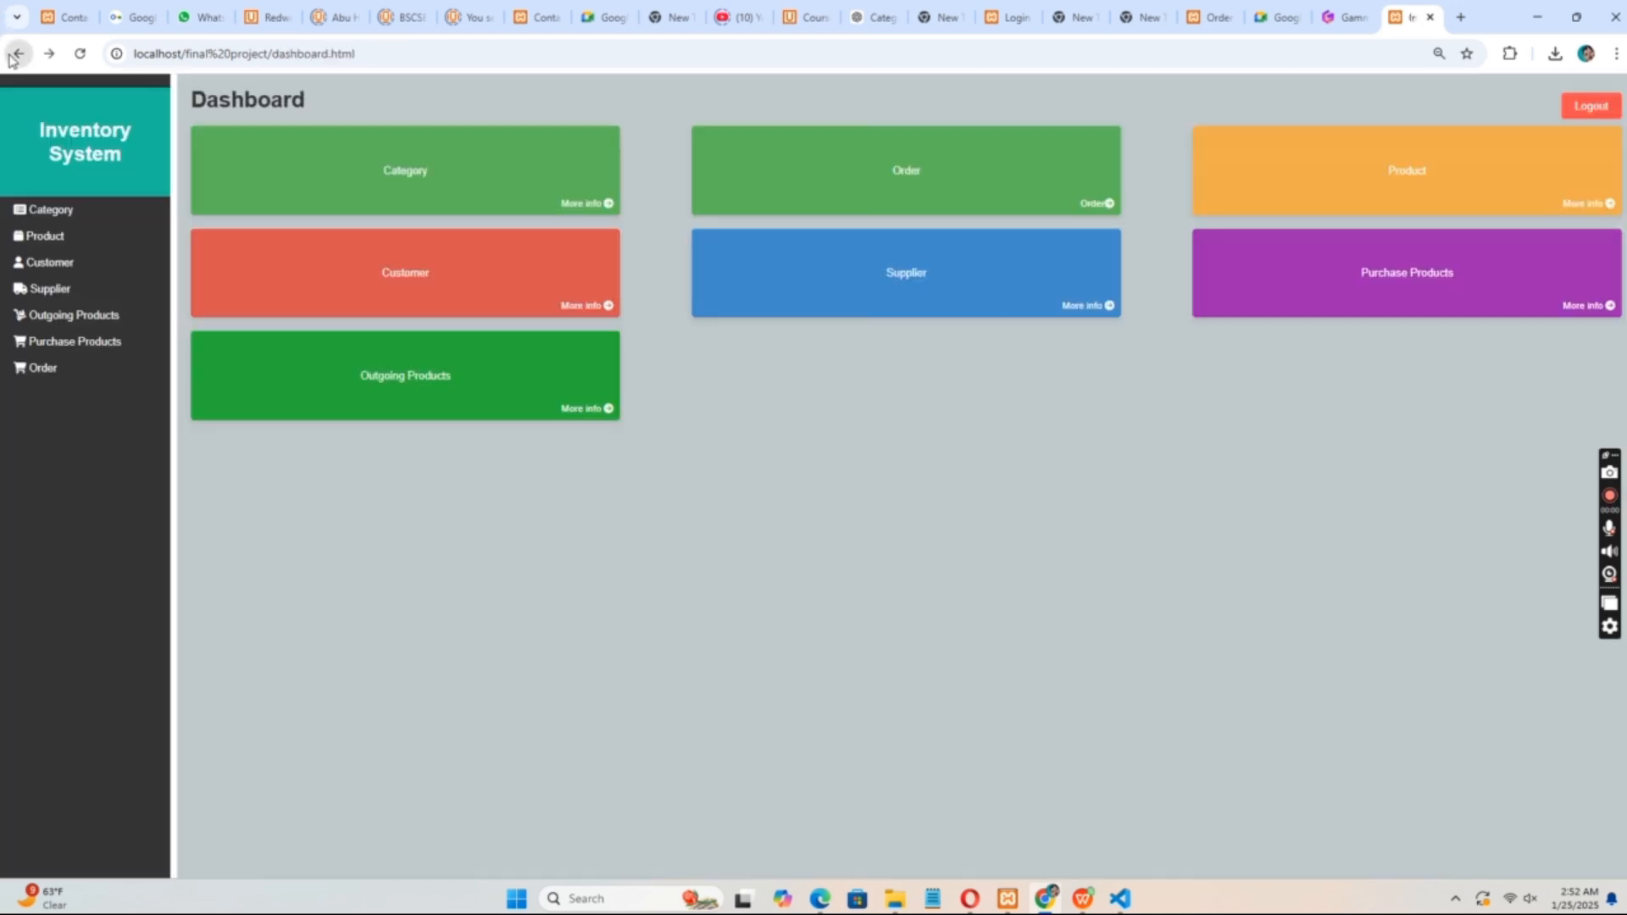
pyautogui.click(1405, 271)
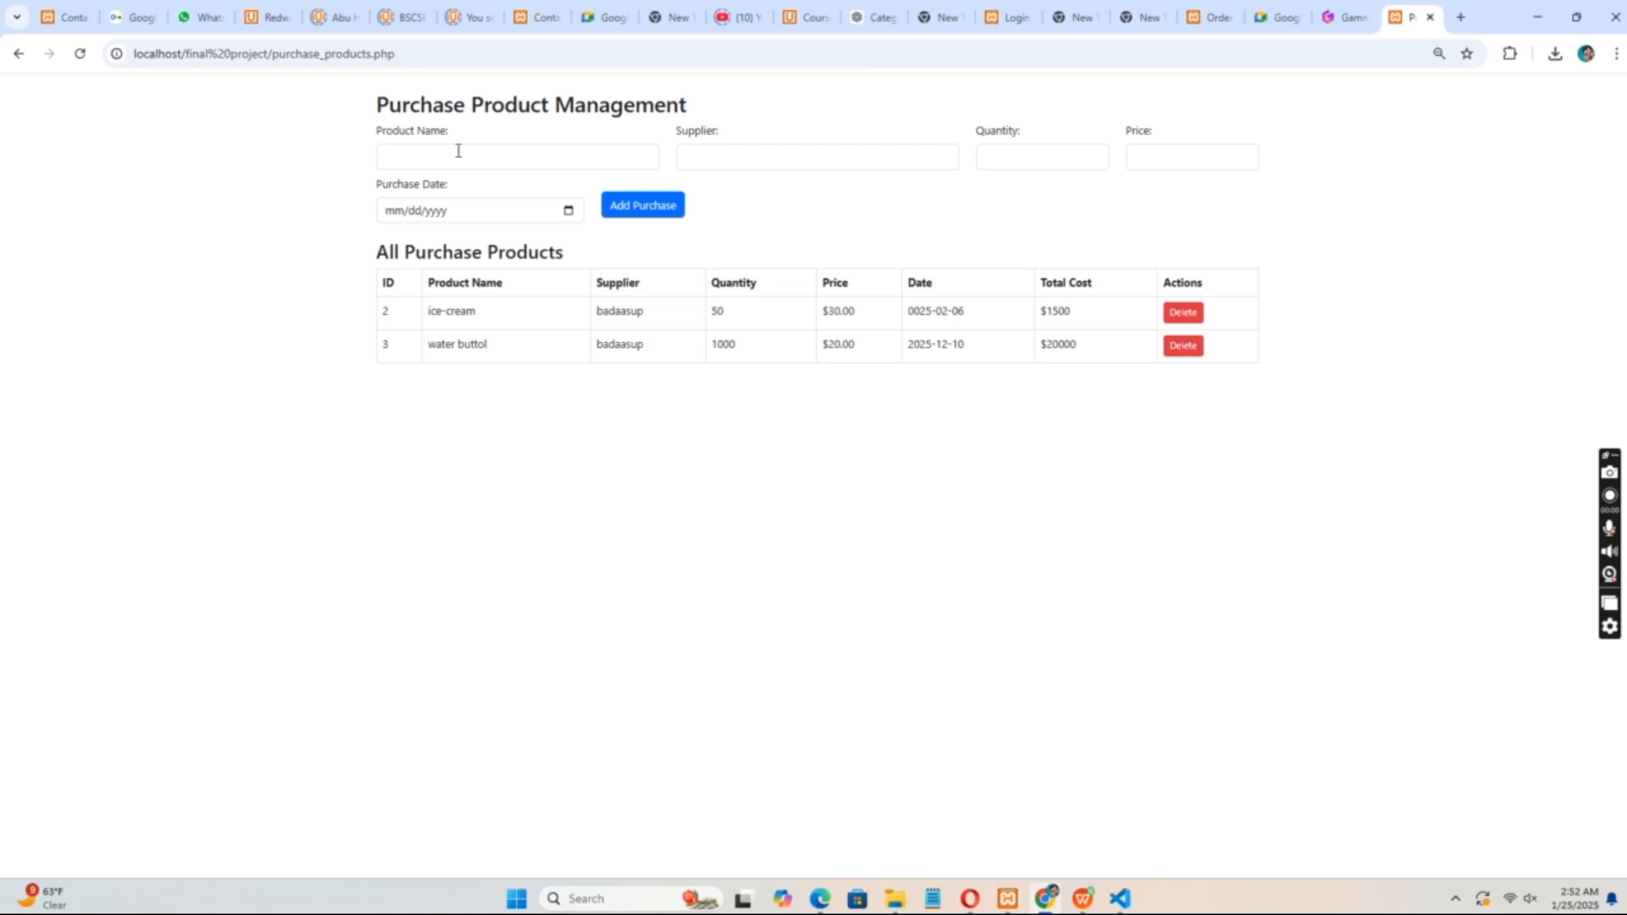
pyautogui.moveTo(1010, 181)
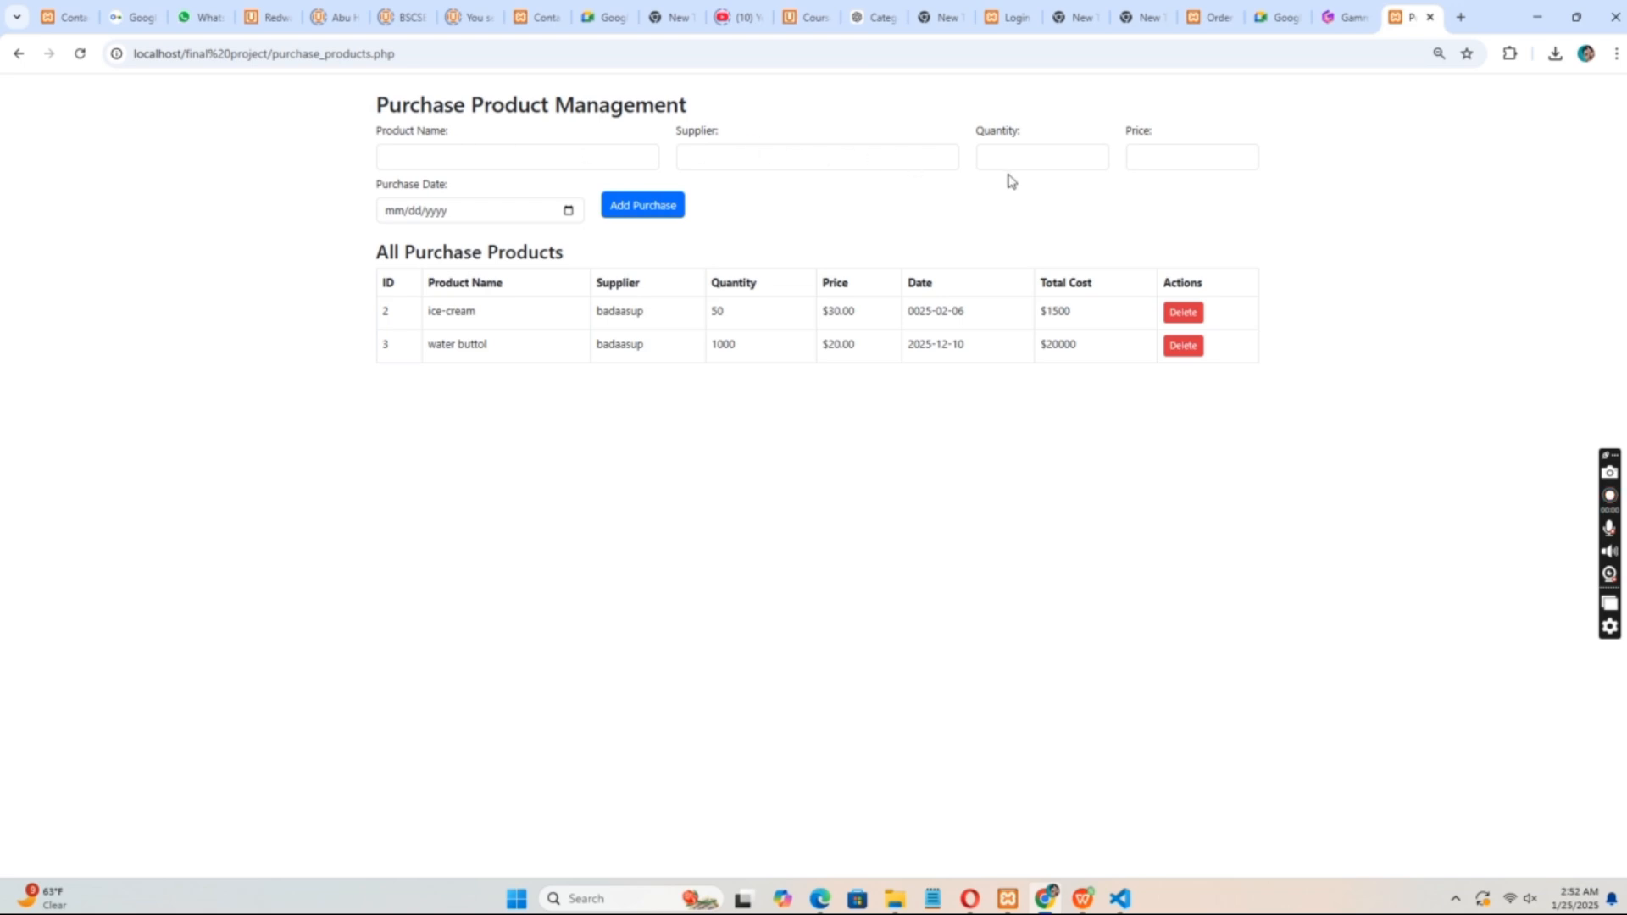
pyautogui.moveTo(435, 271)
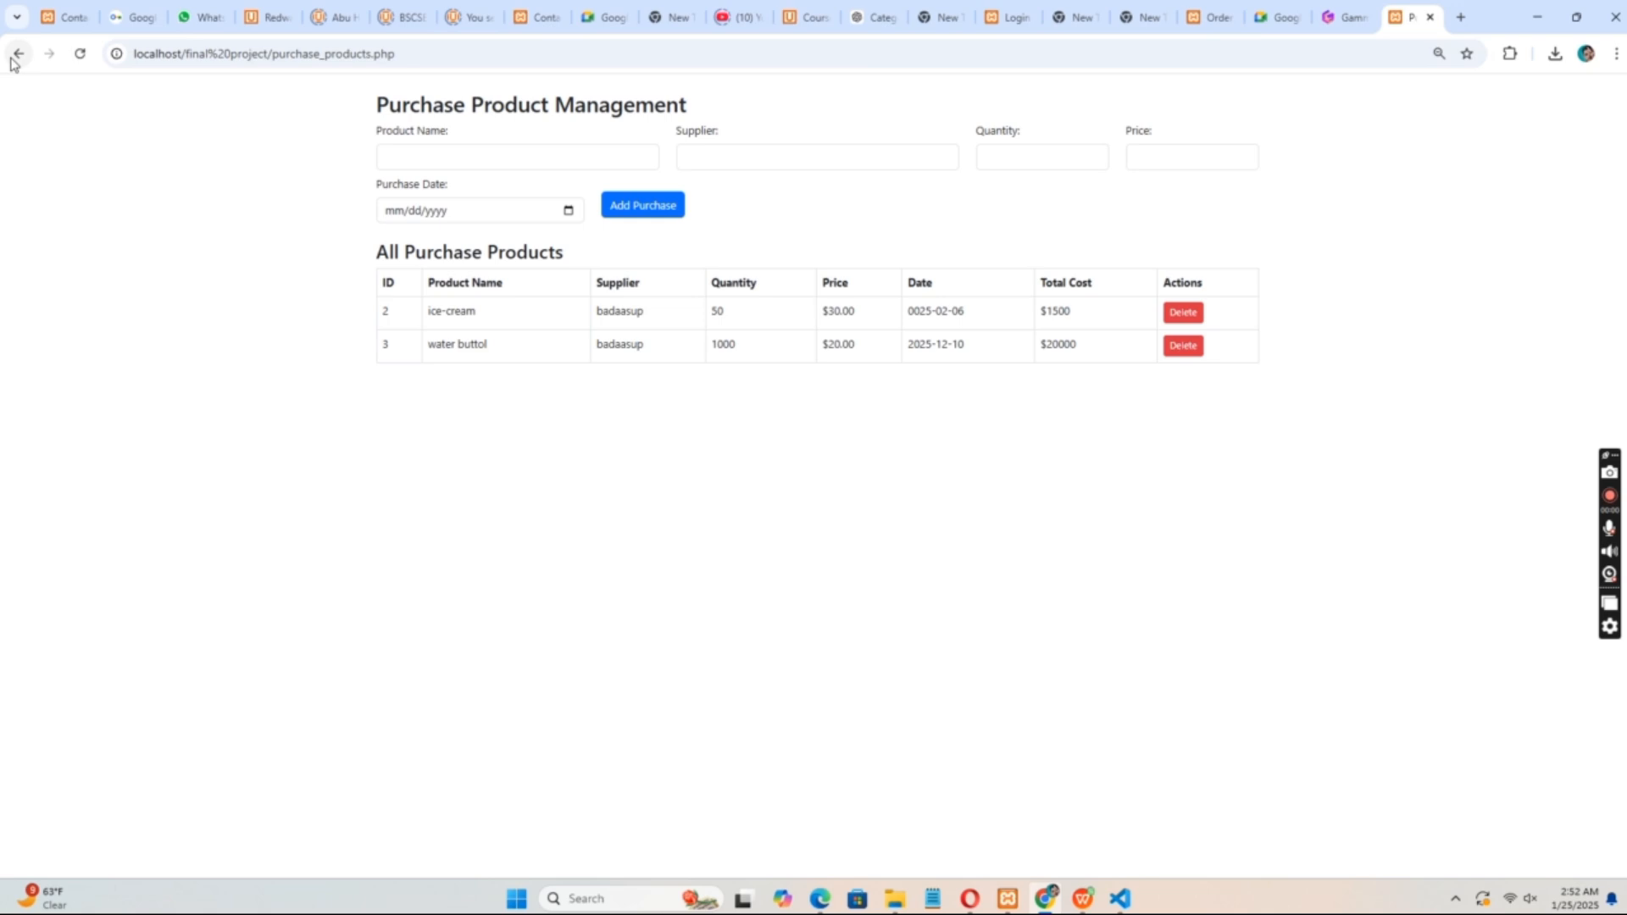
pyautogui.click(1203, 17)
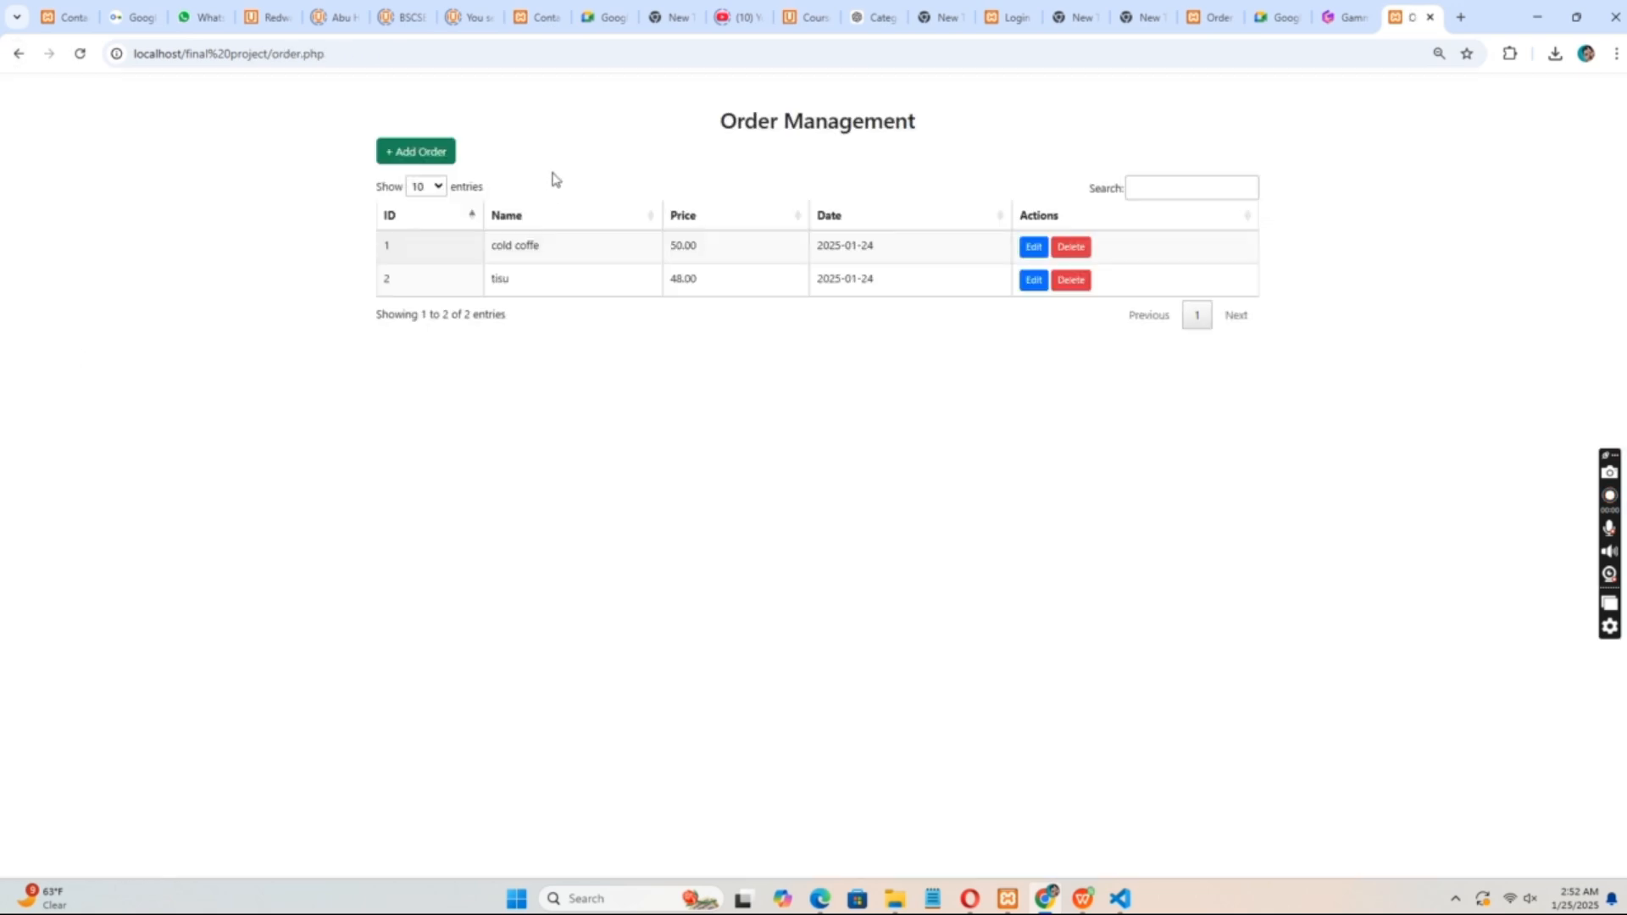
pyautogui.moveTo(443, 171)
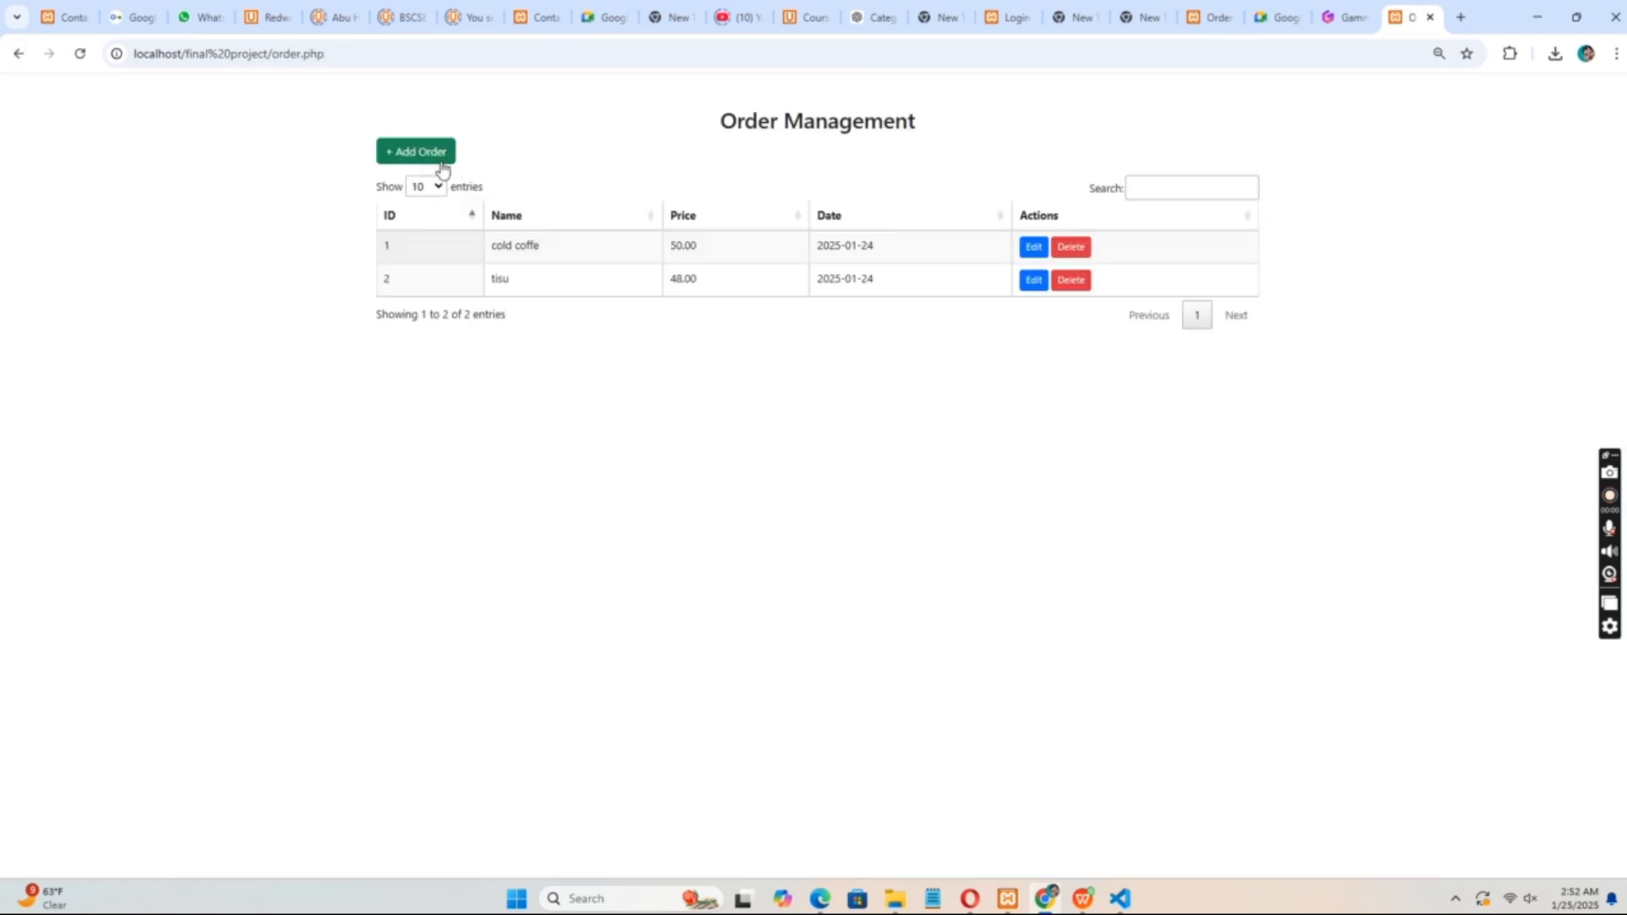
# Peek at the + Add Order form, close it unsaved, and log out to the welcome page
pyautogui.click(415, 150)
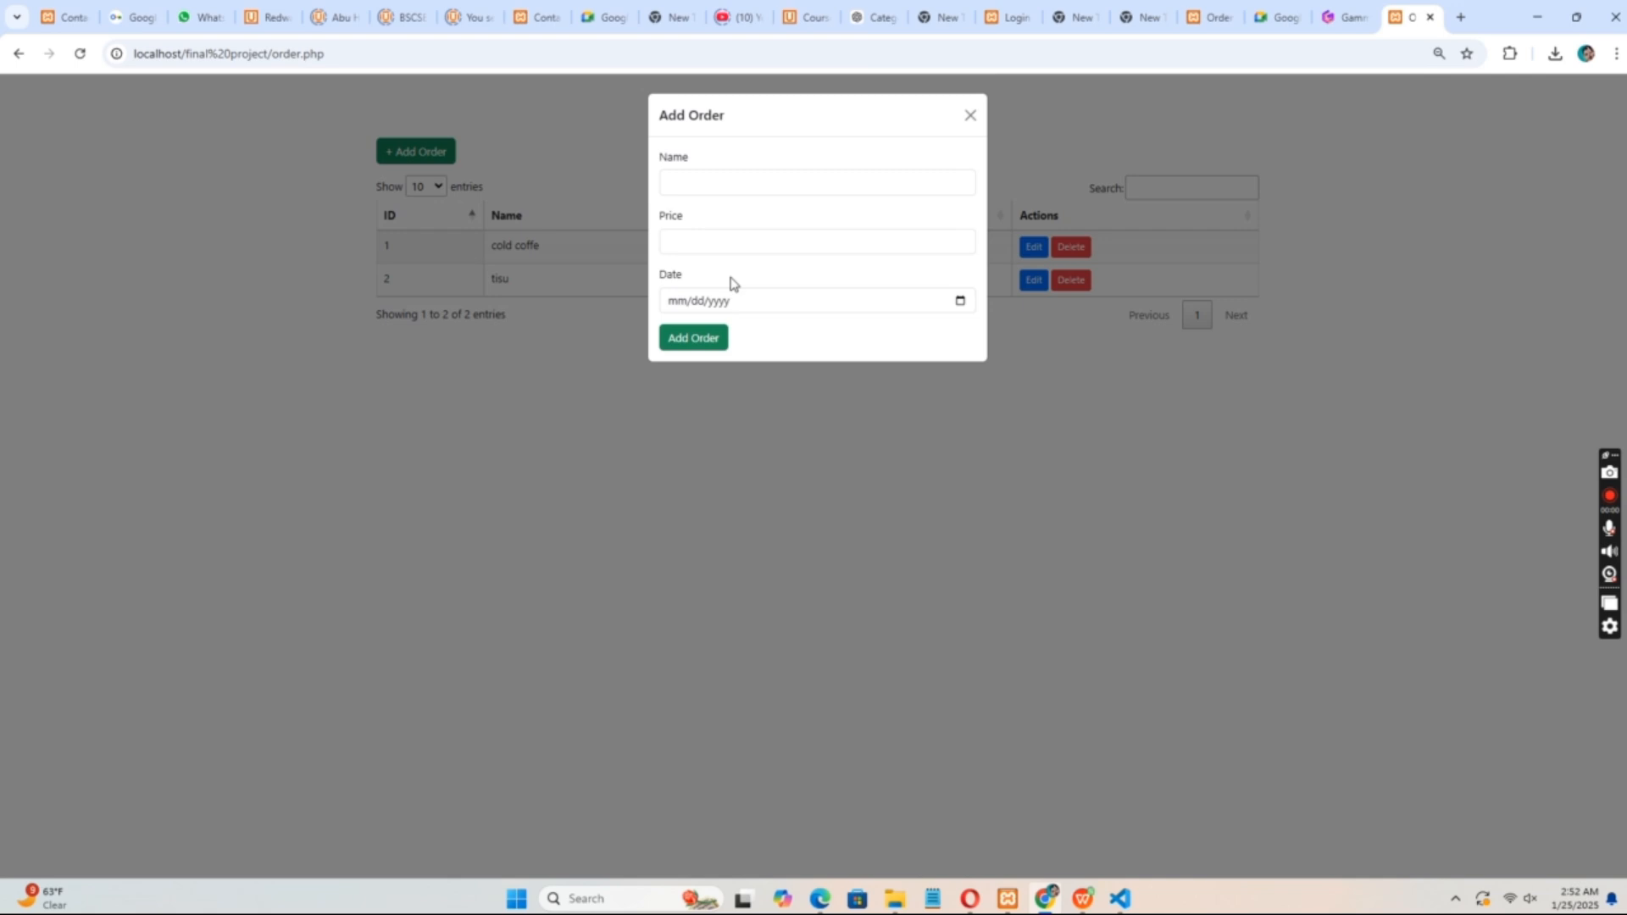
pyautogui.click(969, 116)
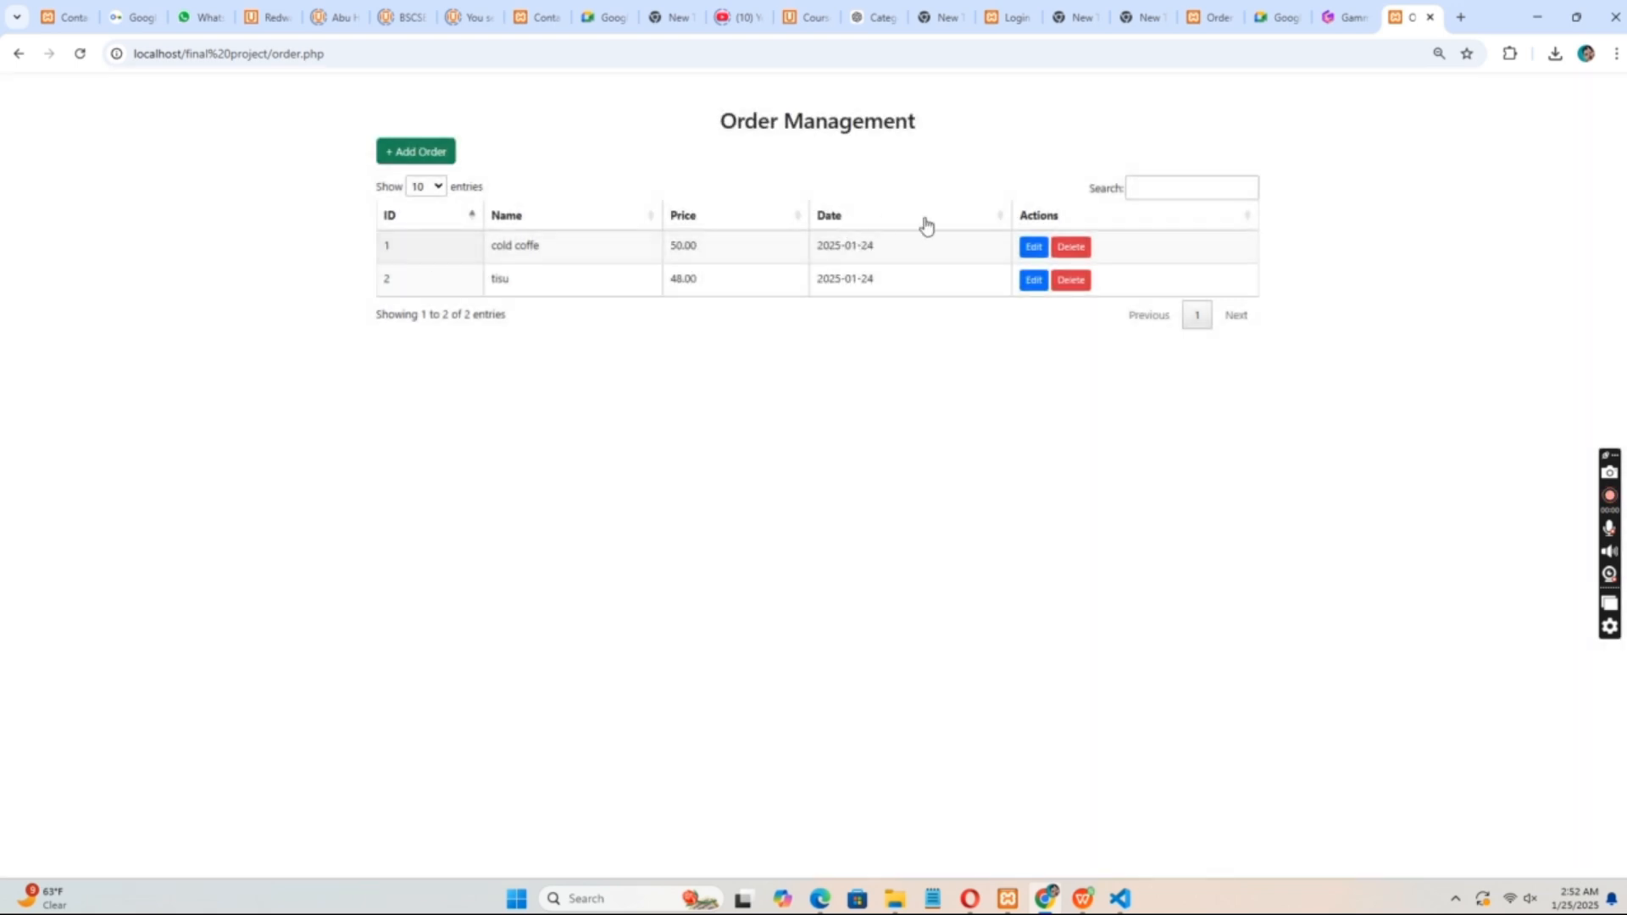
pyautogui.moveTo(1171, 284)
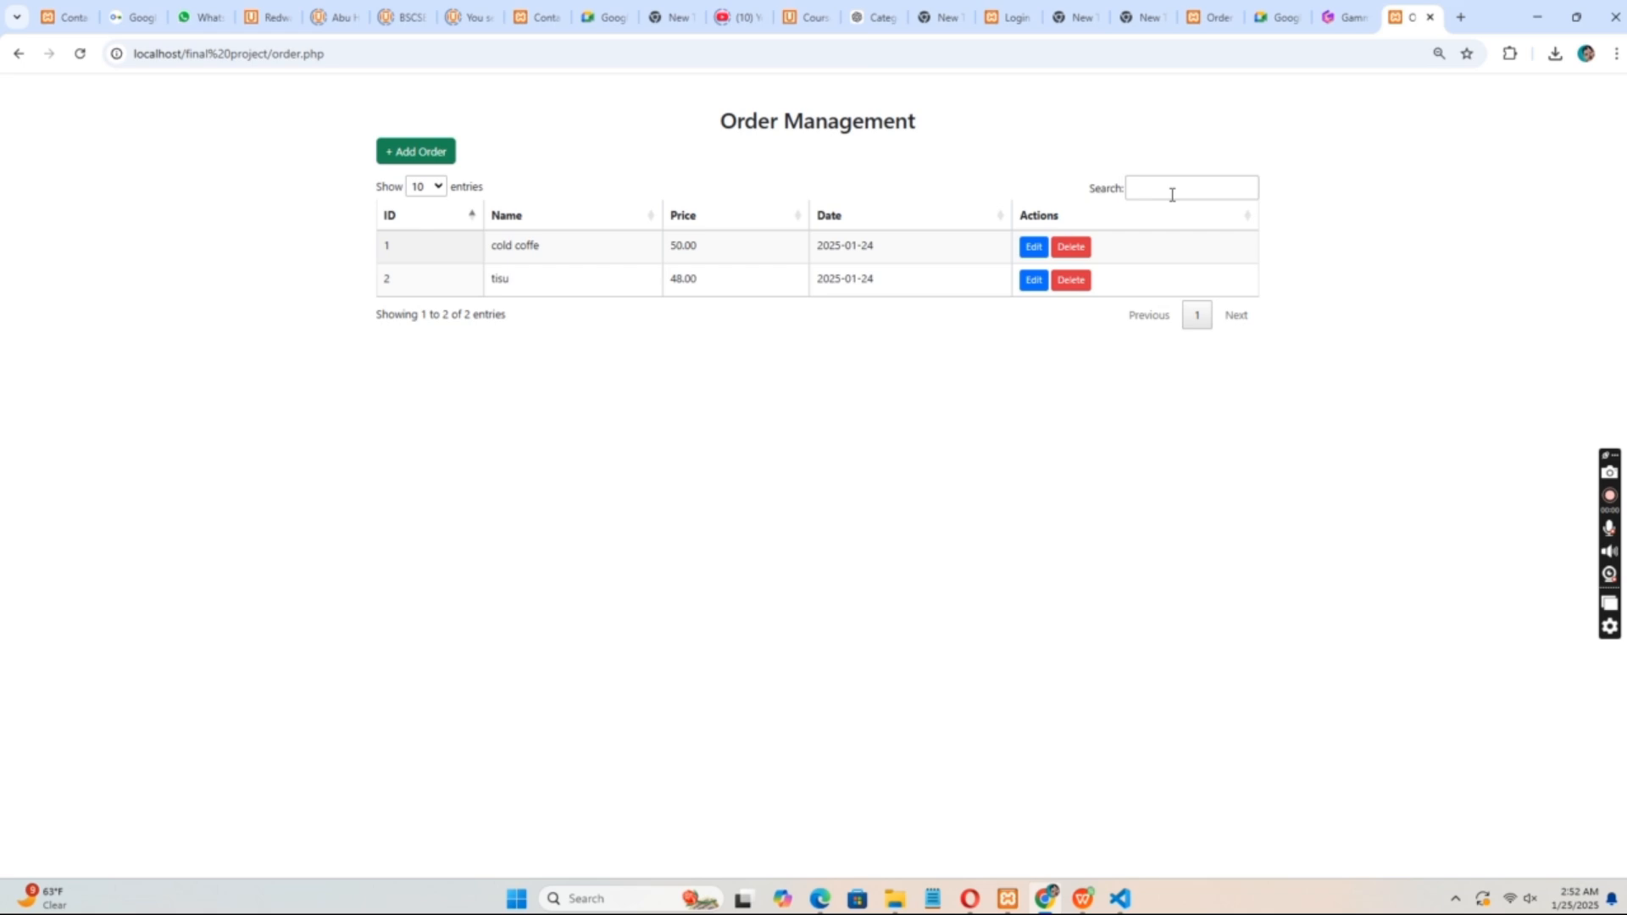
pyautogui.moveTo(1028, 378)
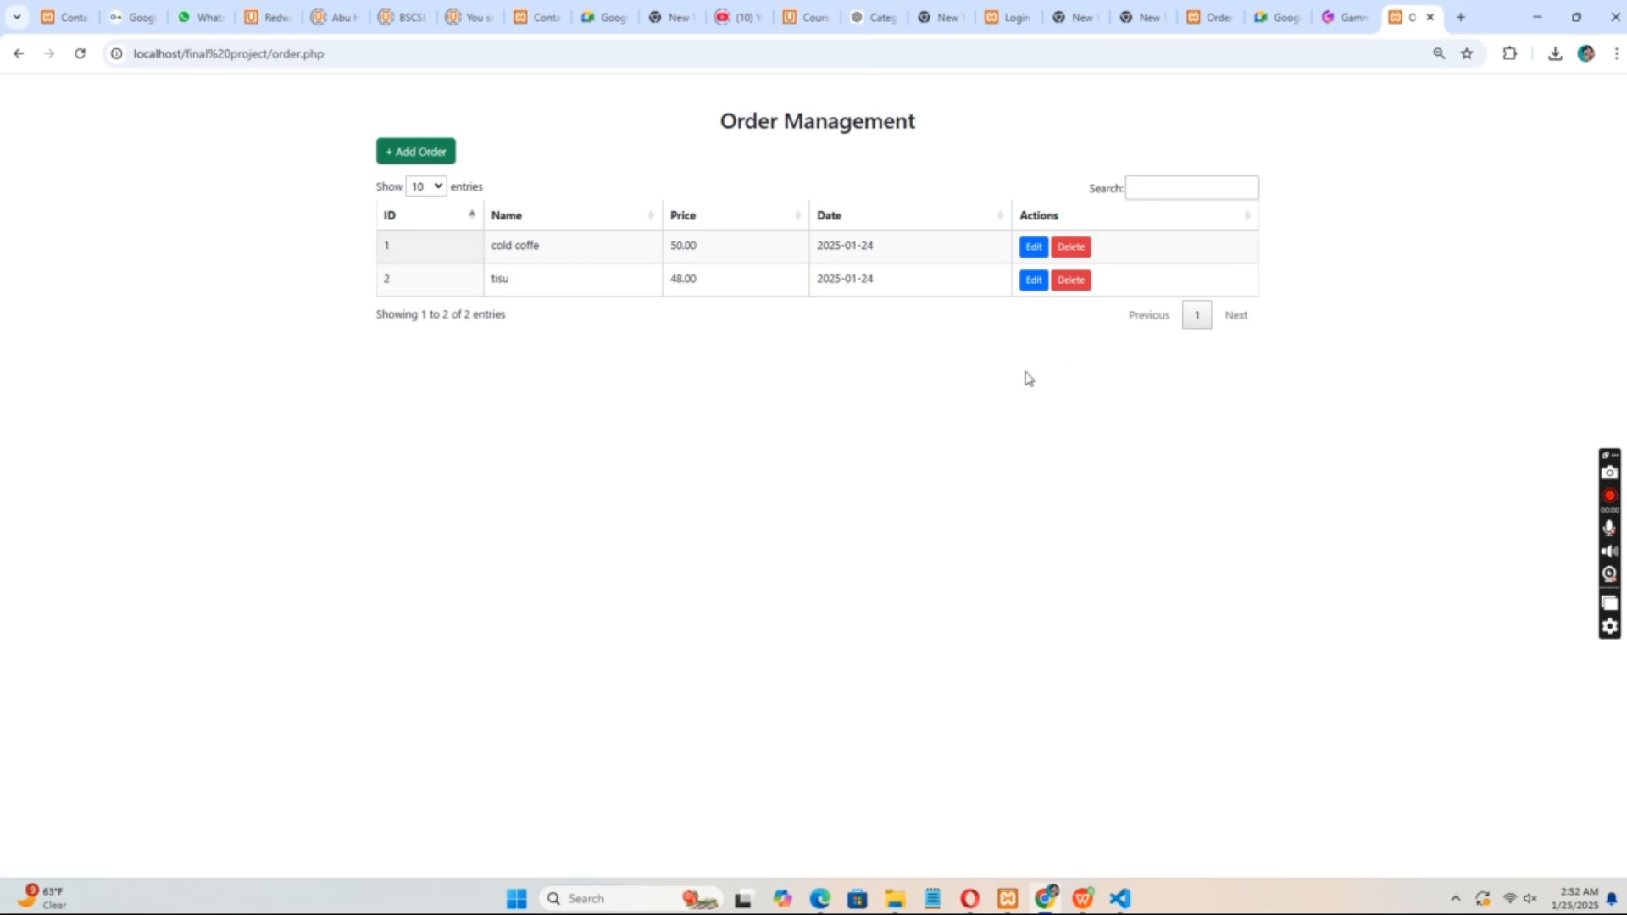
pyautogui.click(17, 54)
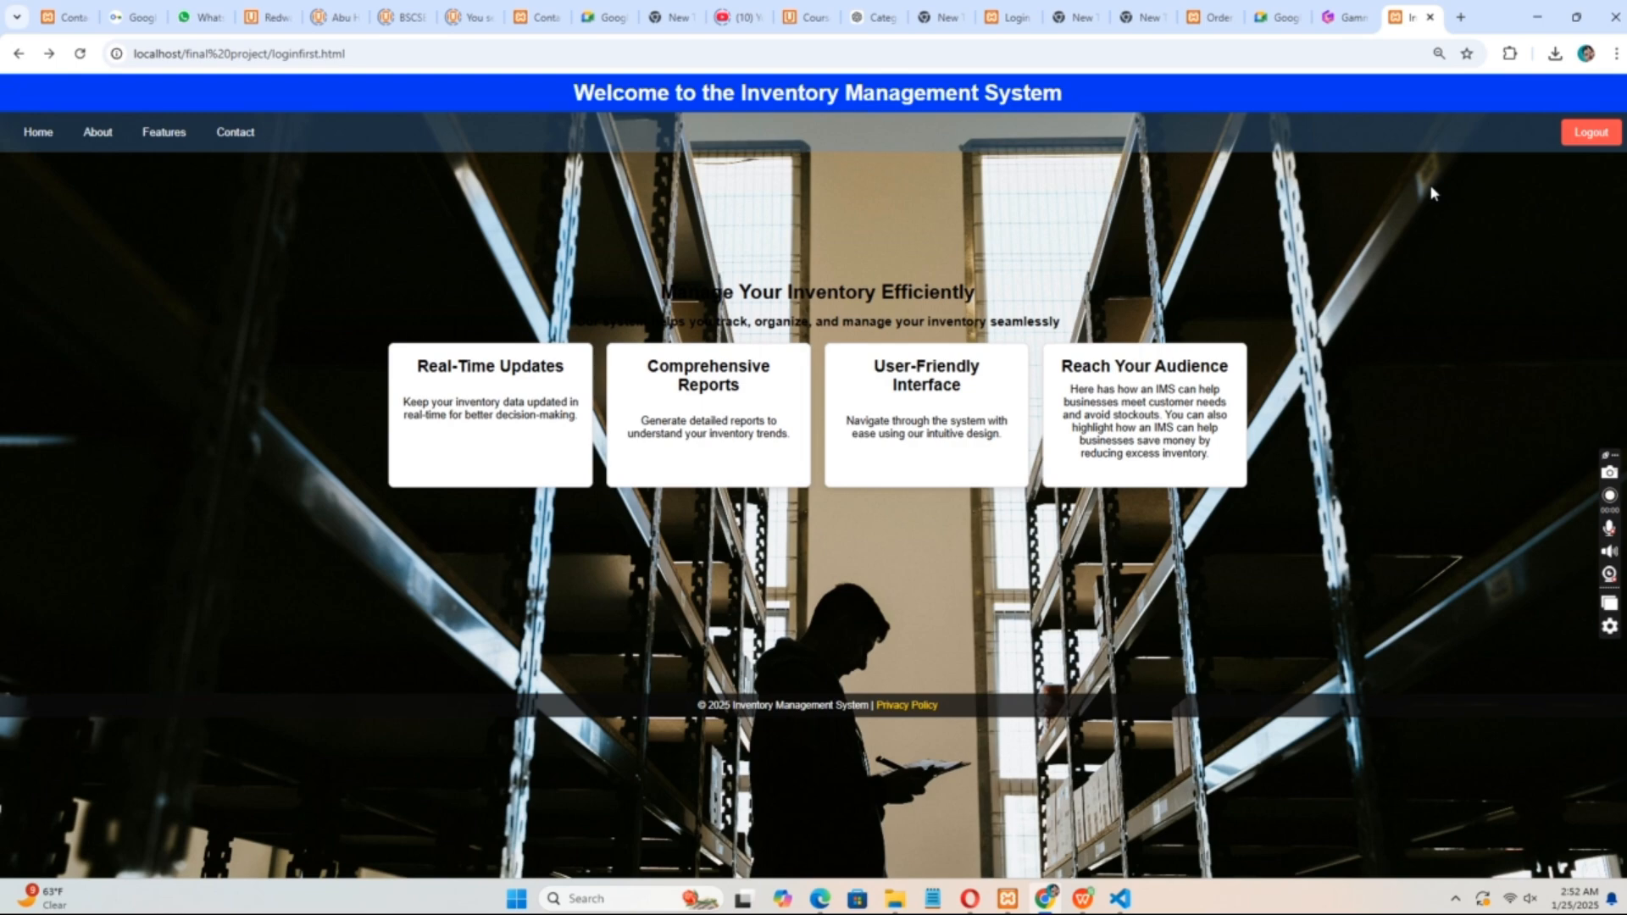
pyautogui.moveTo(1606, 166)
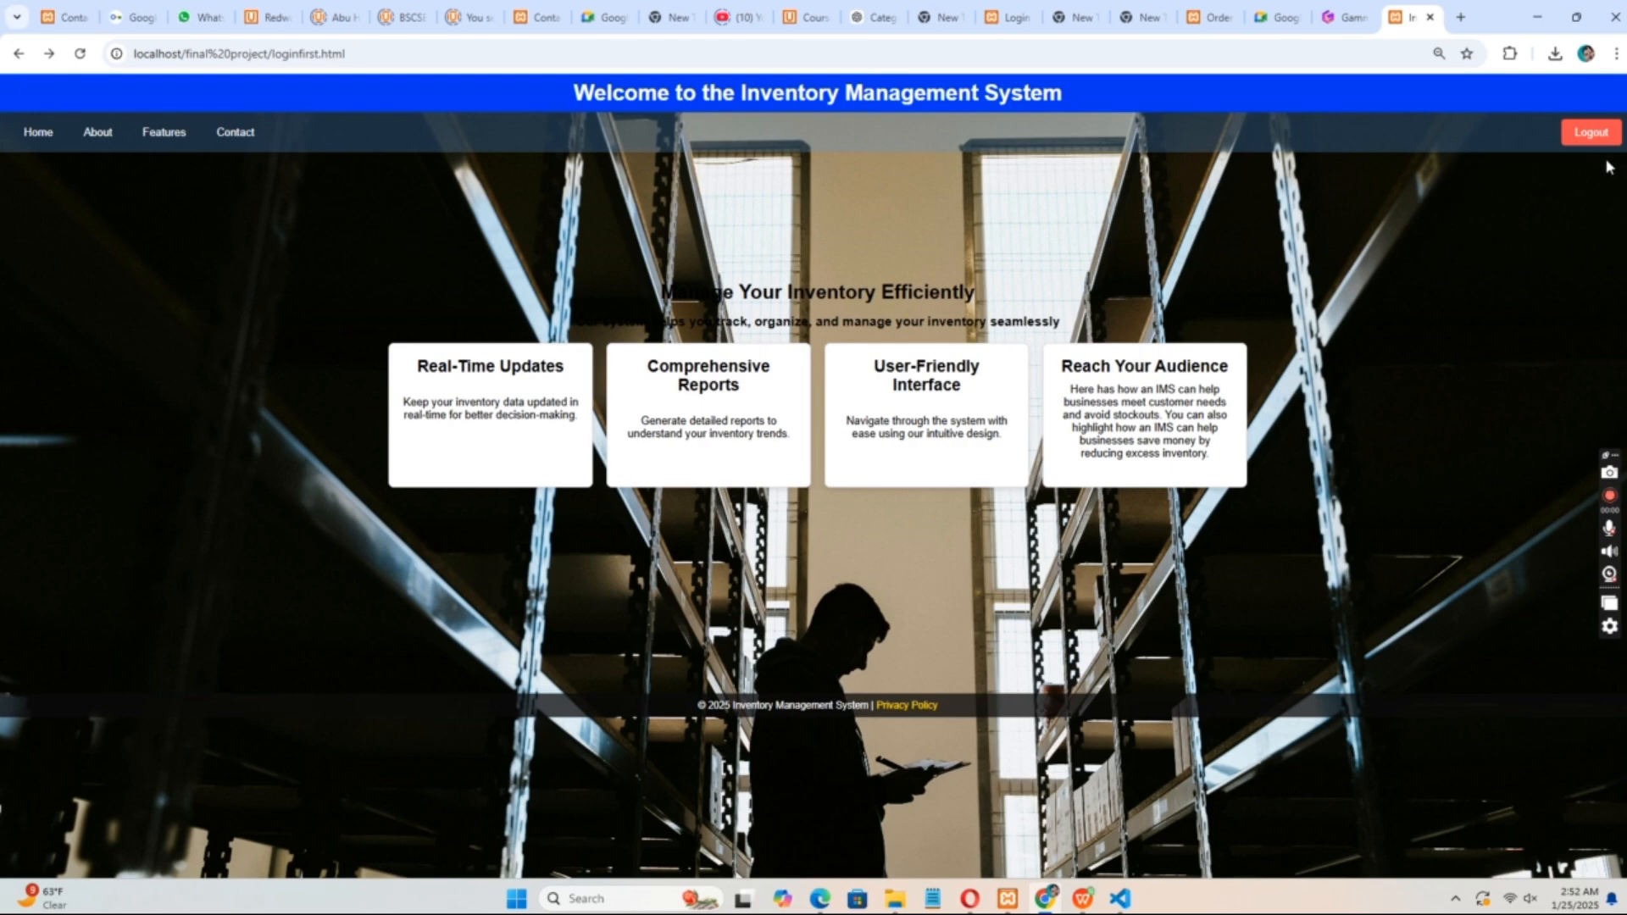
# Switch to Visual Studio Code with the project's login.html source open
pyautogui.click(1588, 132)
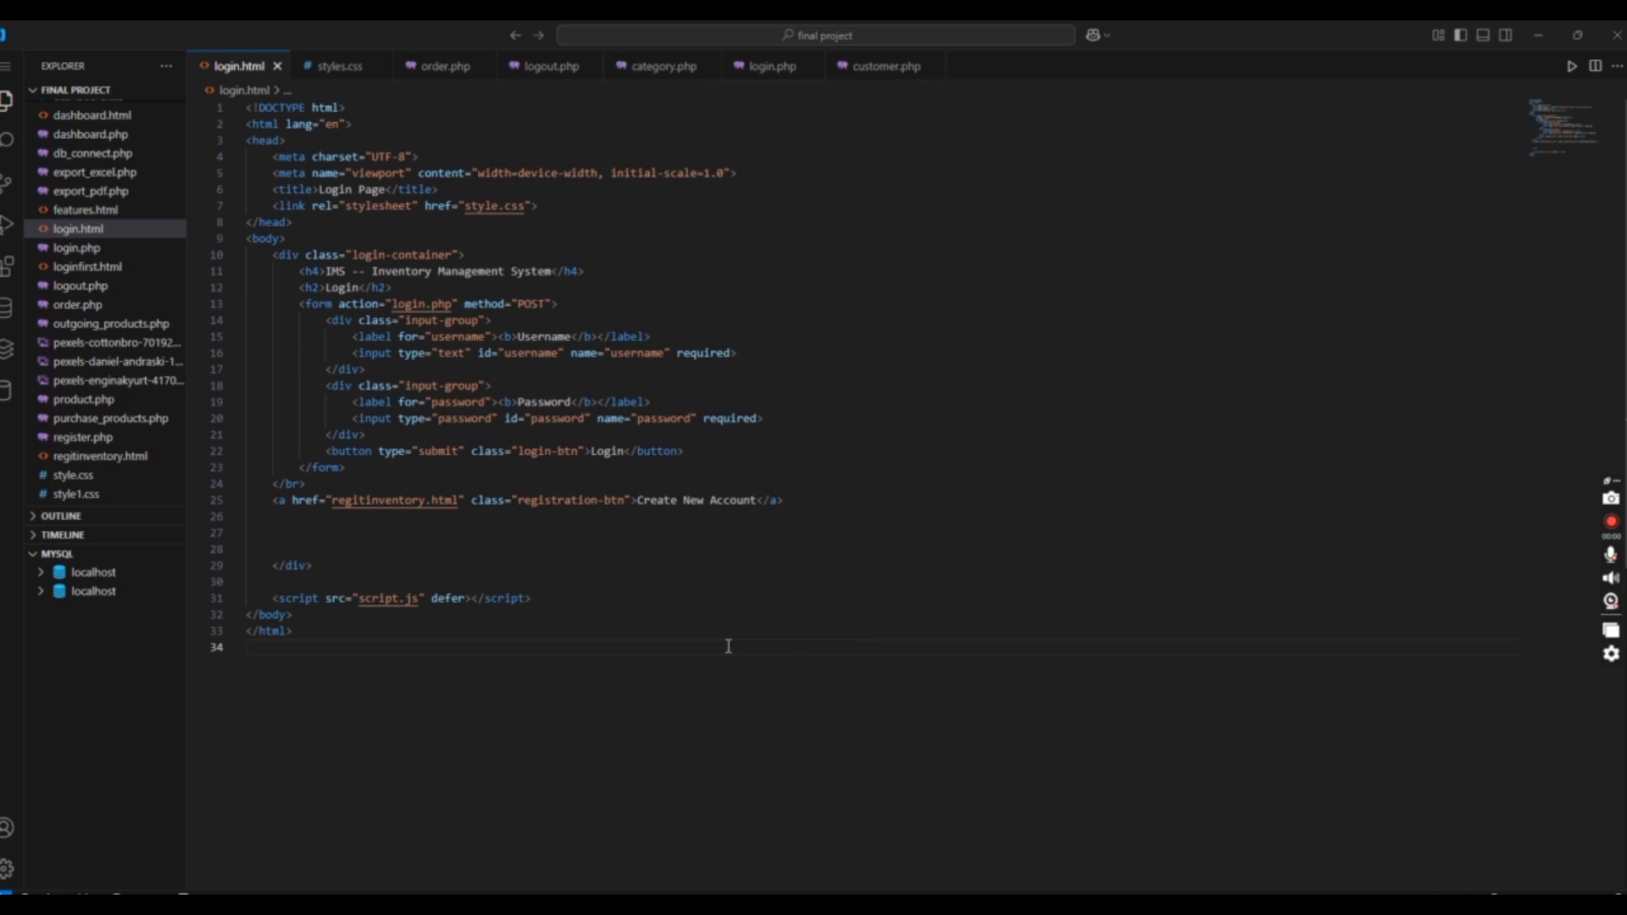
pyautogui.moveTo(854, 639)
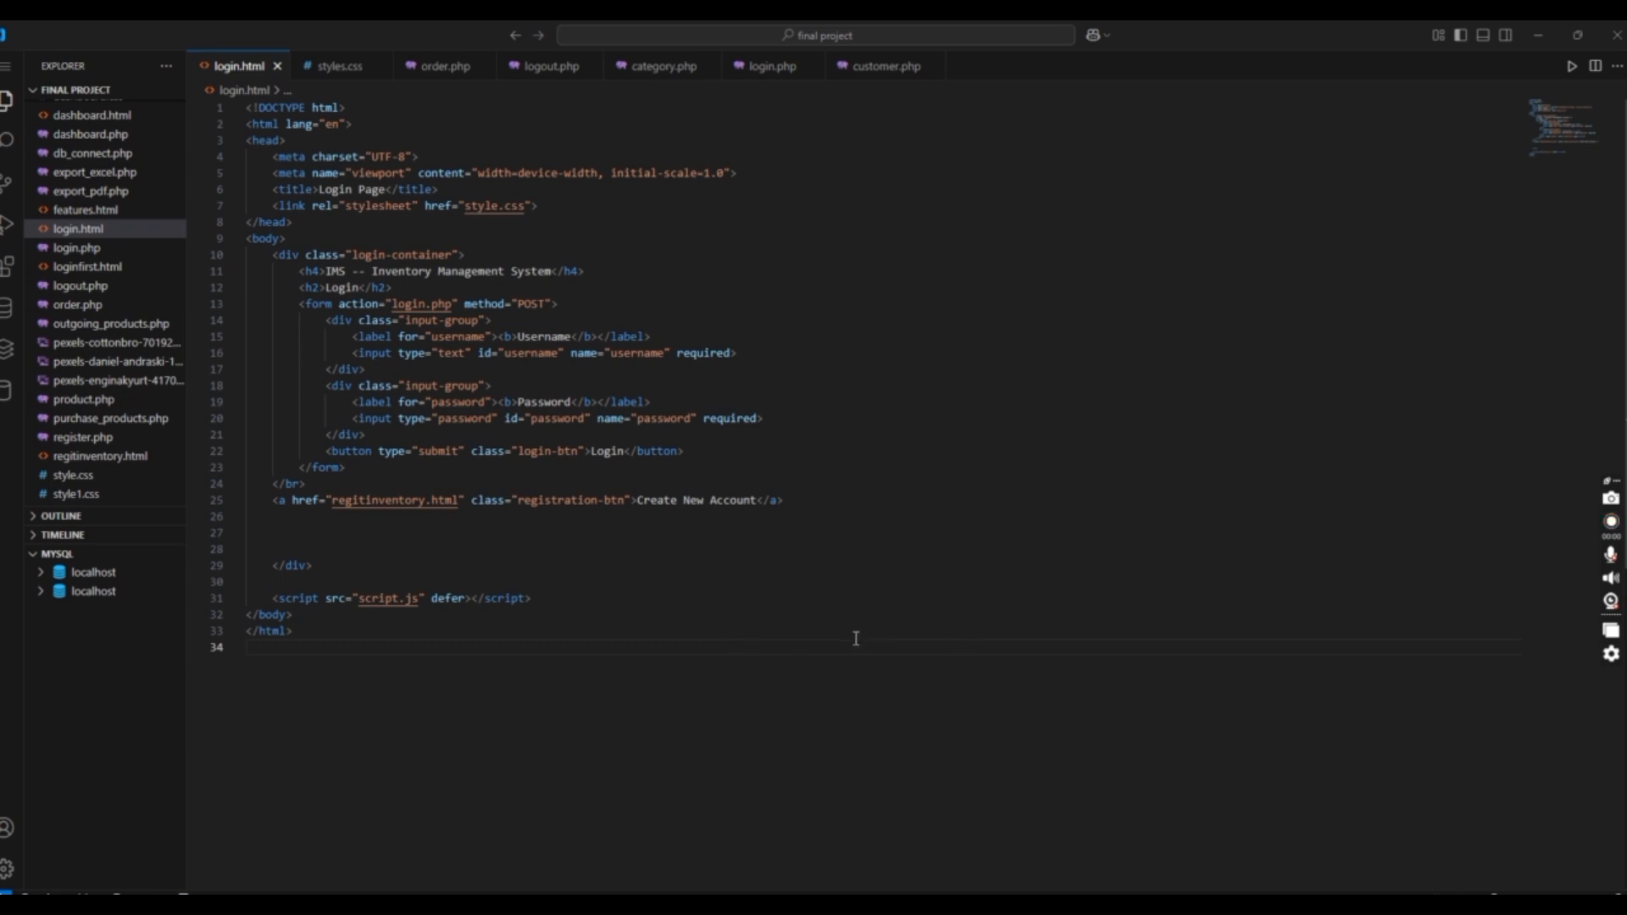
pyautogui.moveTo(613, 668)
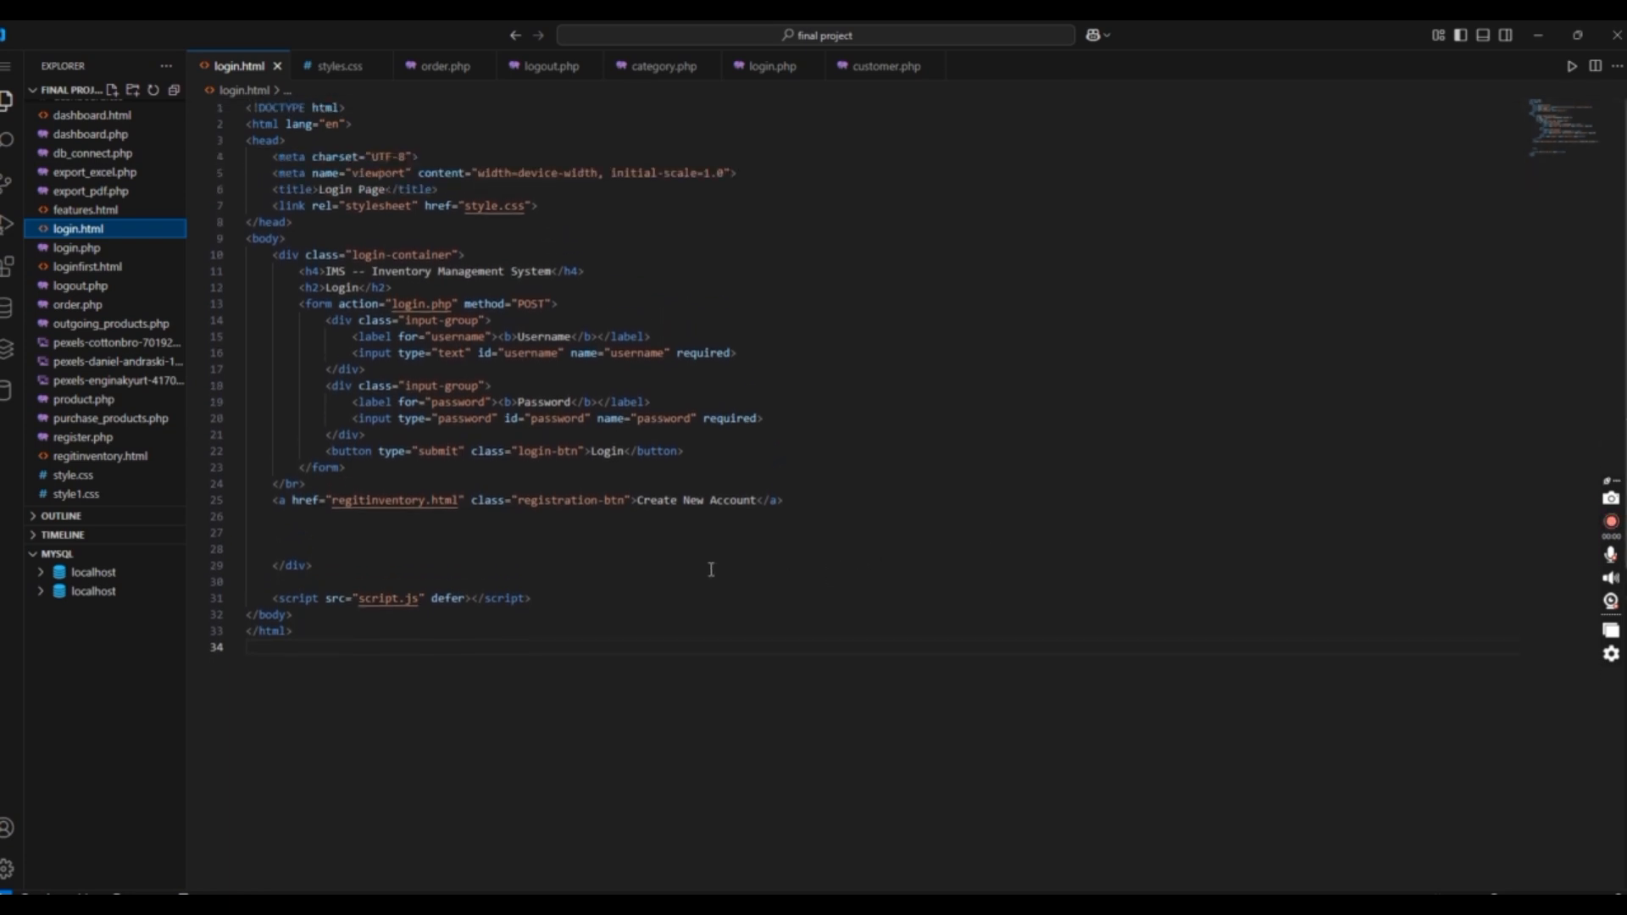
pyautogui.moveTo(869, 569)
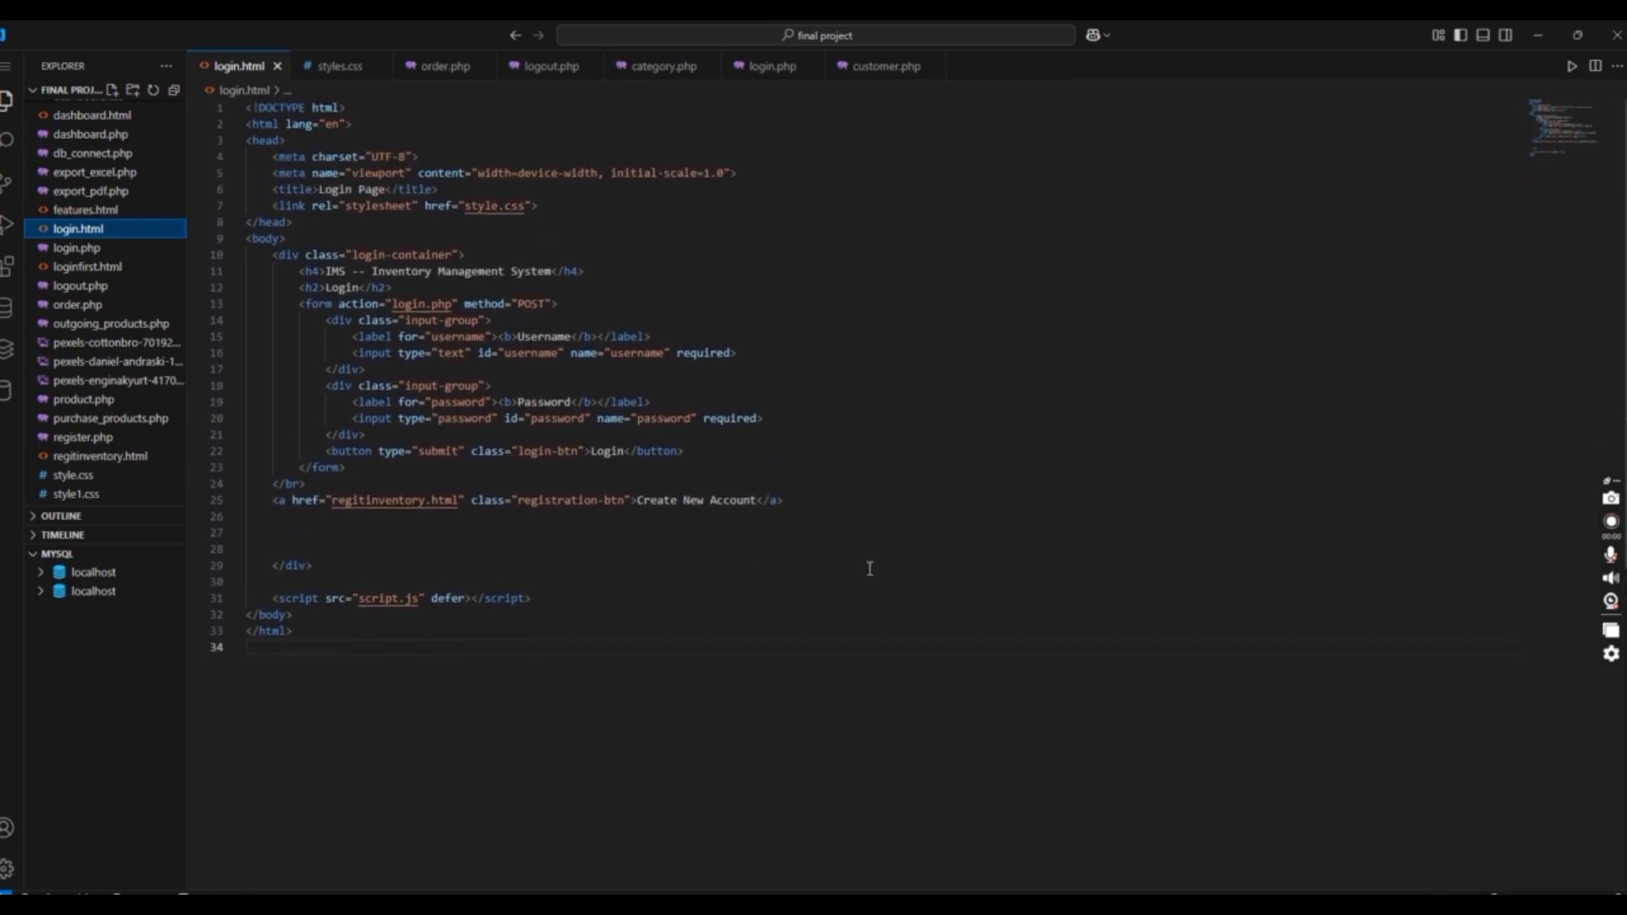